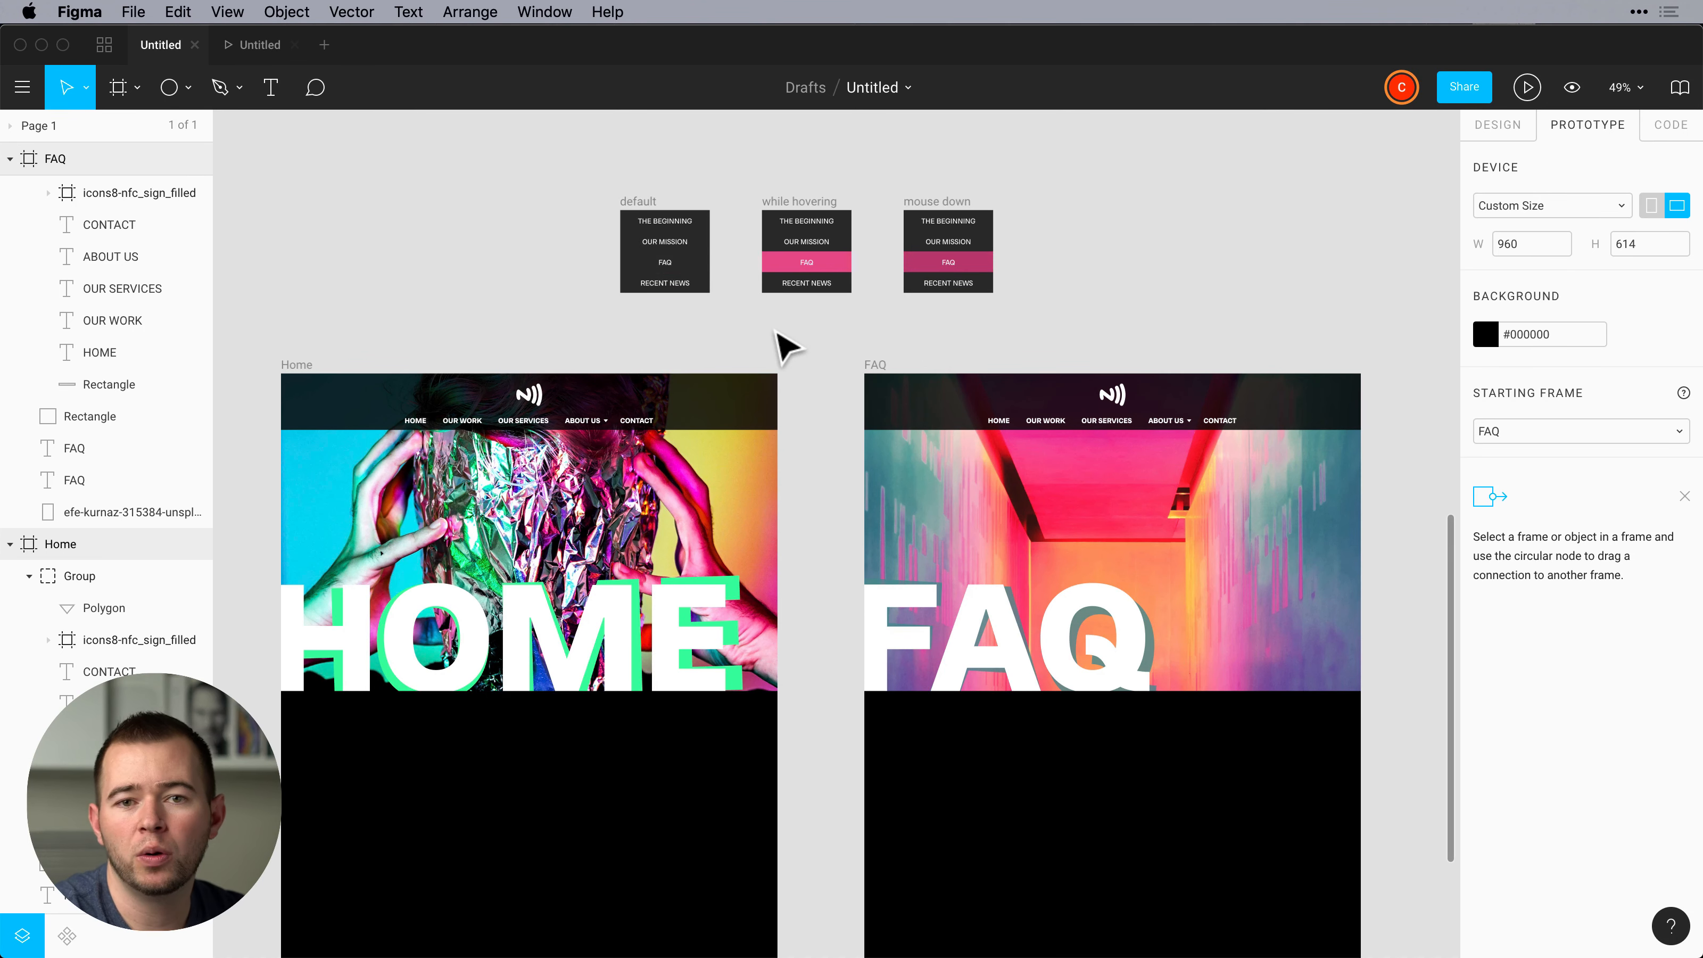
Present the prototype from the FAQ frame and follow HOME to the Home frame.
click(1108, 402)
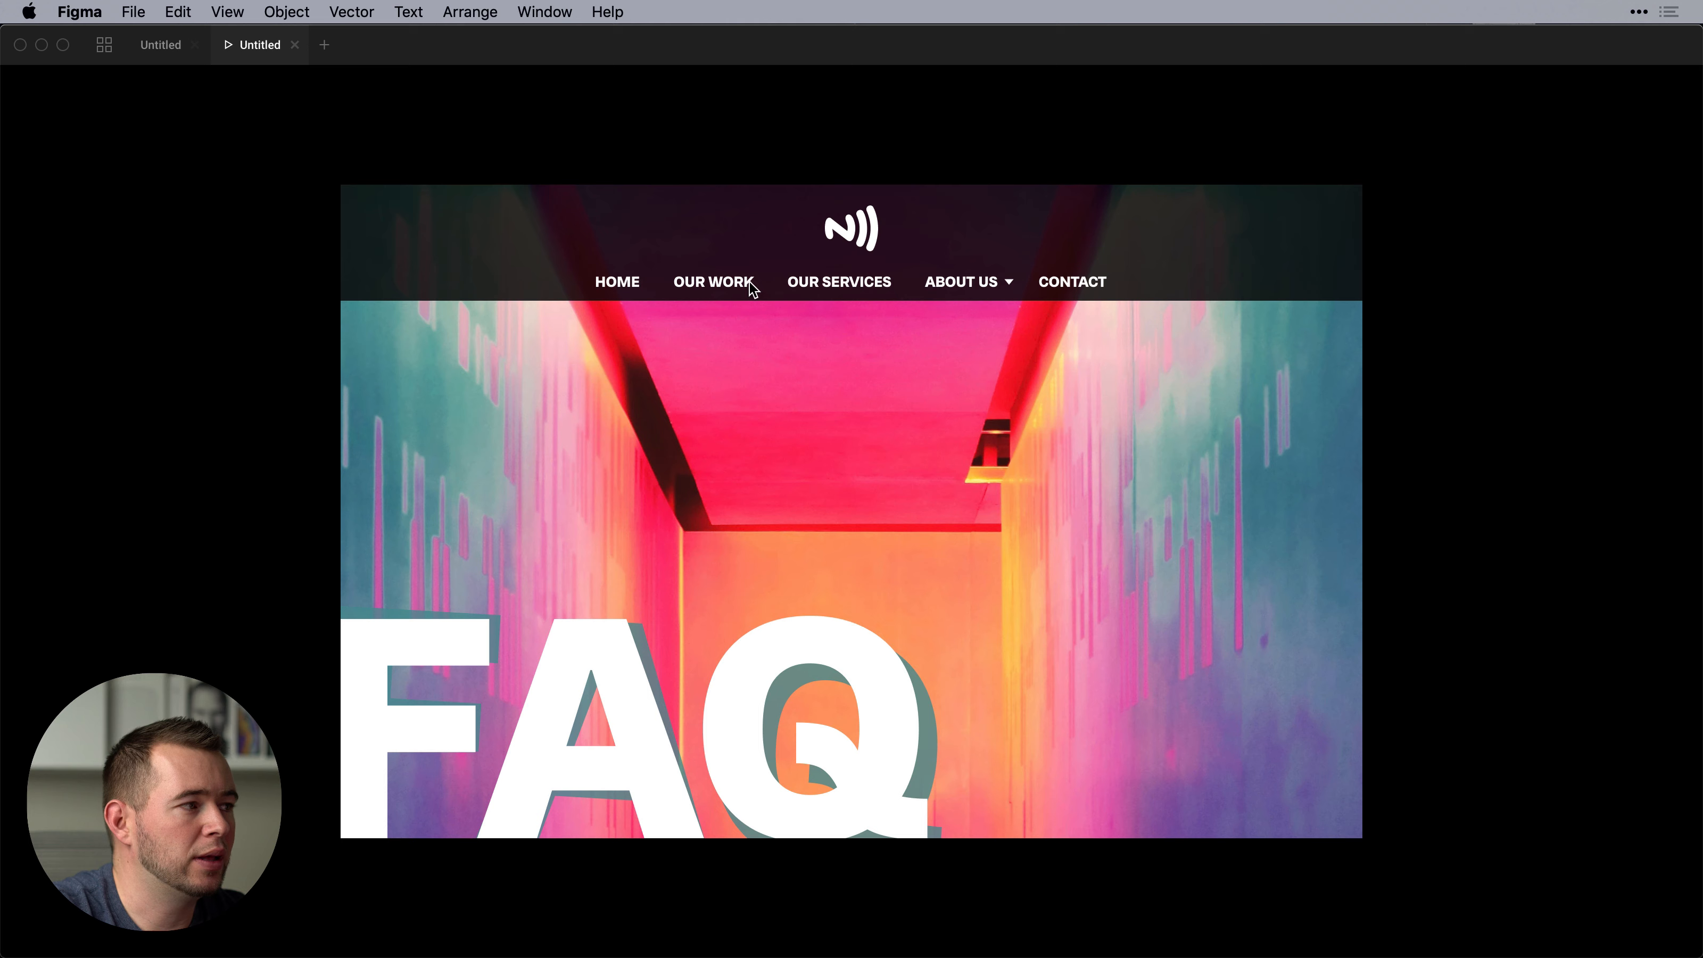
click(617, 281)
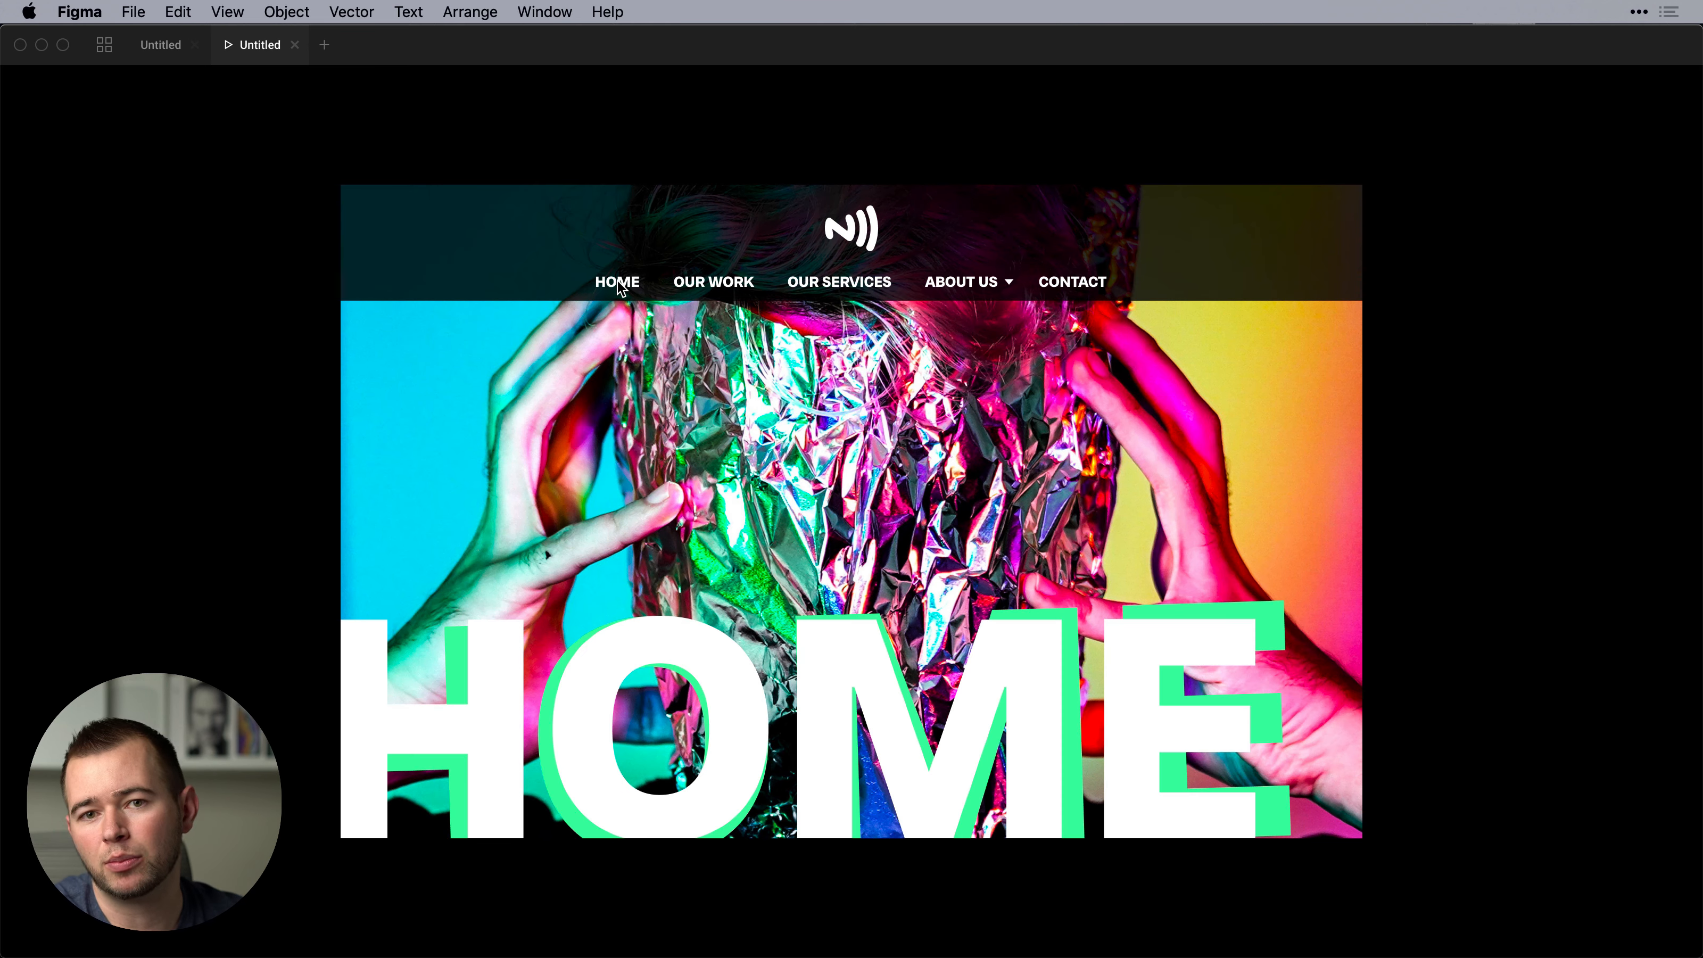
mouse_move(207, 122)
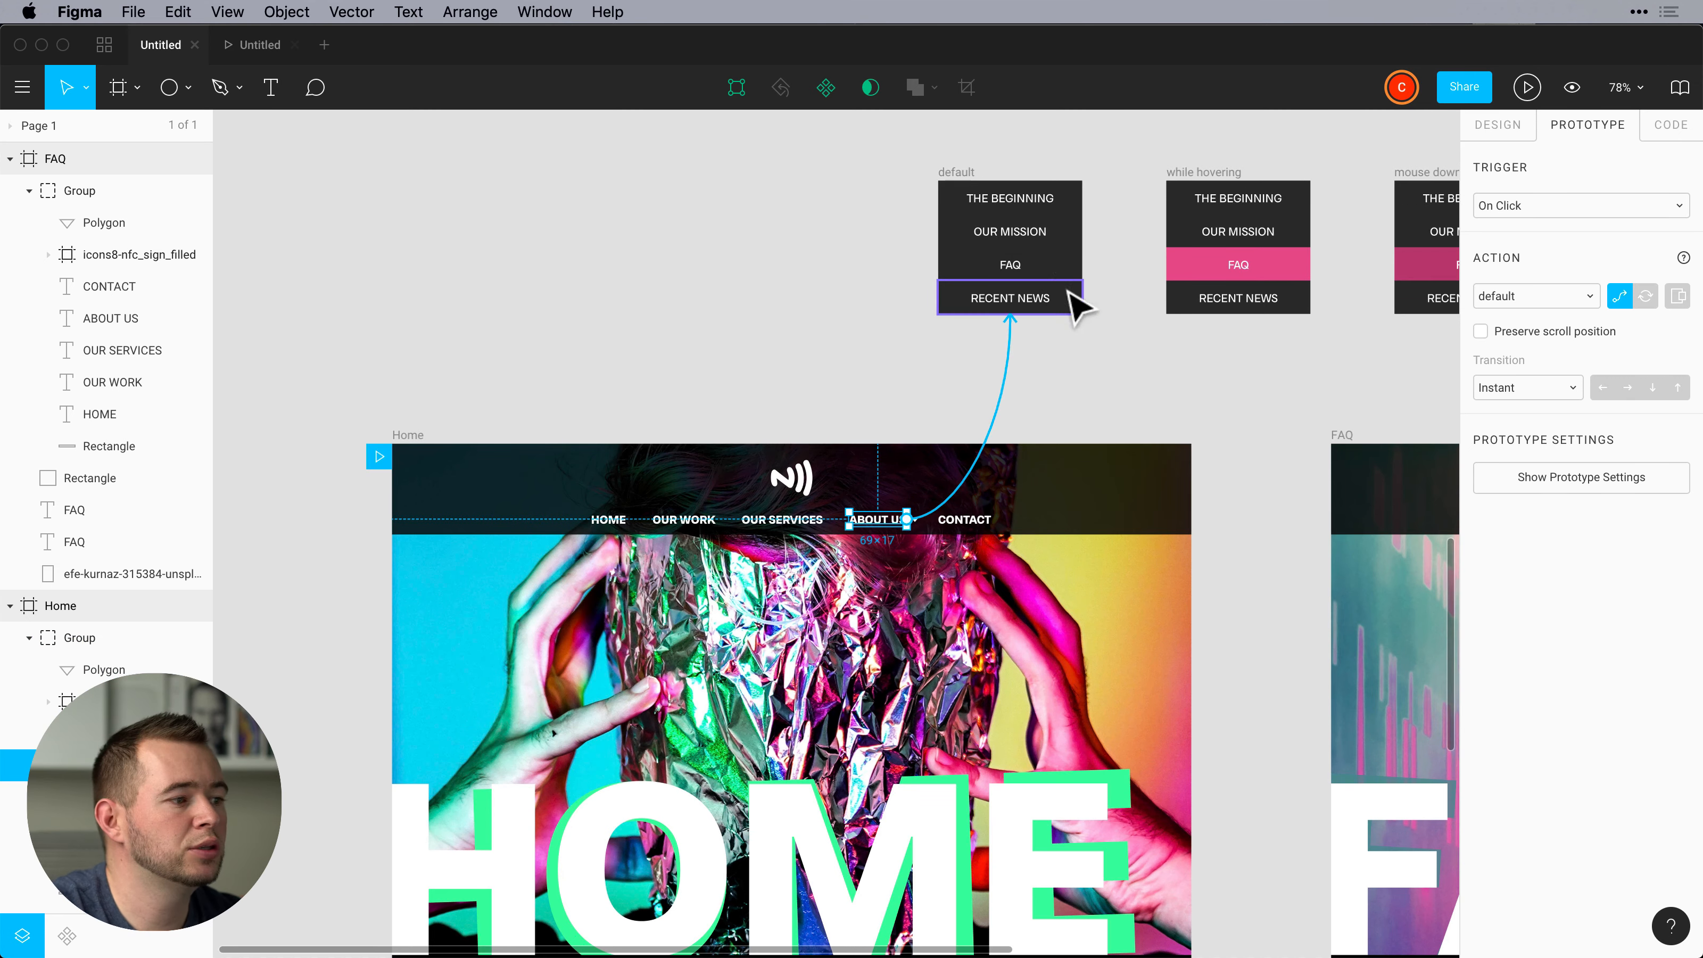
Present the prototype and try the newly linked ABOUT US item on the Home frame.
click(1527, 88)
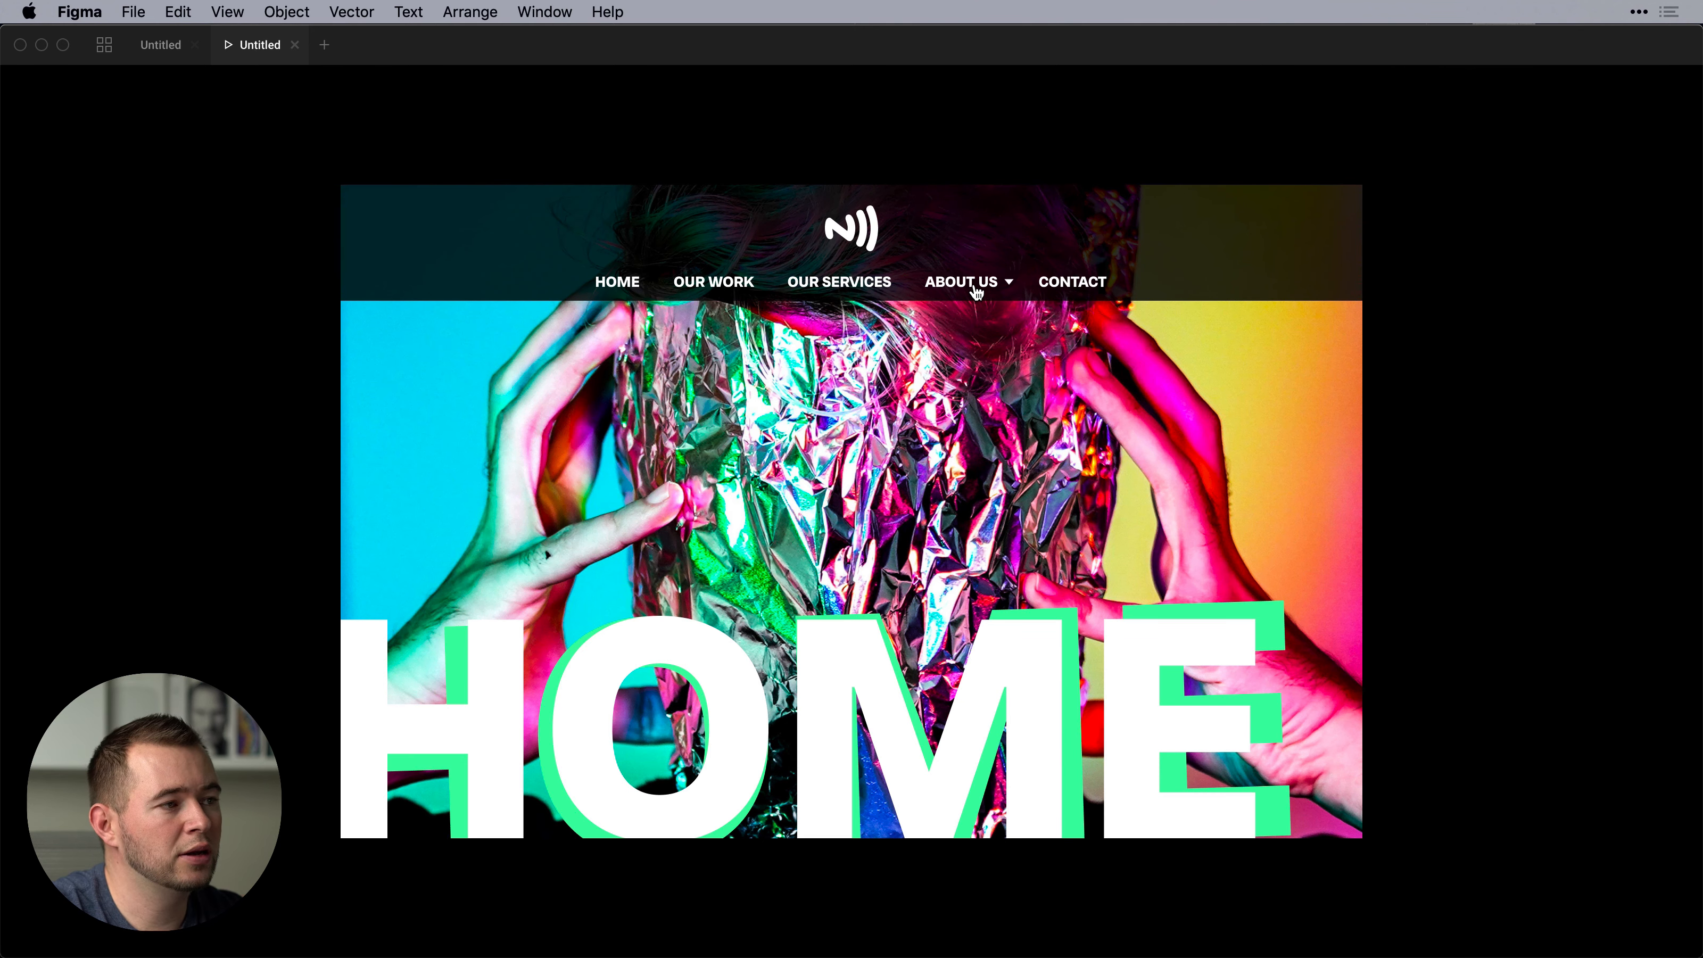
click(960, 281)
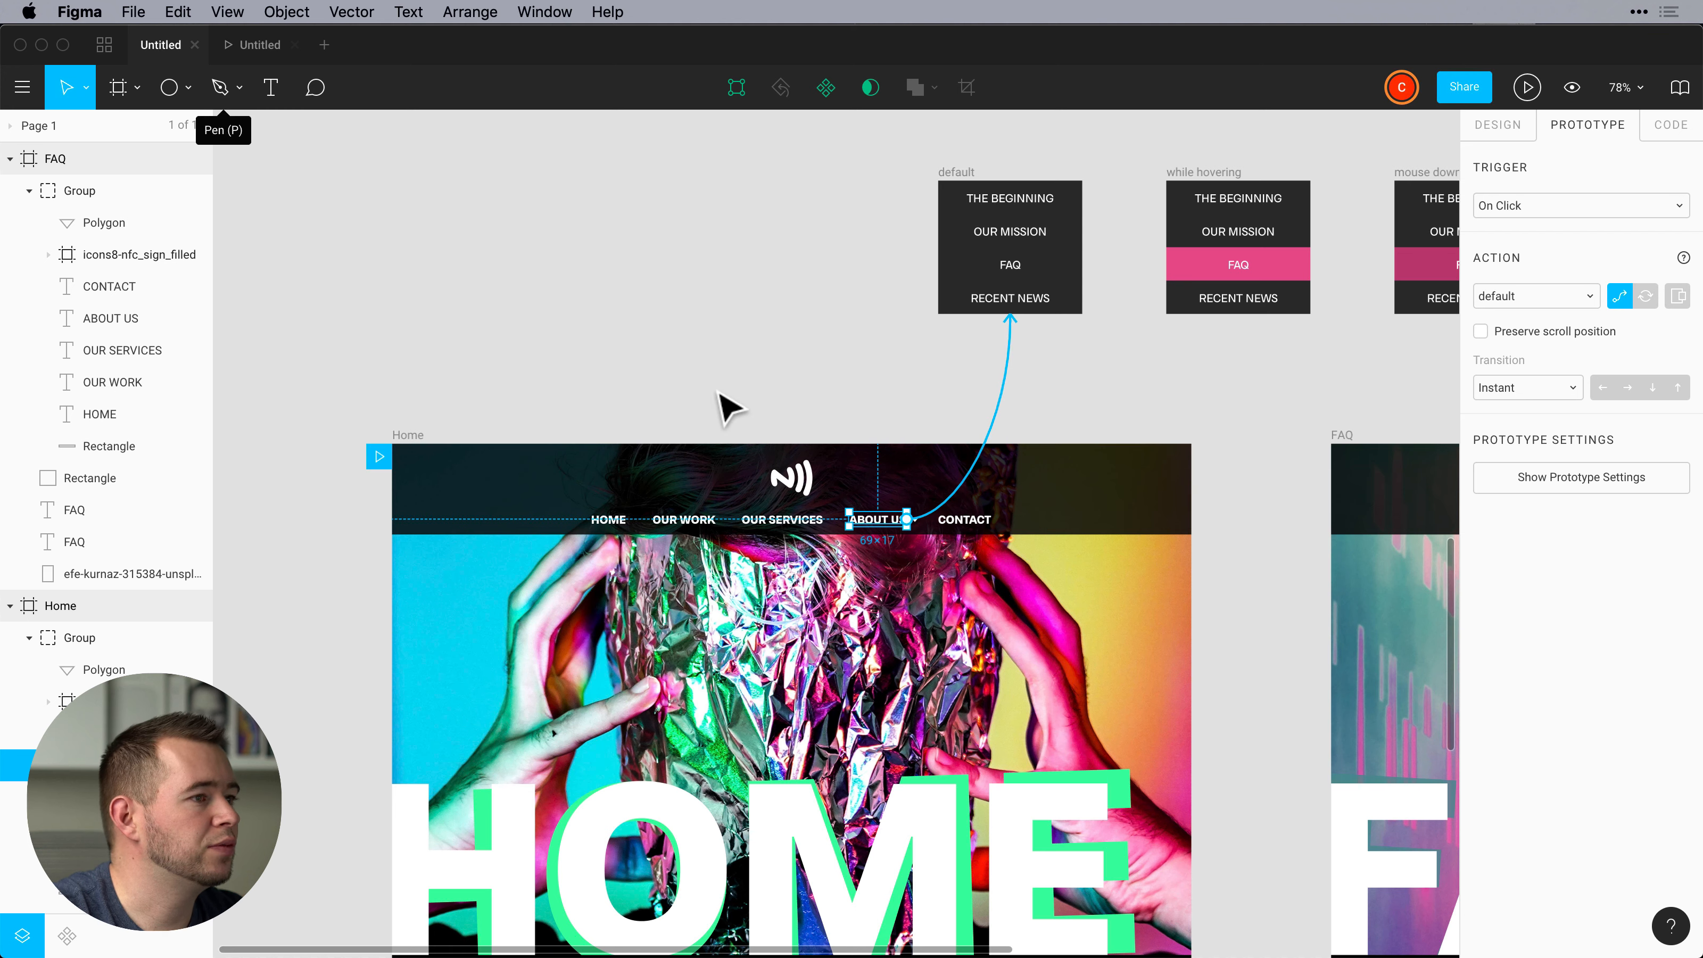
mouse_move(1020, 390)
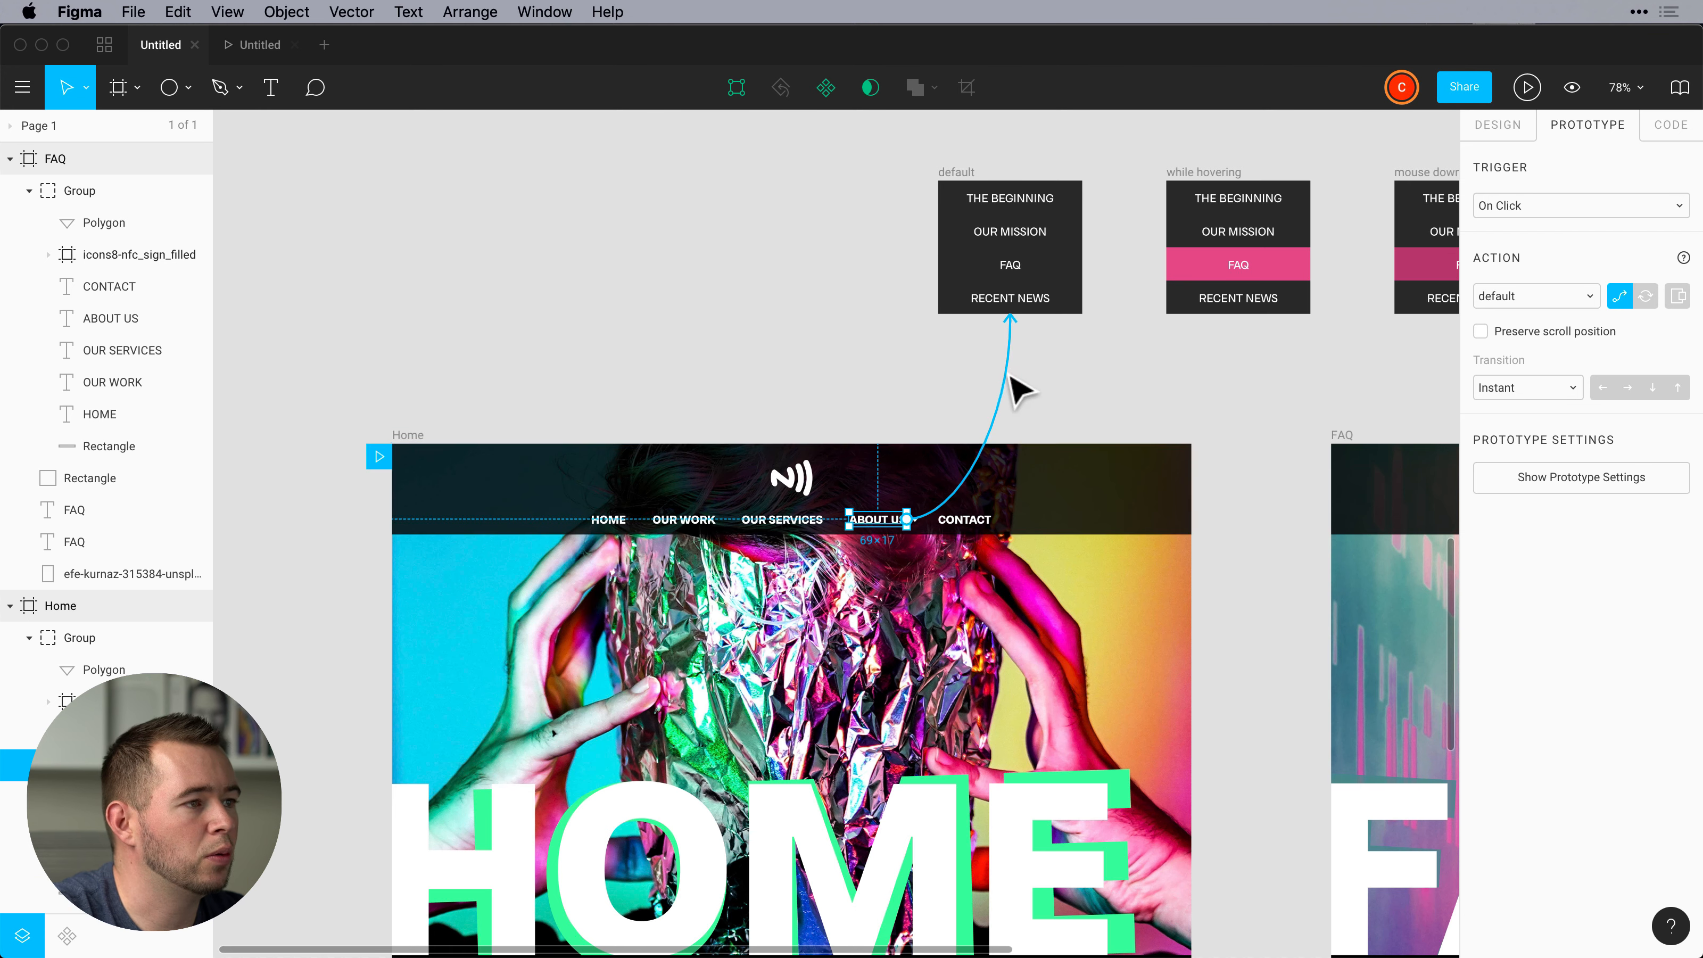
mouse_move(983, 439)
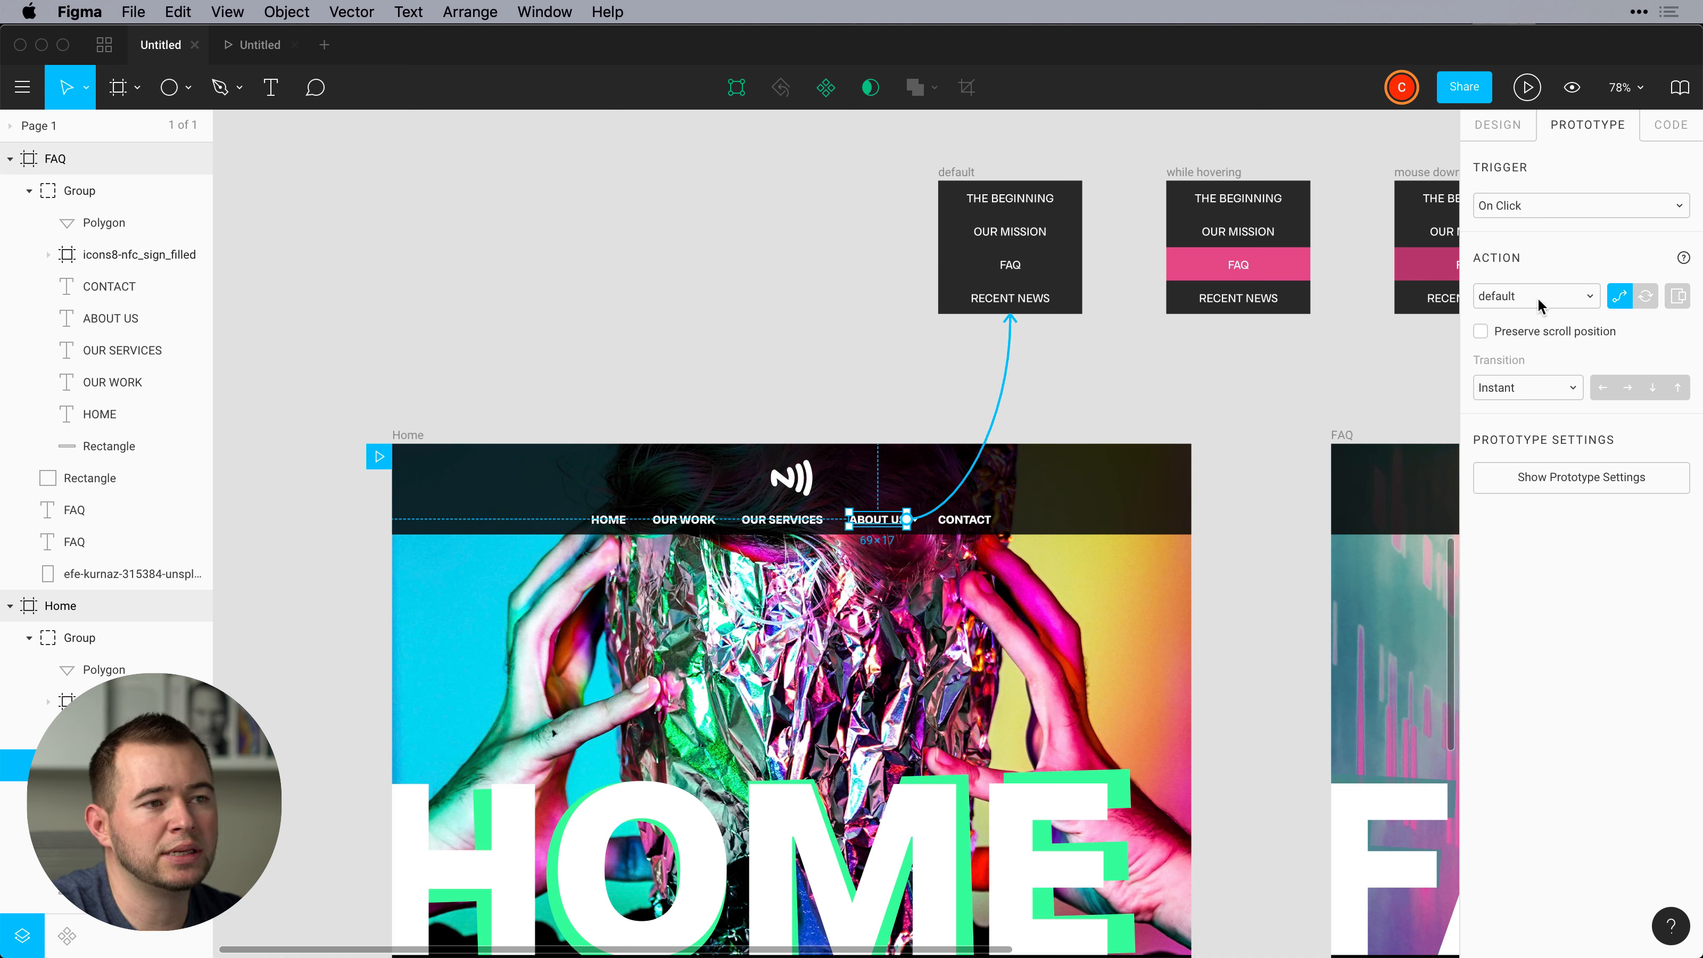
Switch the About Us interaction to Open Overlay with a centered position, then step back in the preview.
click(1679, 297)
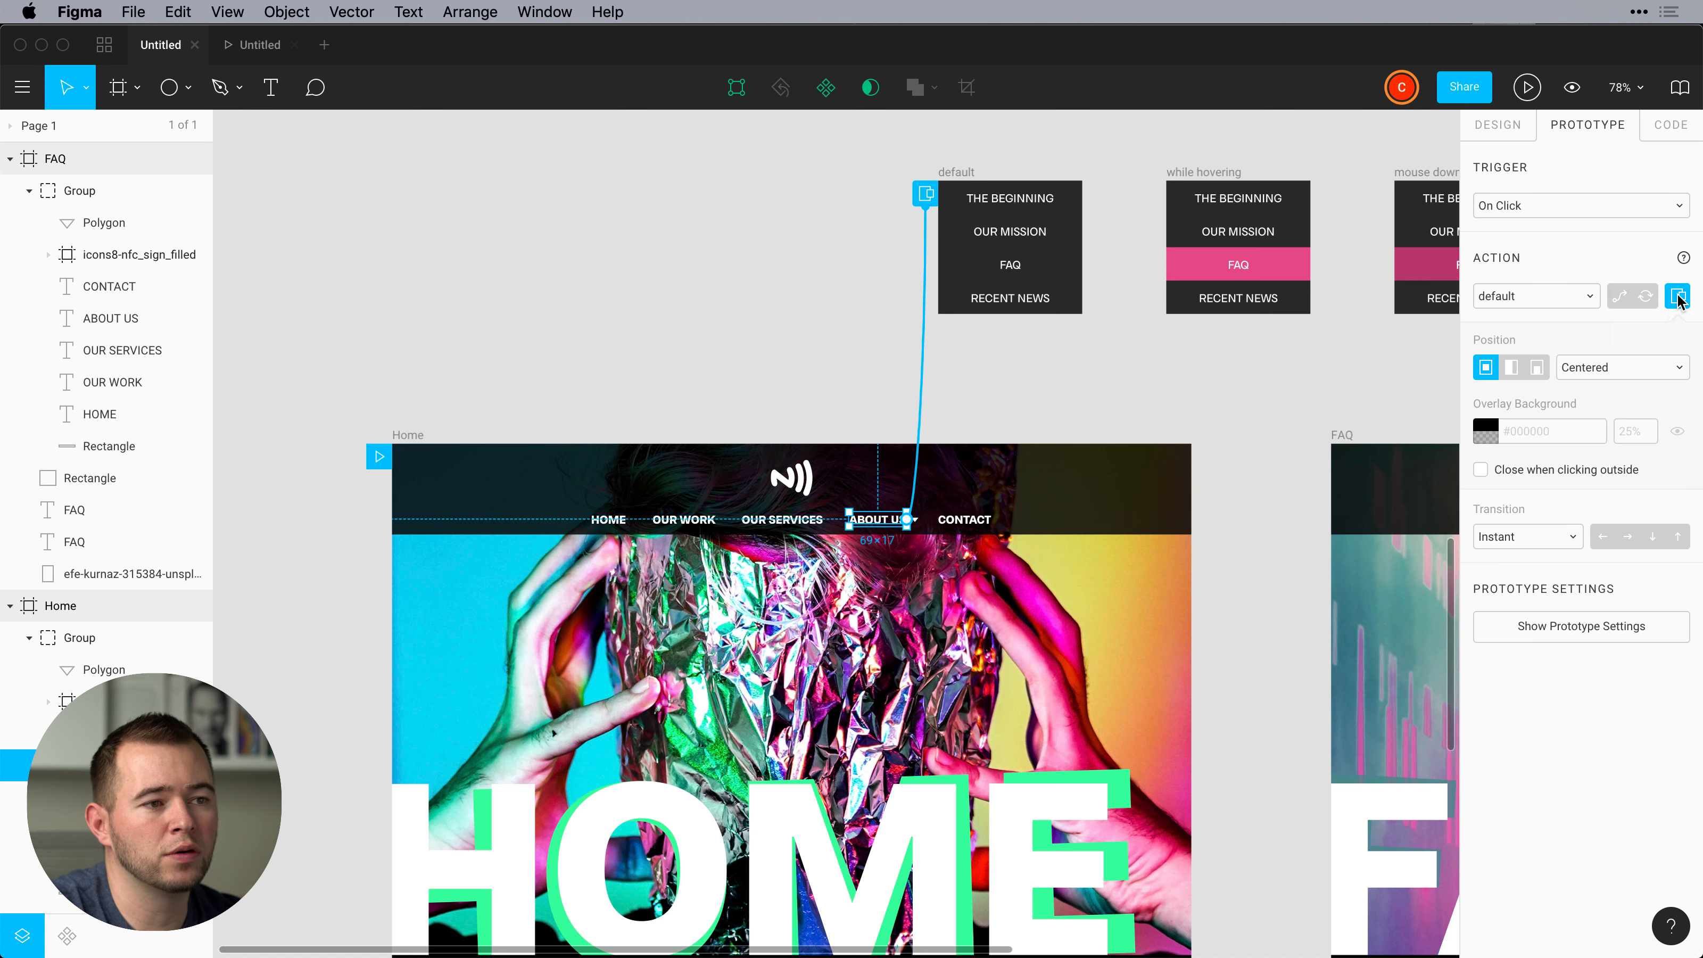
mouse_move(1485, 366)
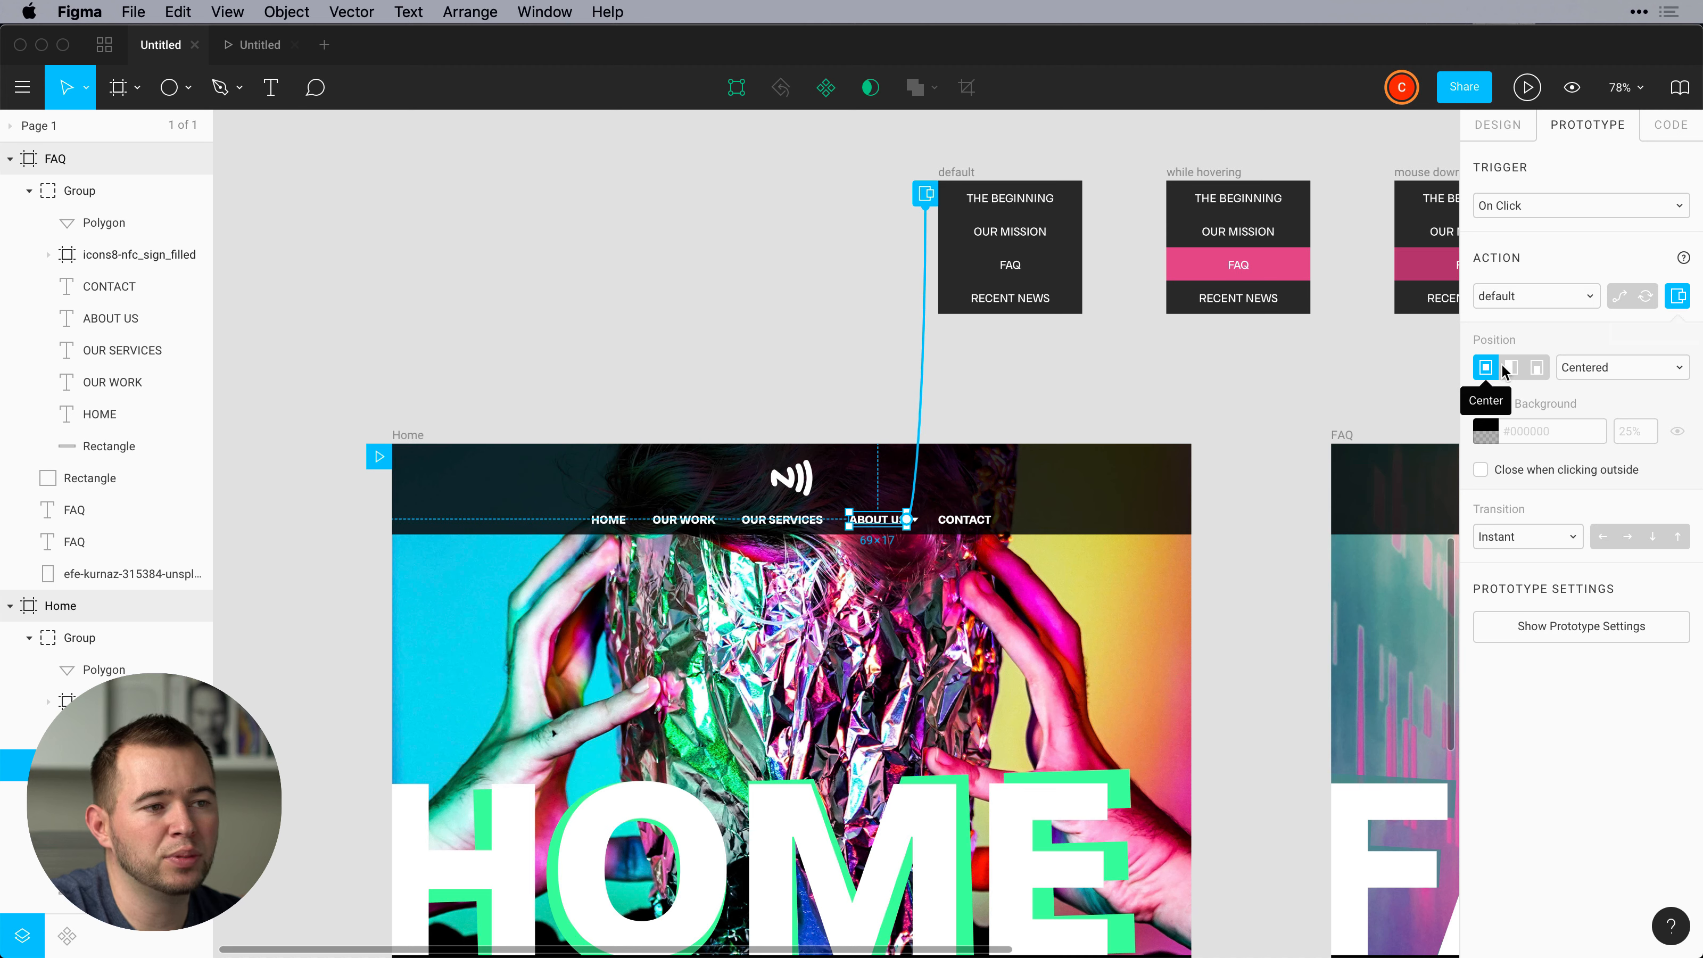
click(1618, 368)
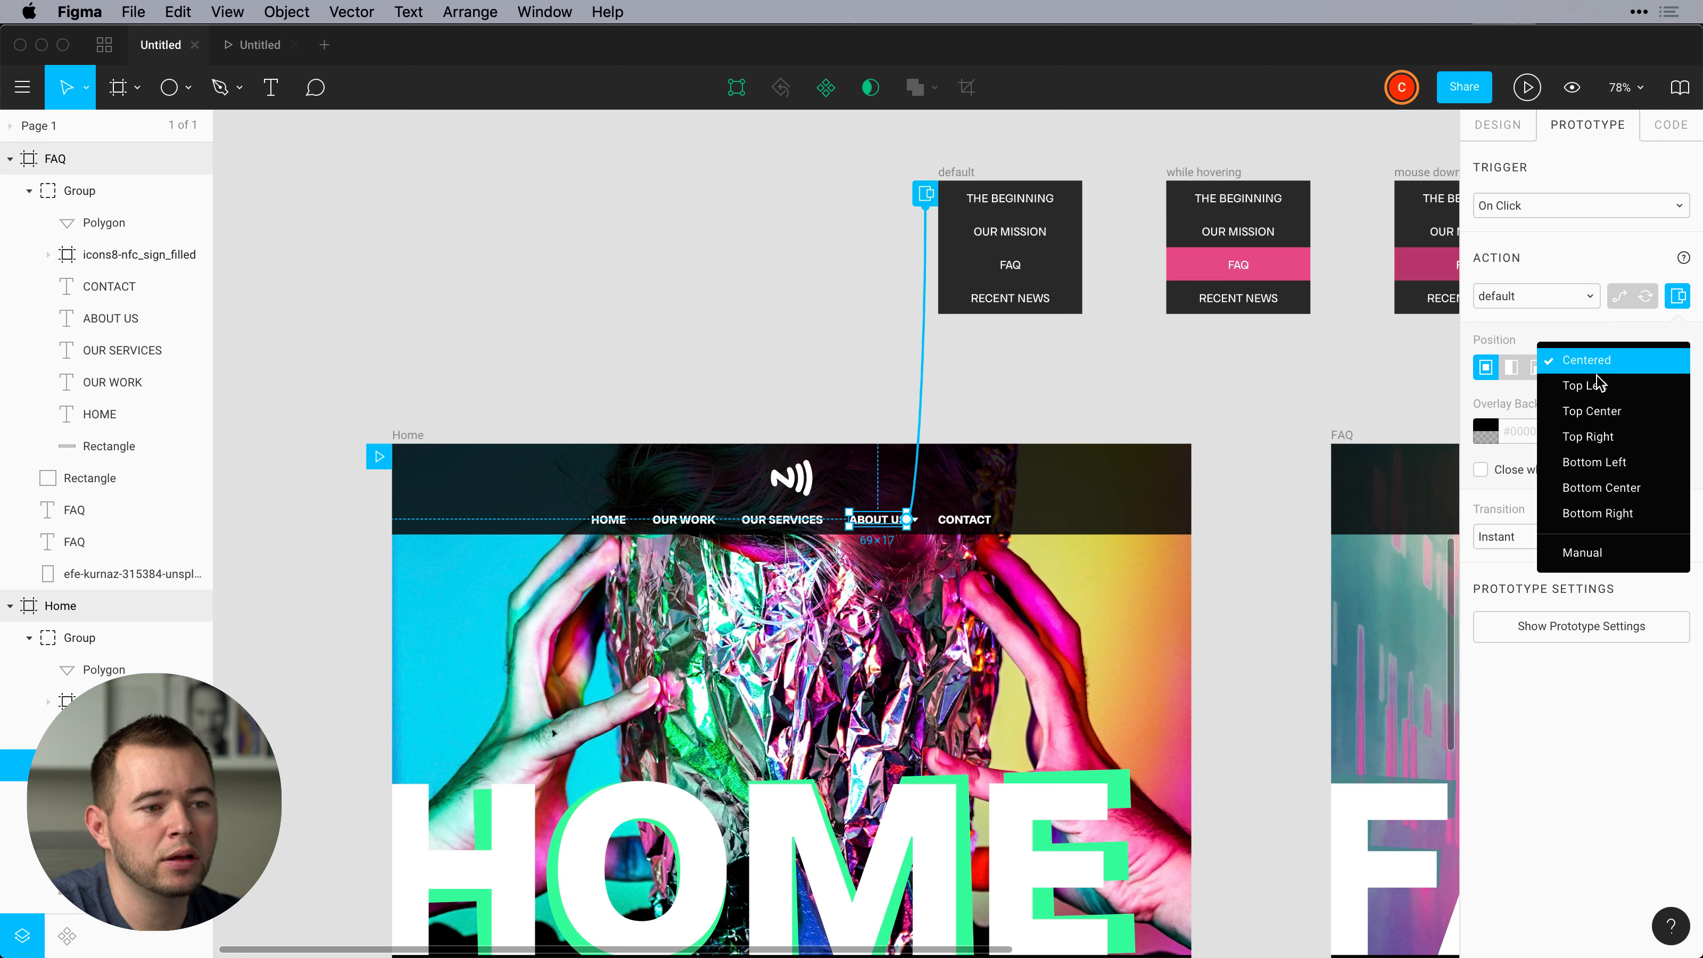
click(1582, 552)
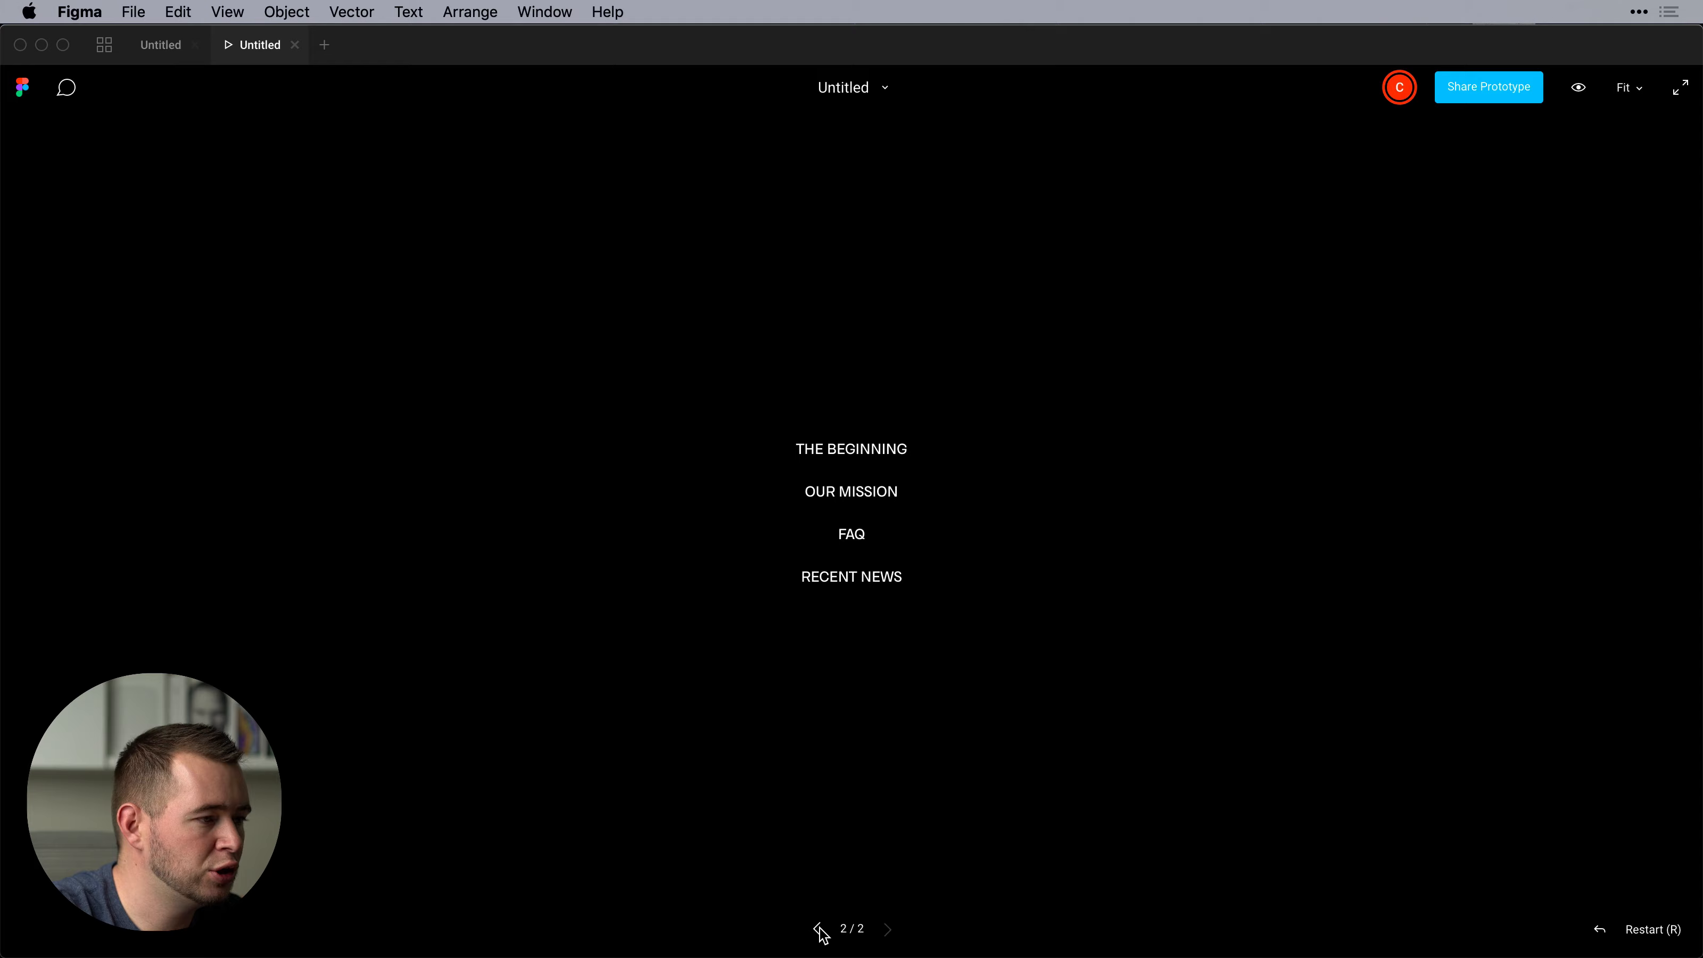
click(817, 928)
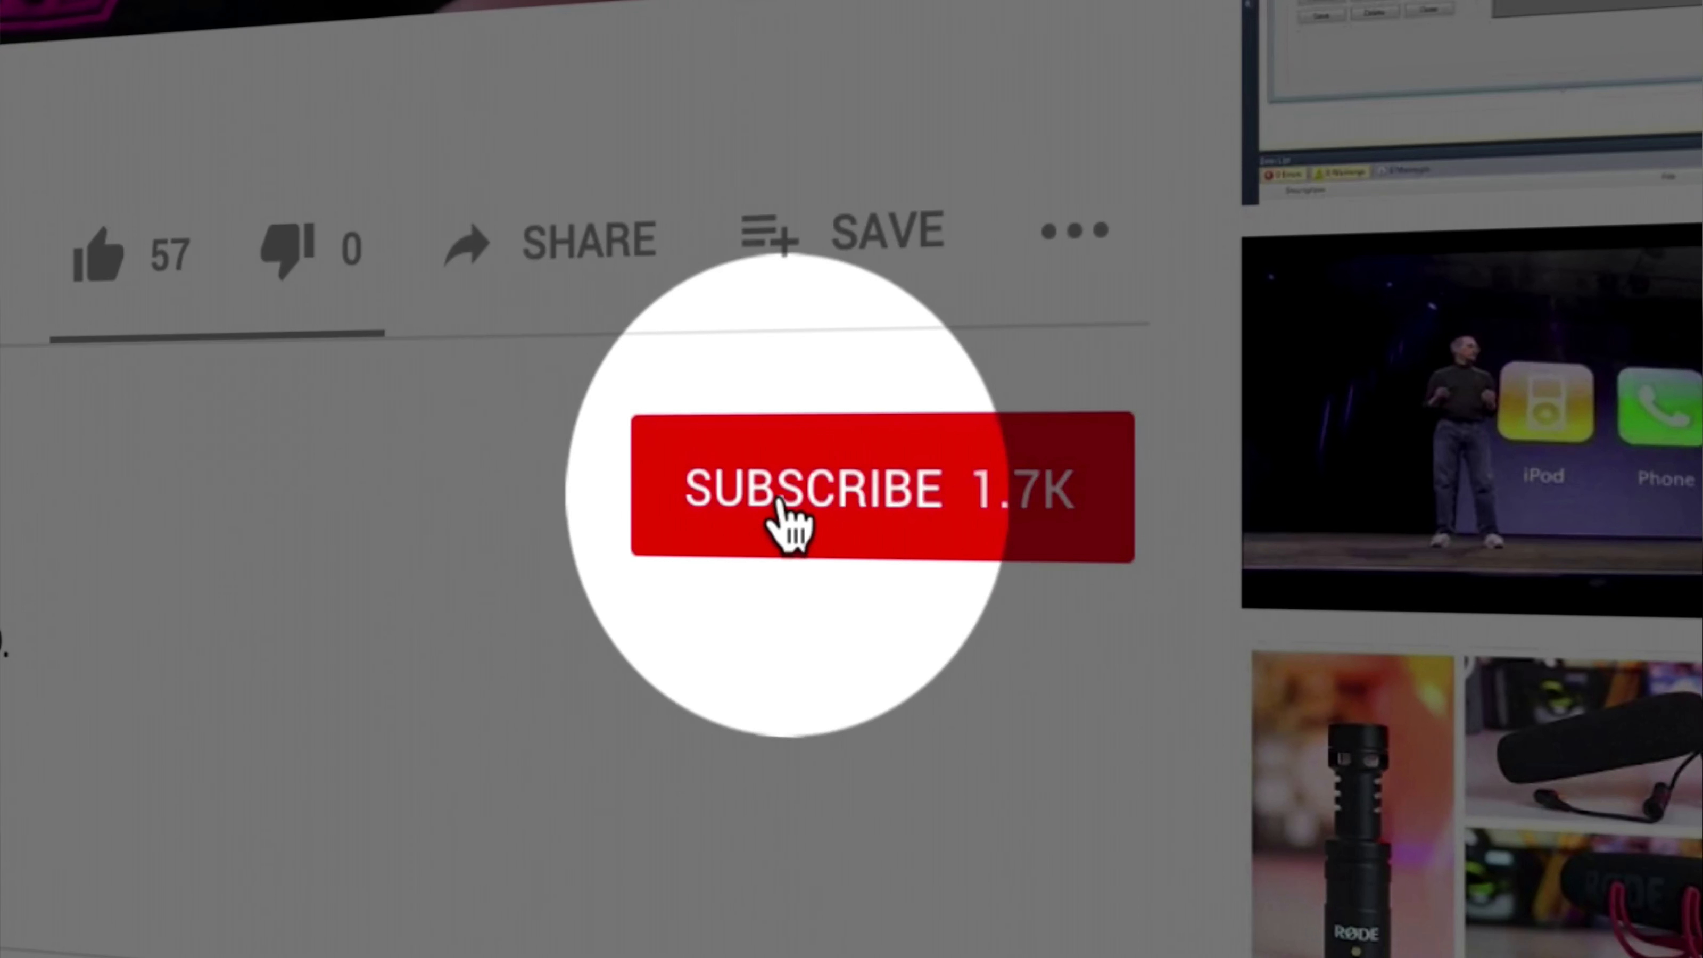
click(820, 486)
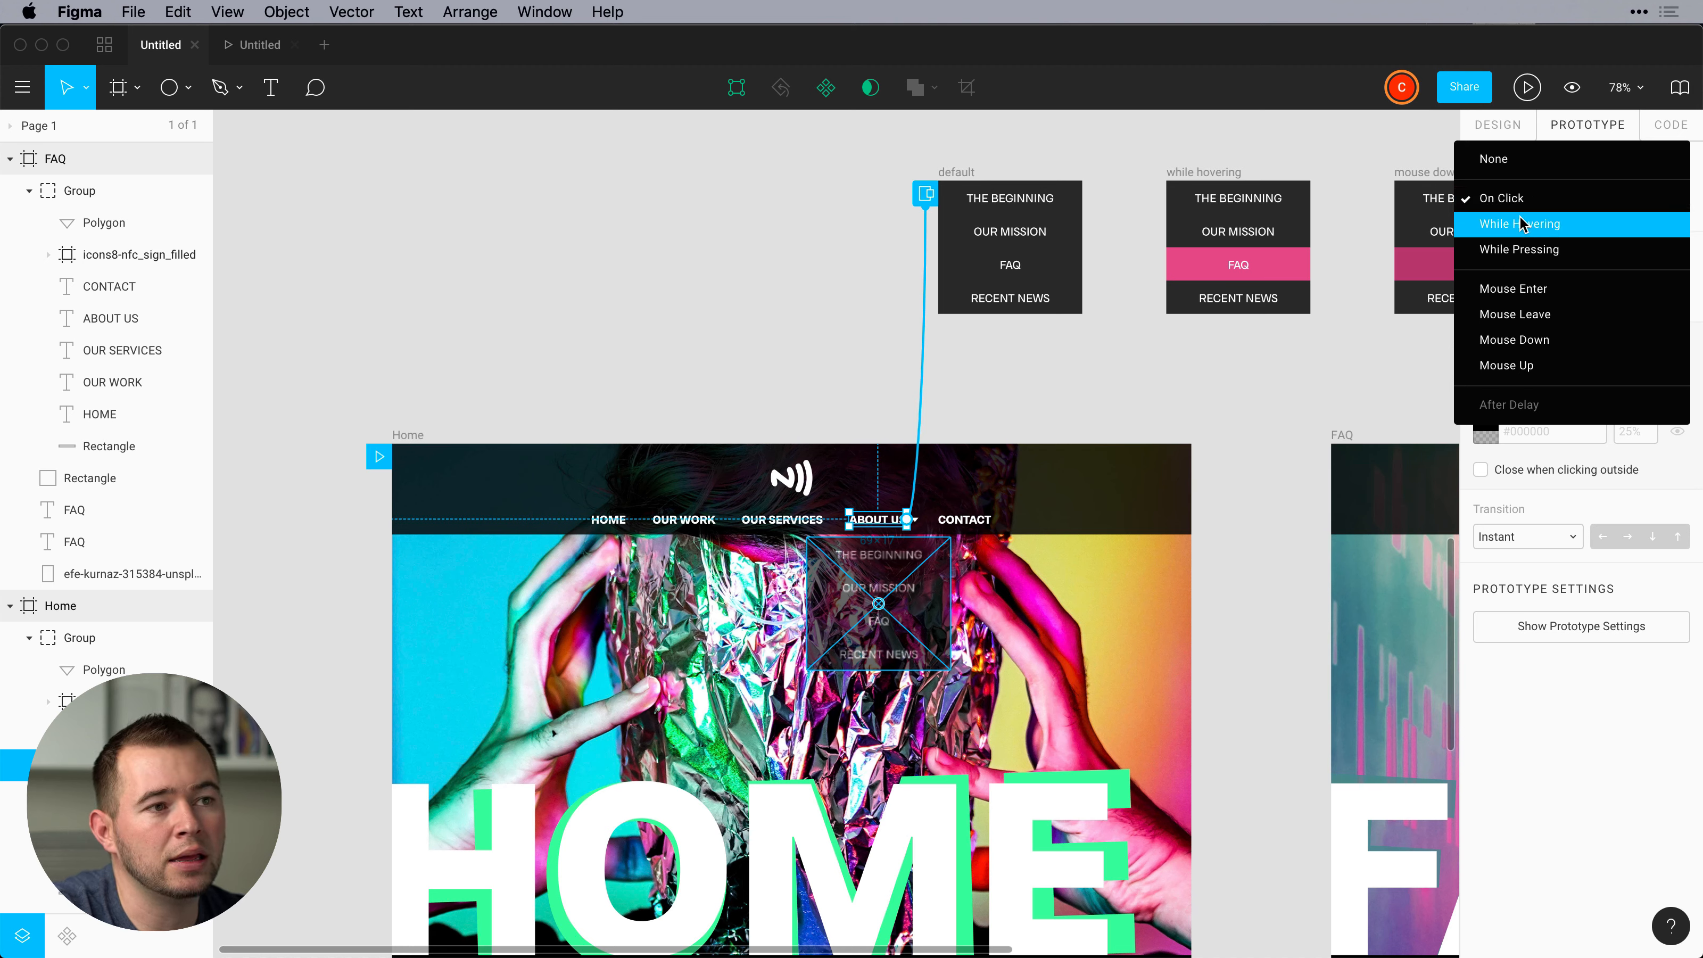
Set the About Us overlay trigger to While Hovering and confirm the dropdown in the preview.
click(1519, 224)
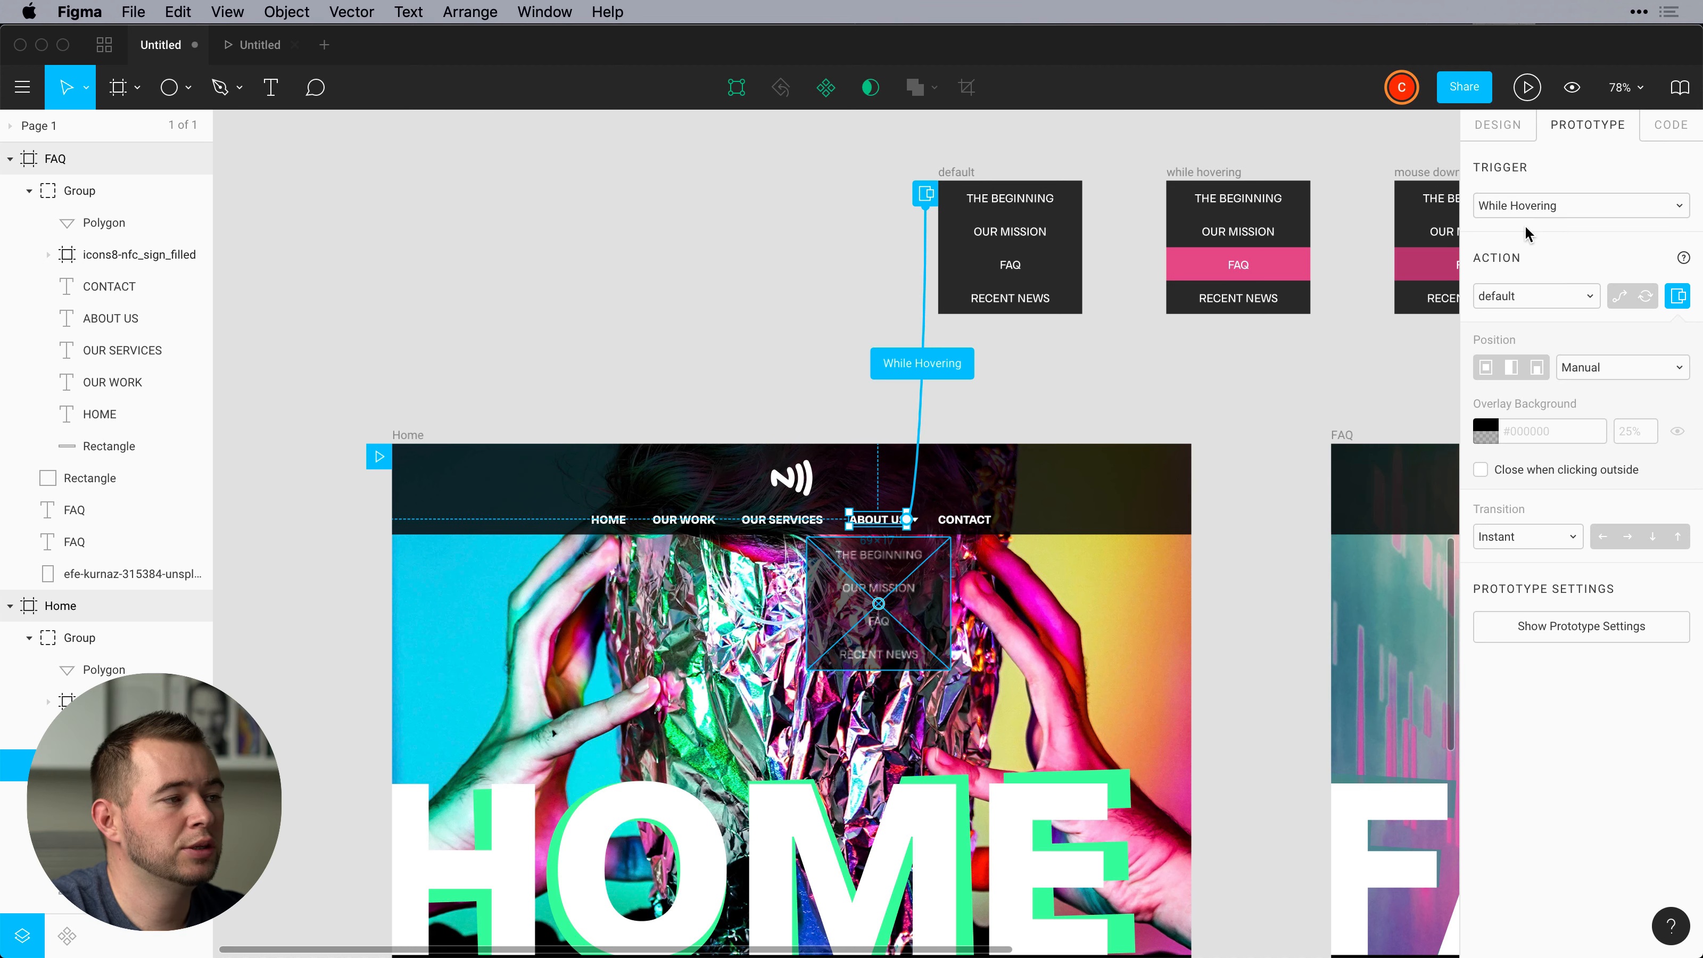
click(1528, 88)
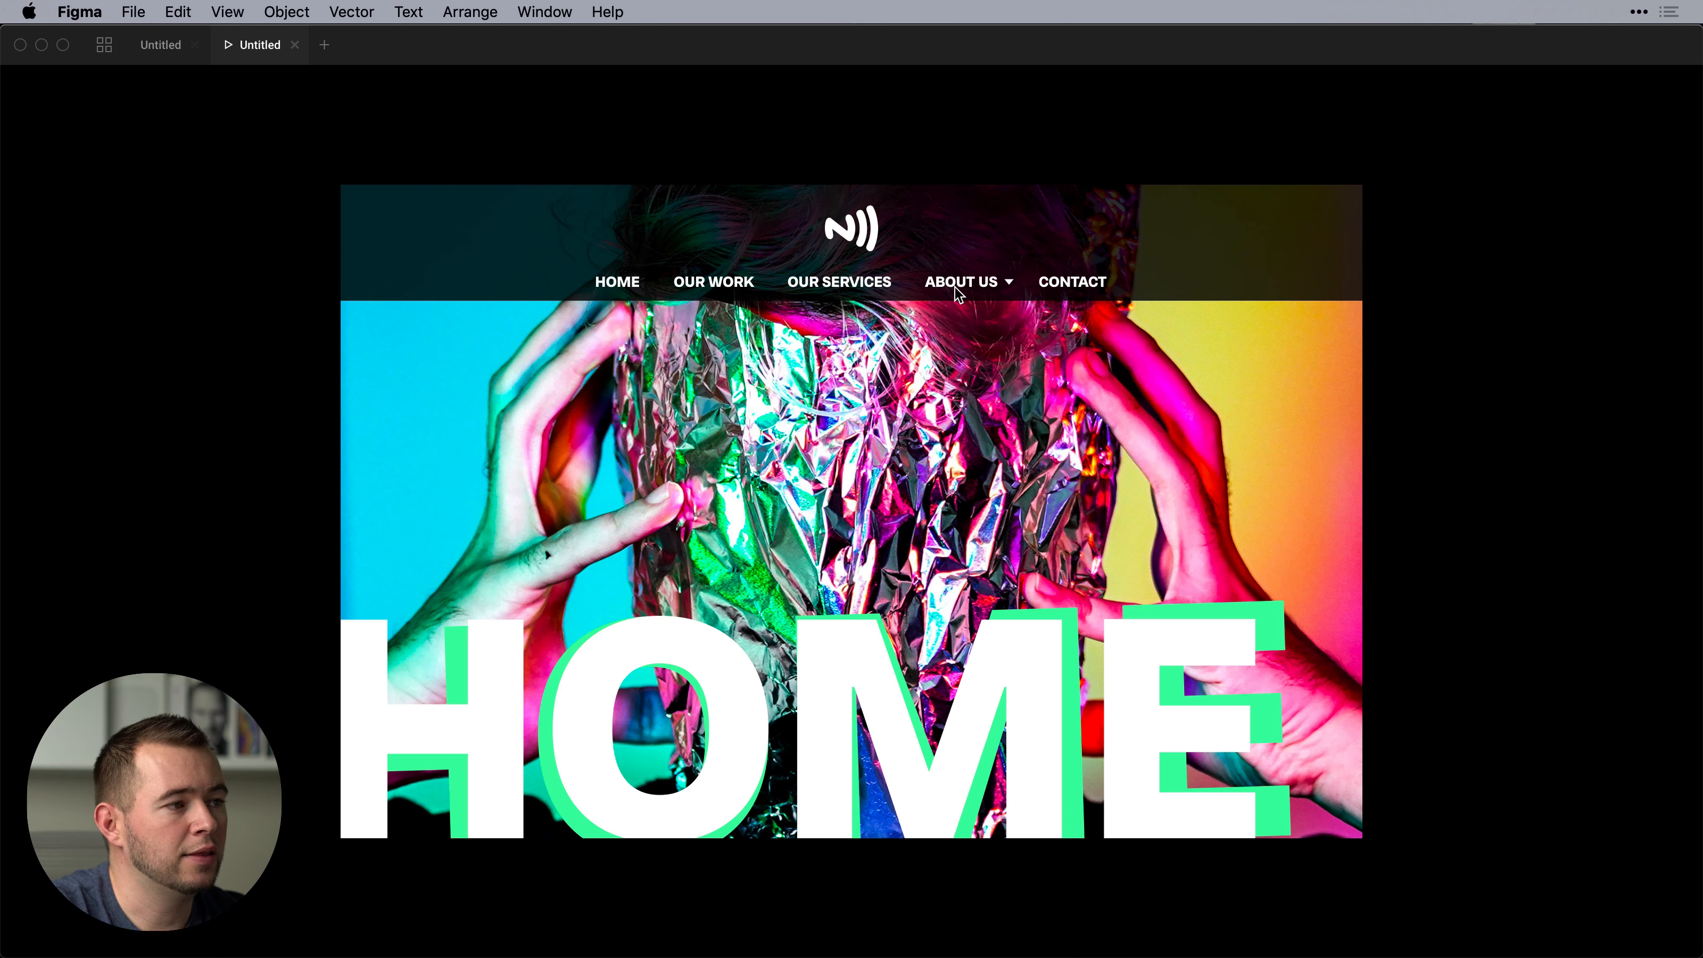
click(960, 281)
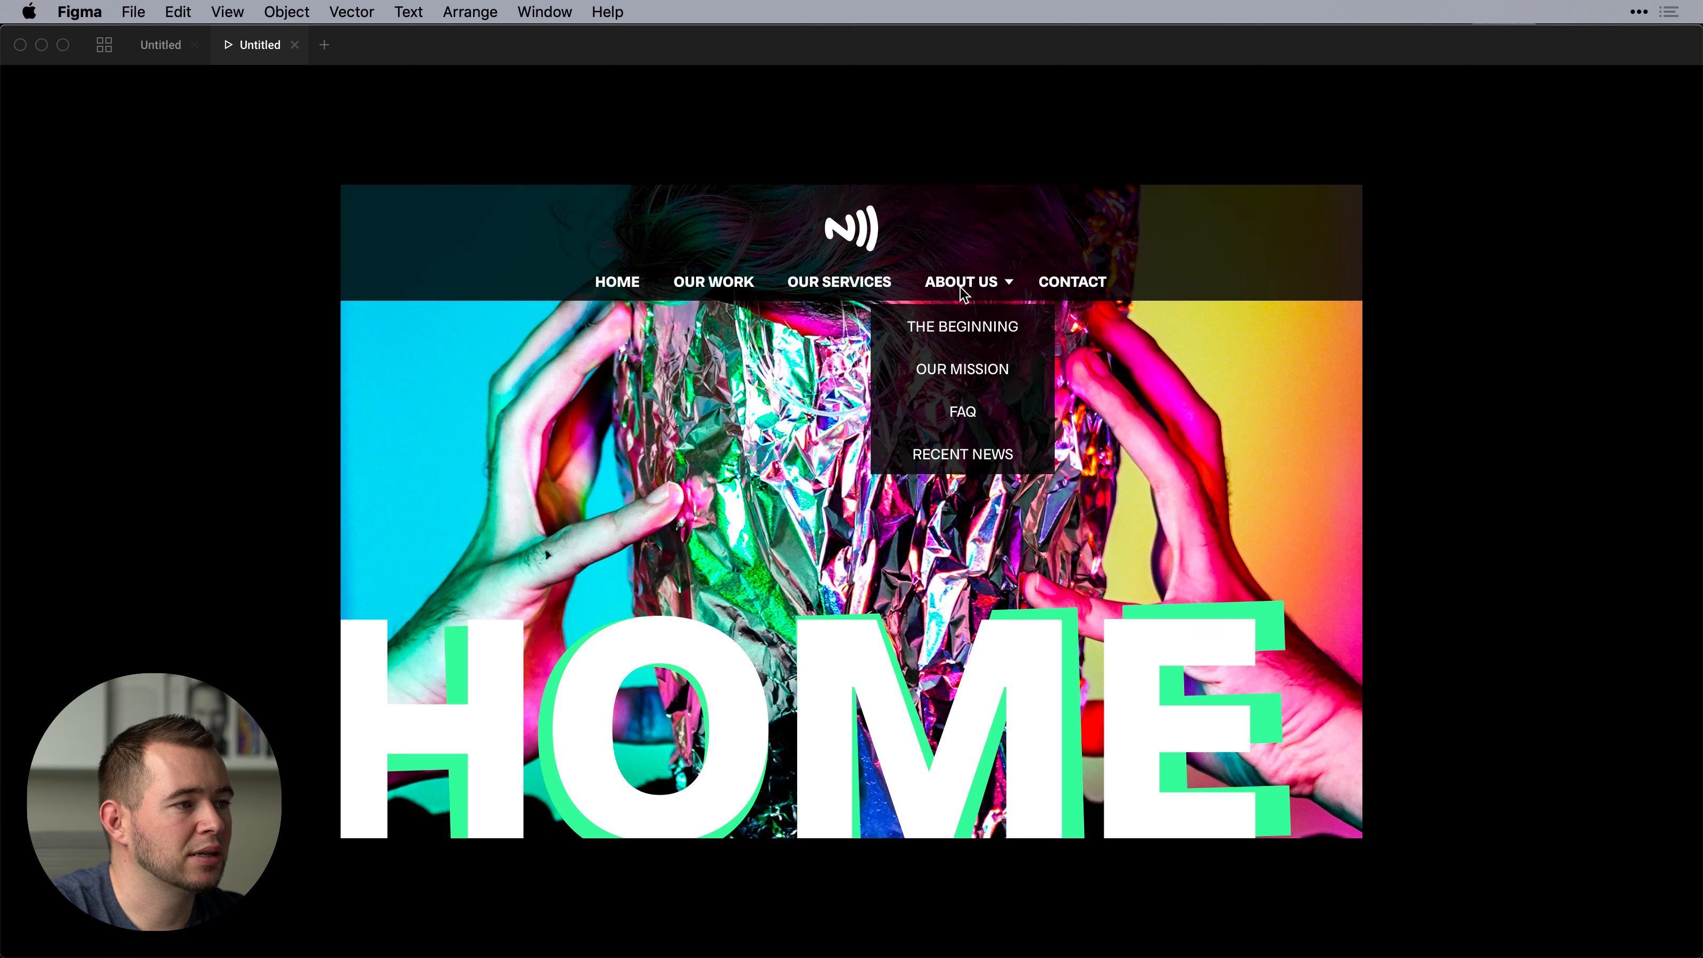
mouse_move(970, 294)
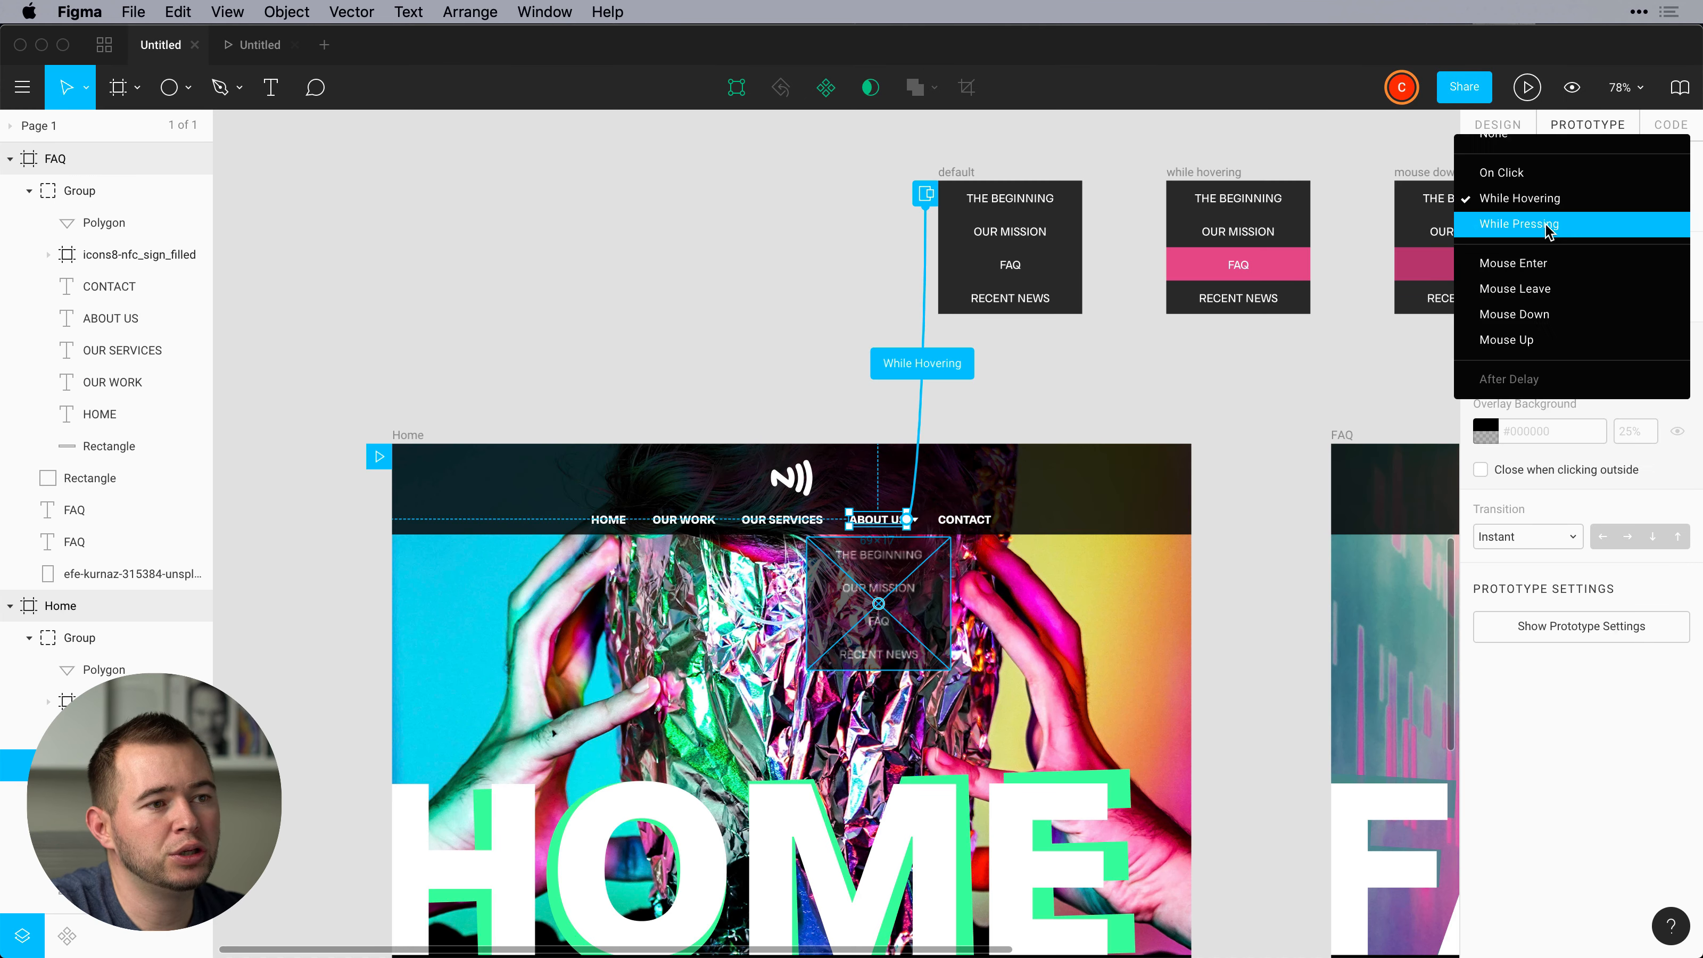
Change the About Us overlay trigger to Mouse Enter so the dropdown stays open.
click(1511, 263)
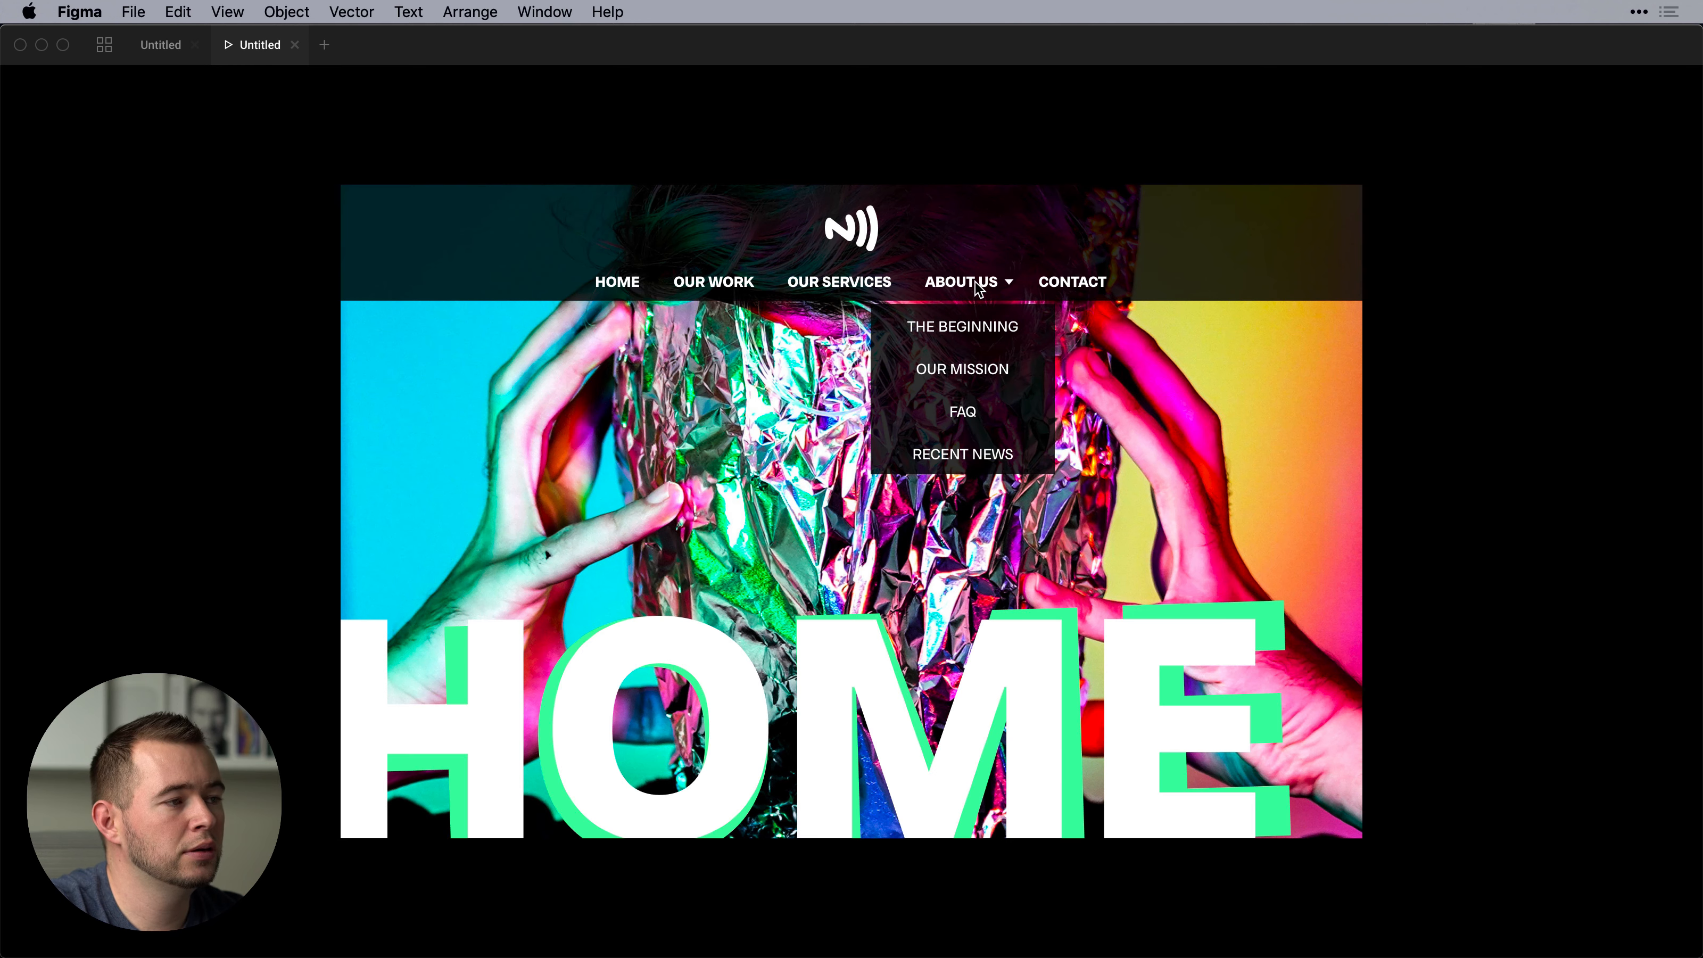
mouse_move(1253, 296)
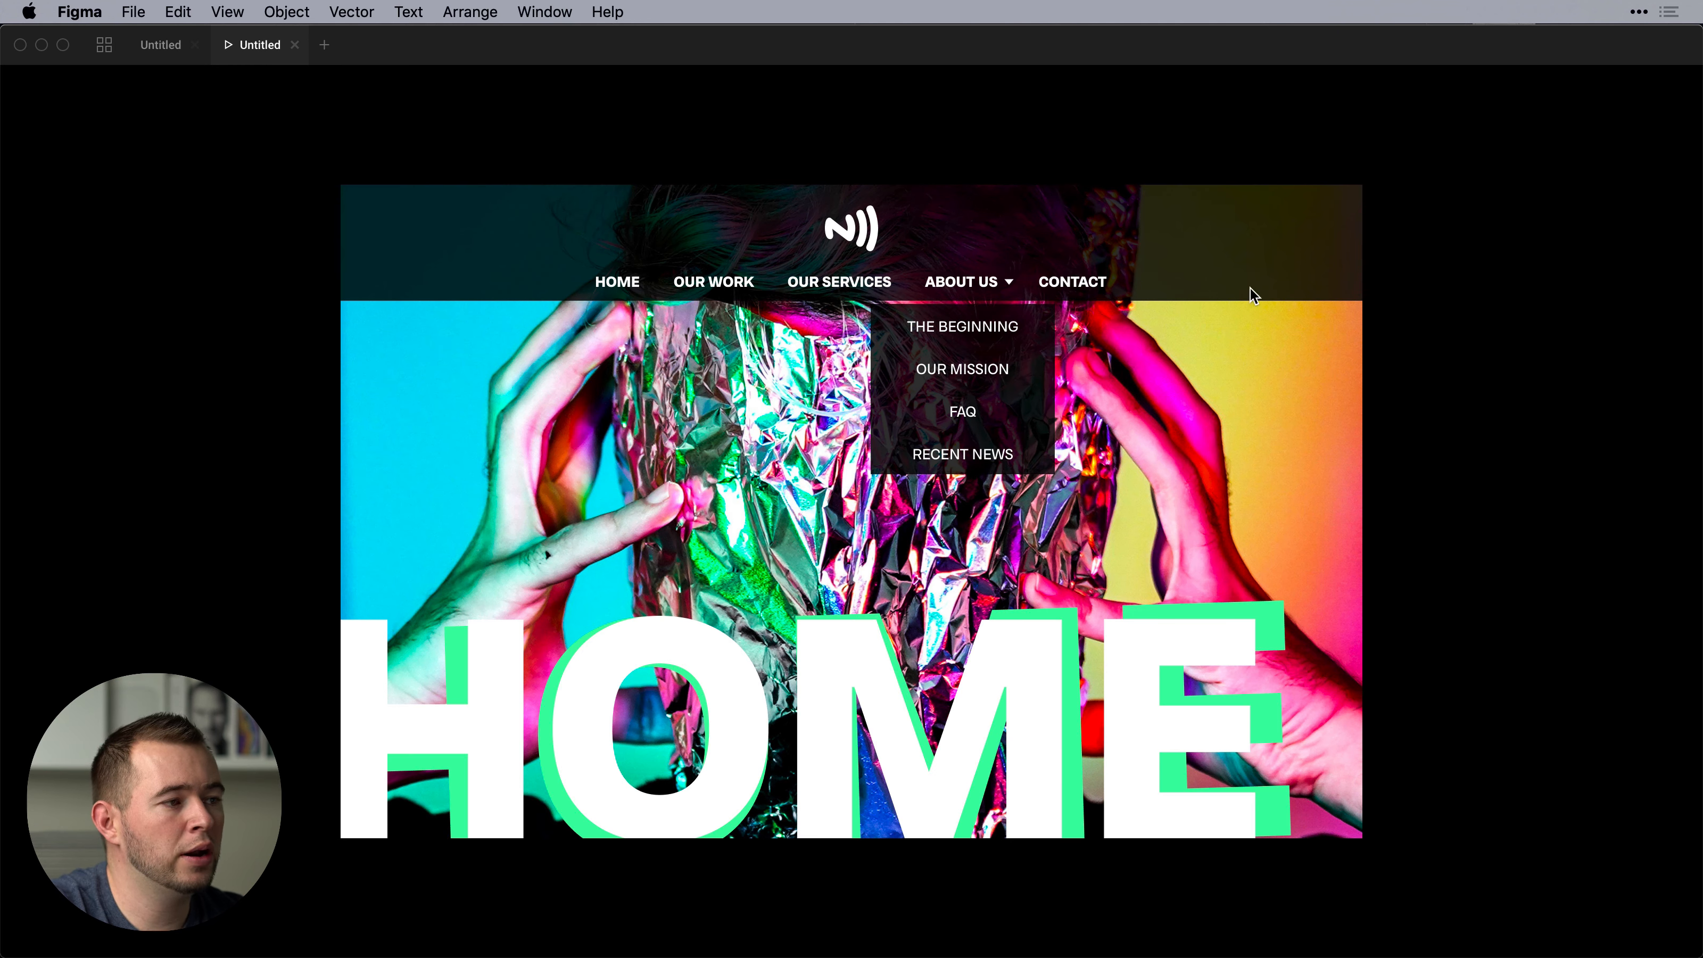
mouse_move(962, 375)
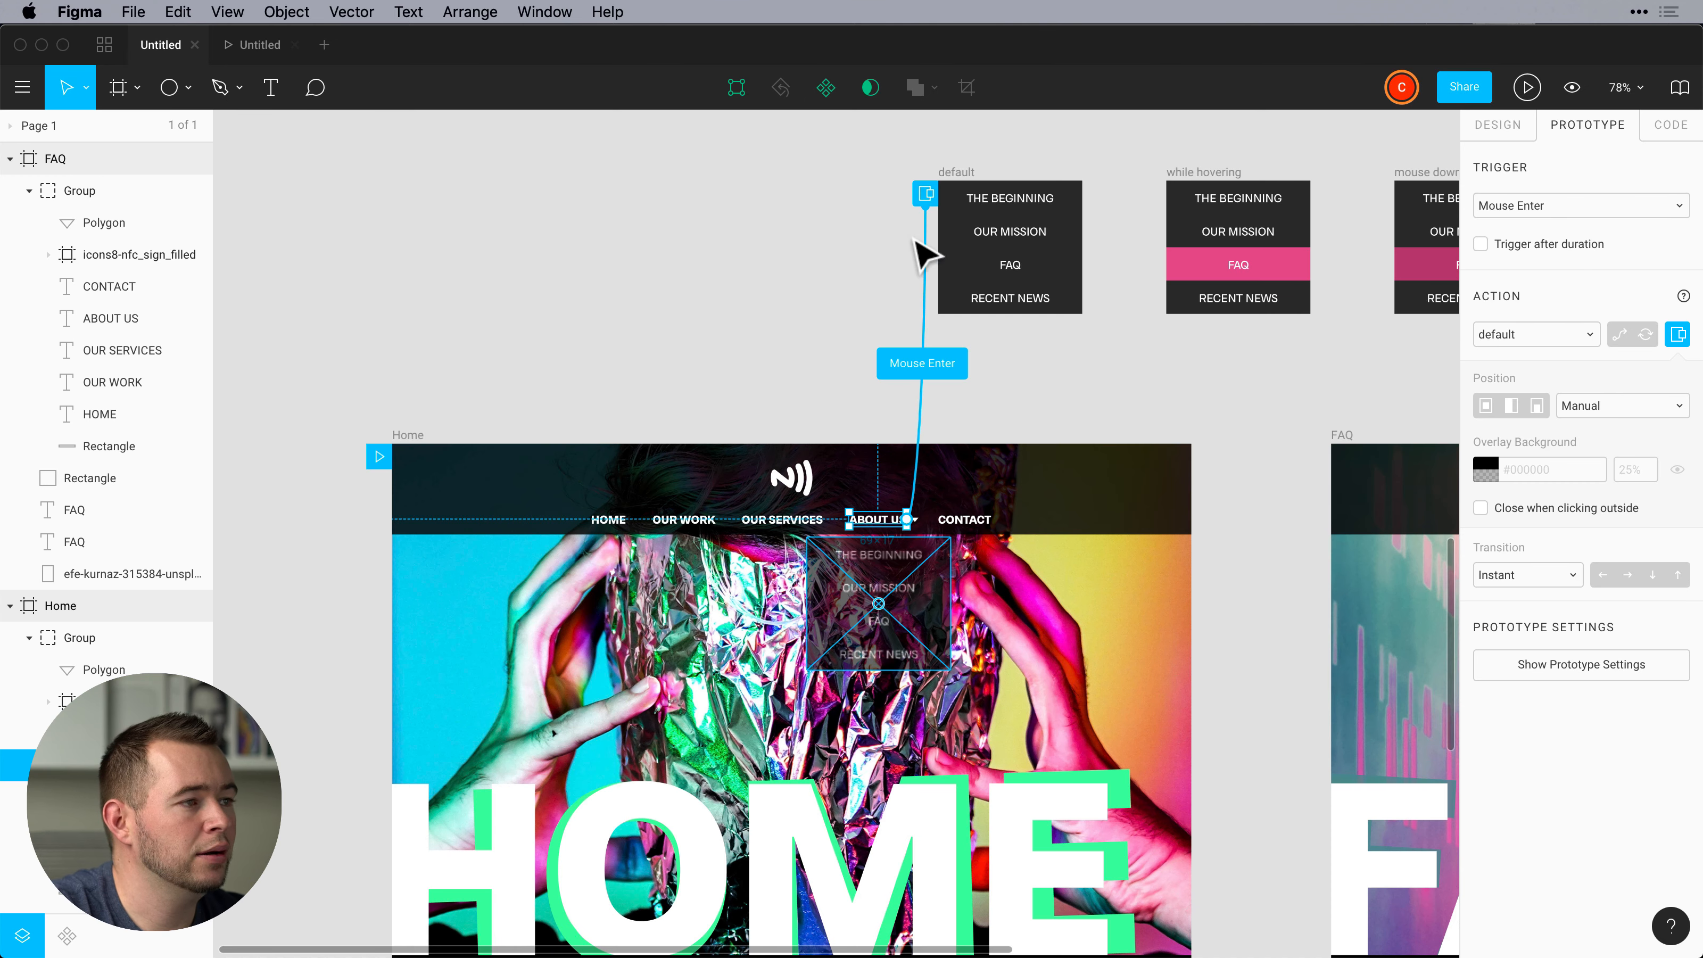
Link the default dropdown's FAQ to the while-hovering frame and try it from About Us in the preview.
click(1008, 264)
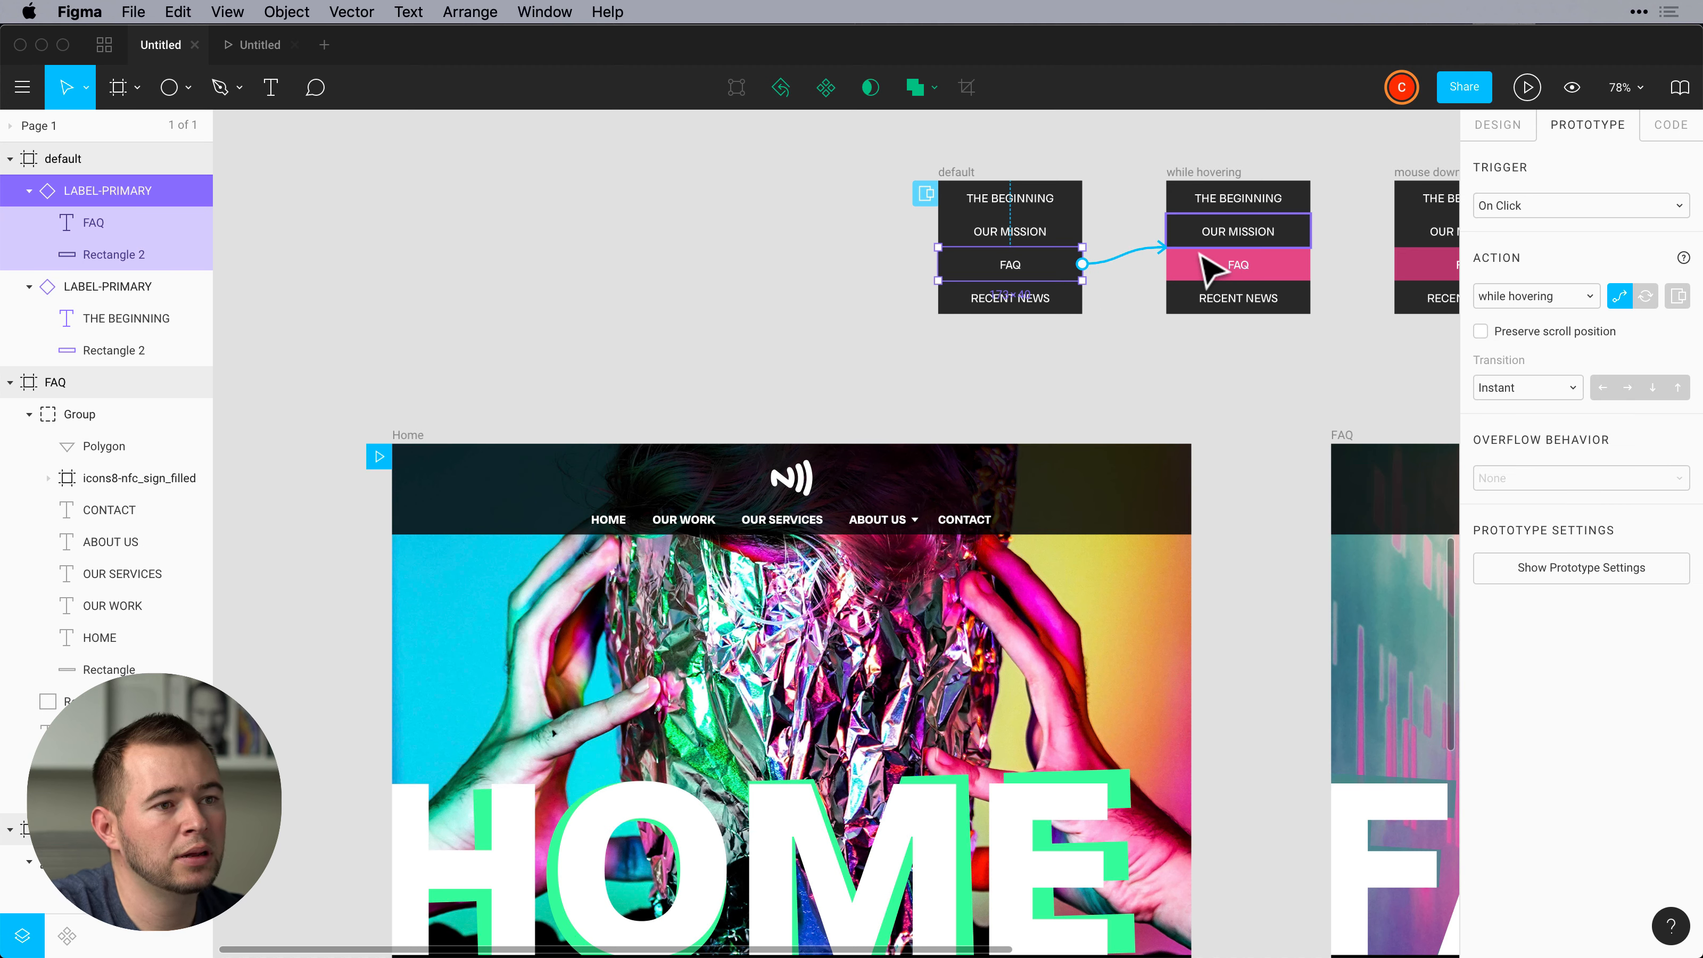
mouse_move(1237, 280)
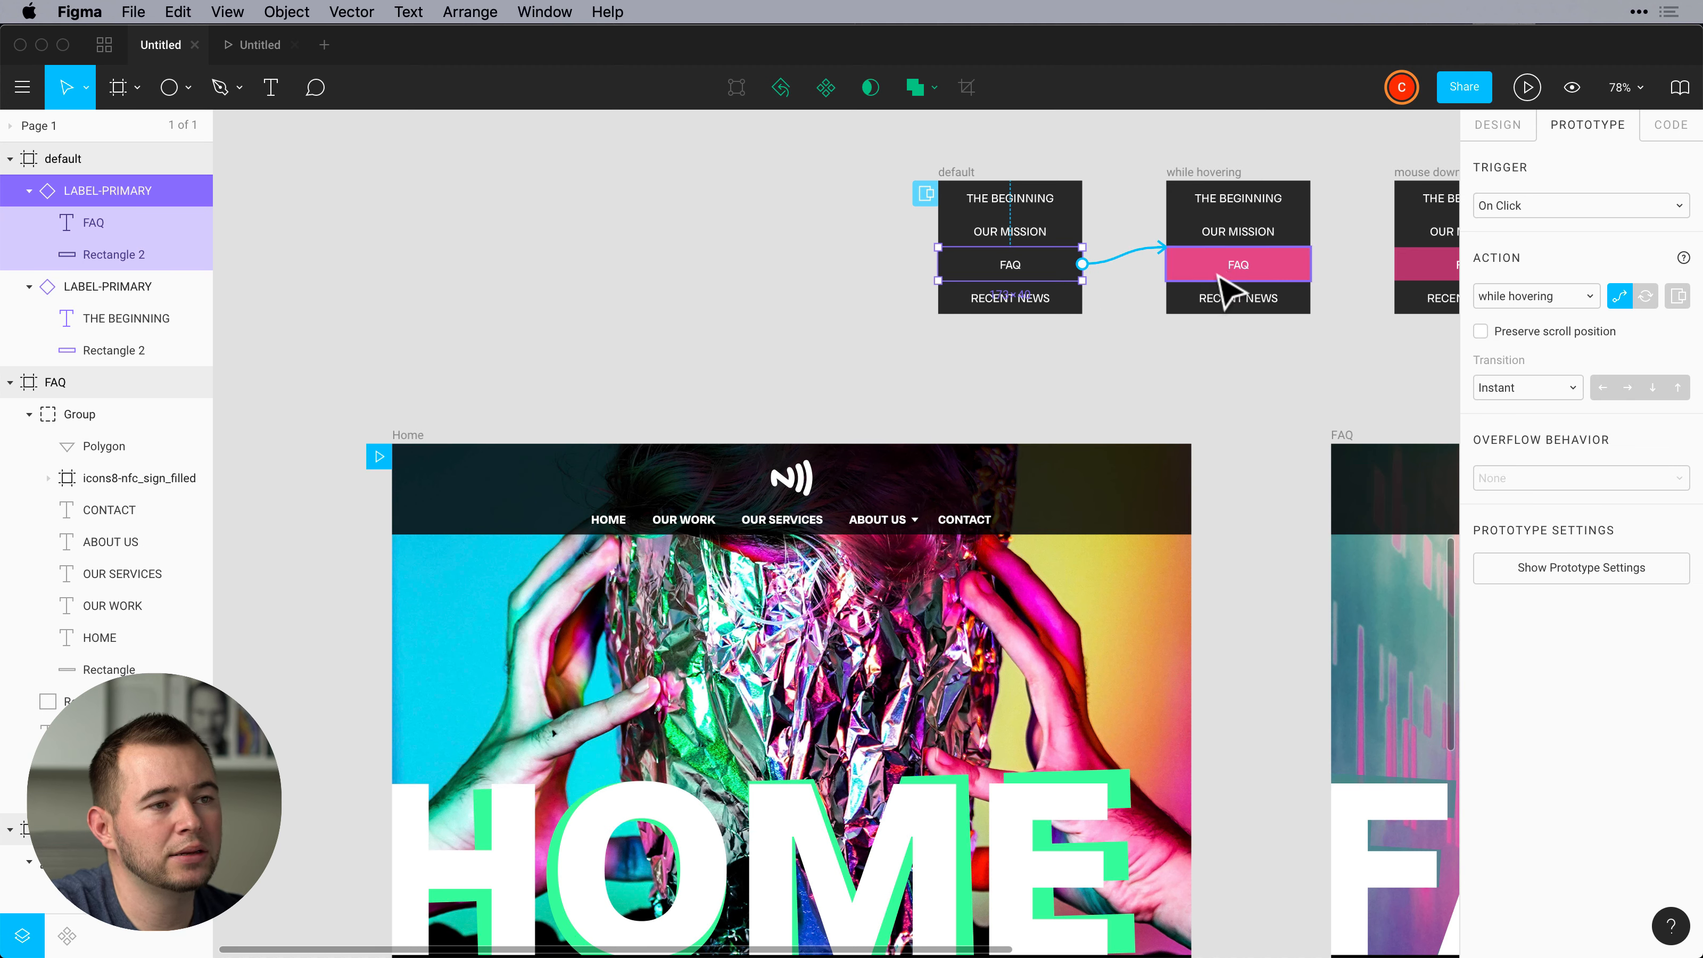
click(1528, 88)
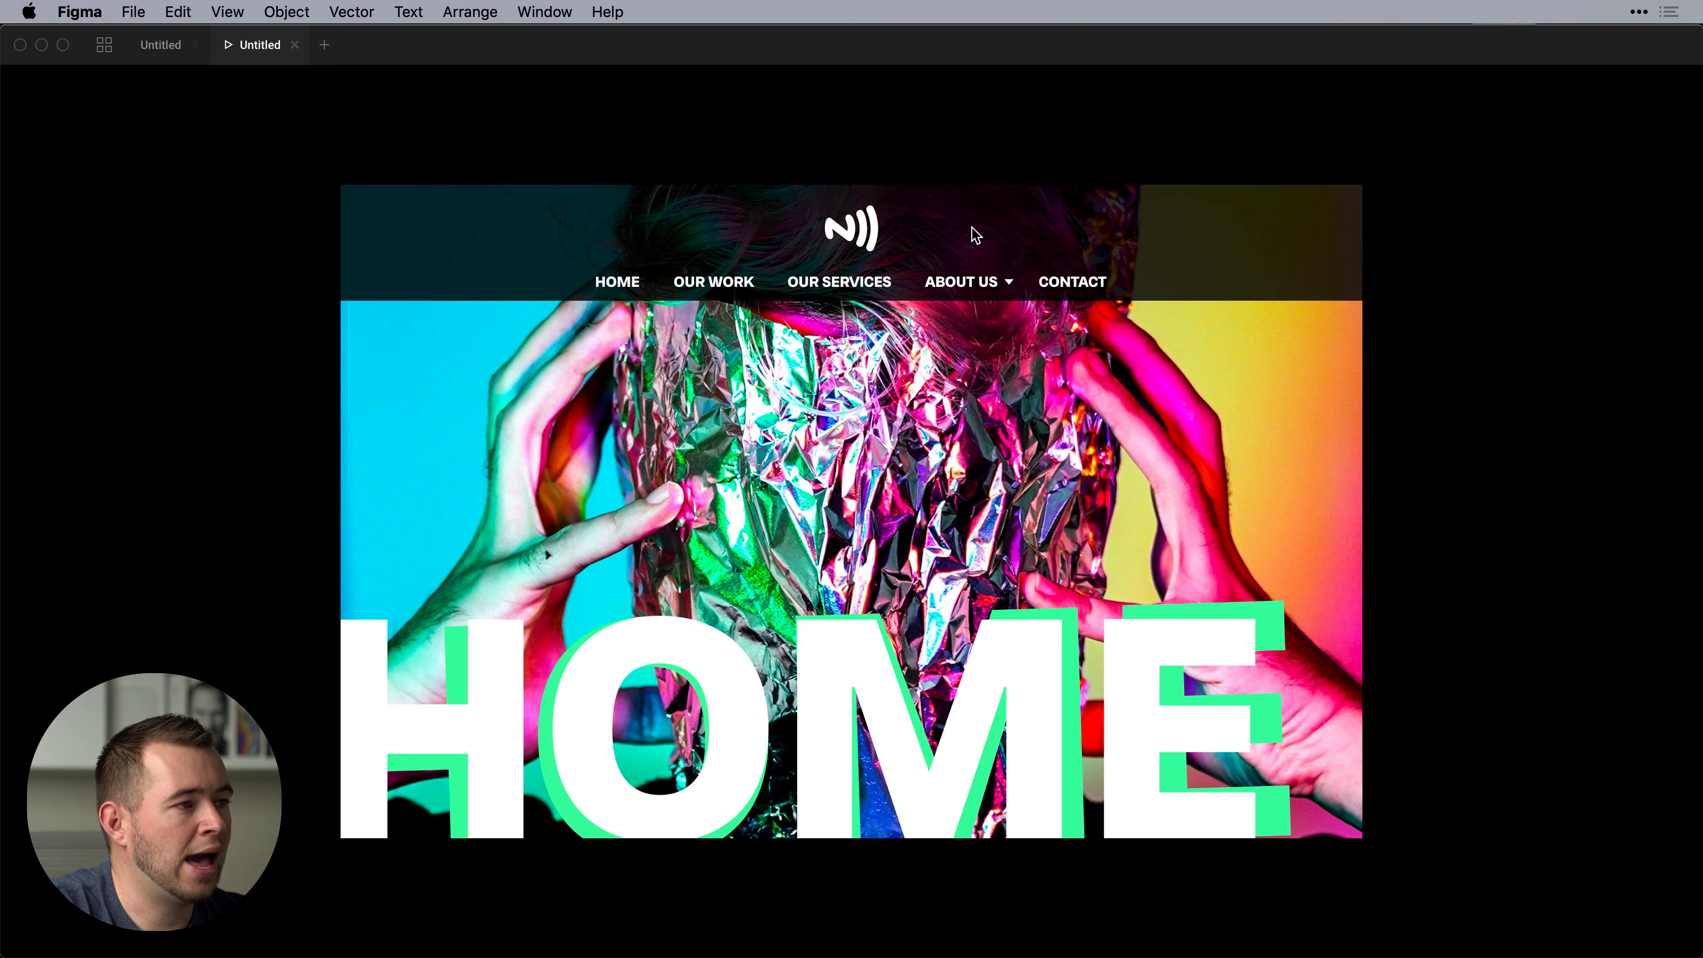
click(960, 281)
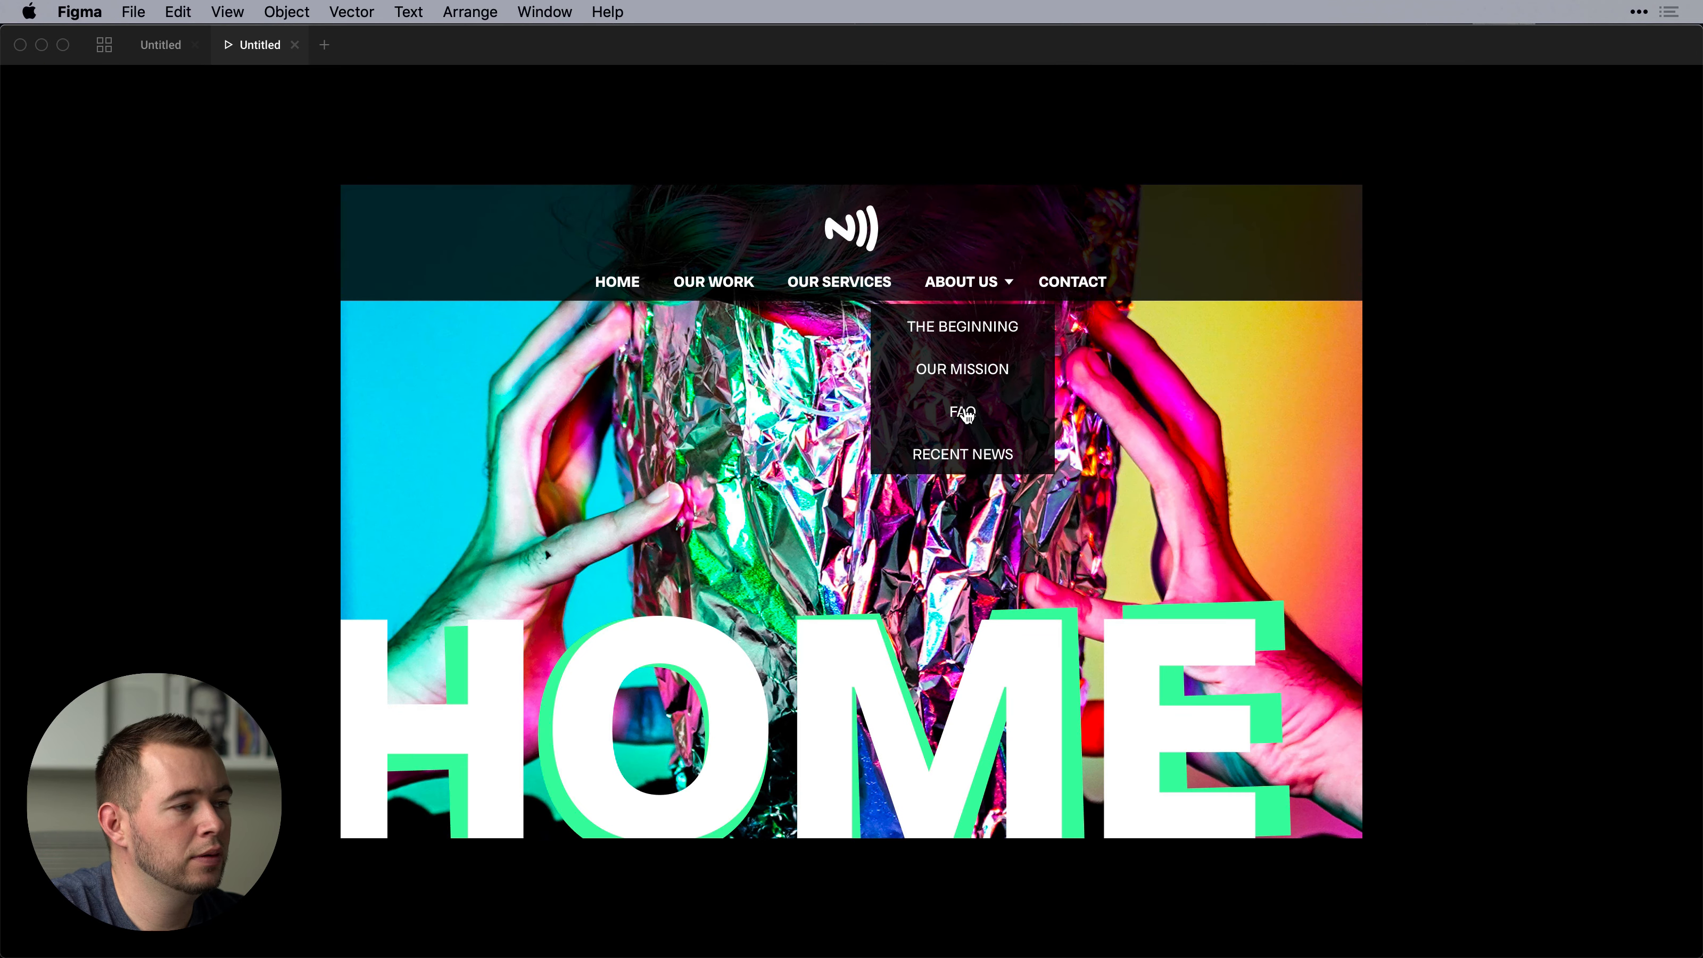
click(962, 412)
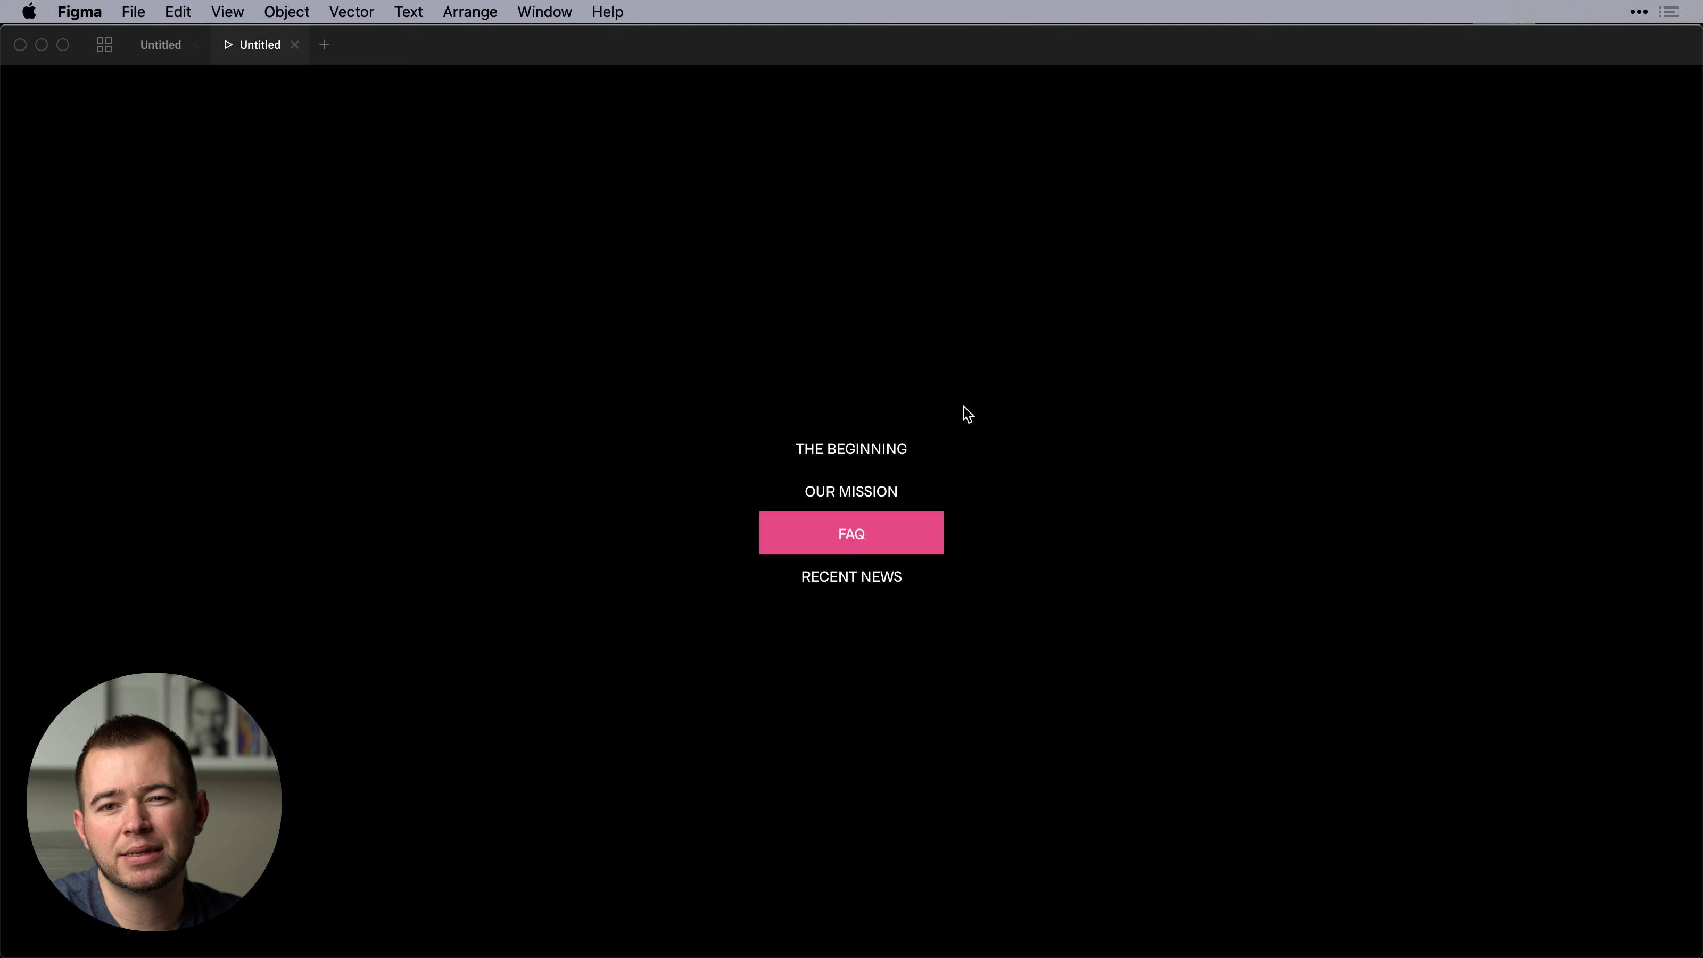
mouse_move(975, 469)
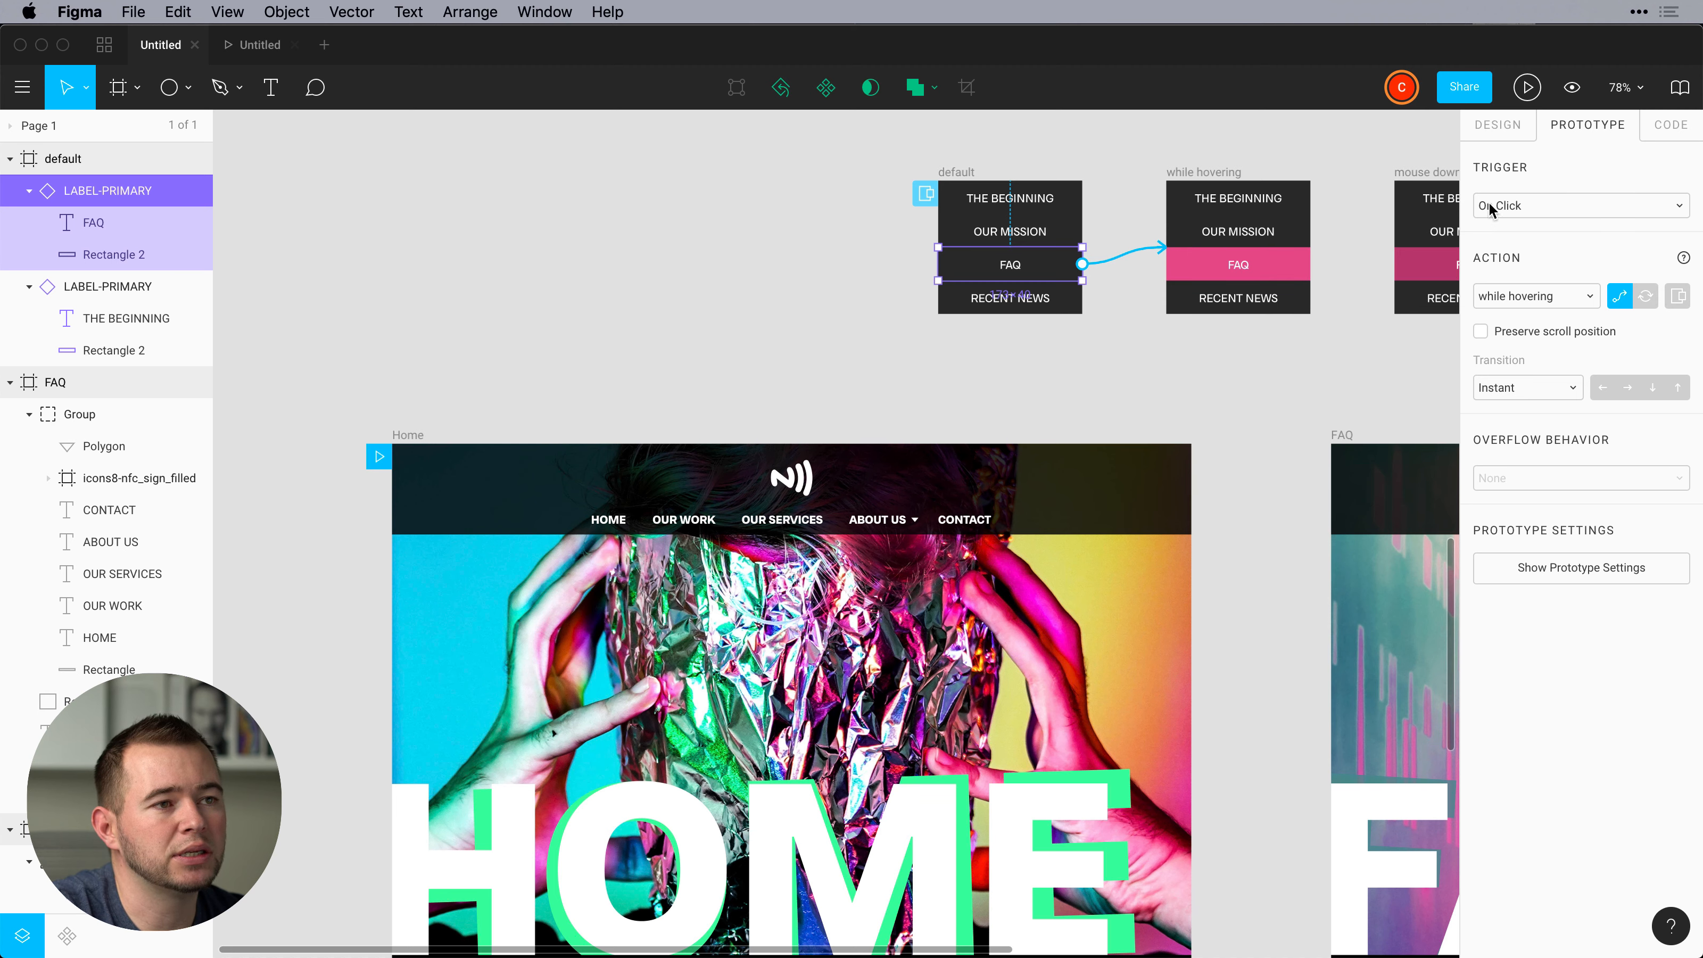
Set the FAQ hover swap to trigger While Hovering instead of On Click.
click(1579, 205)
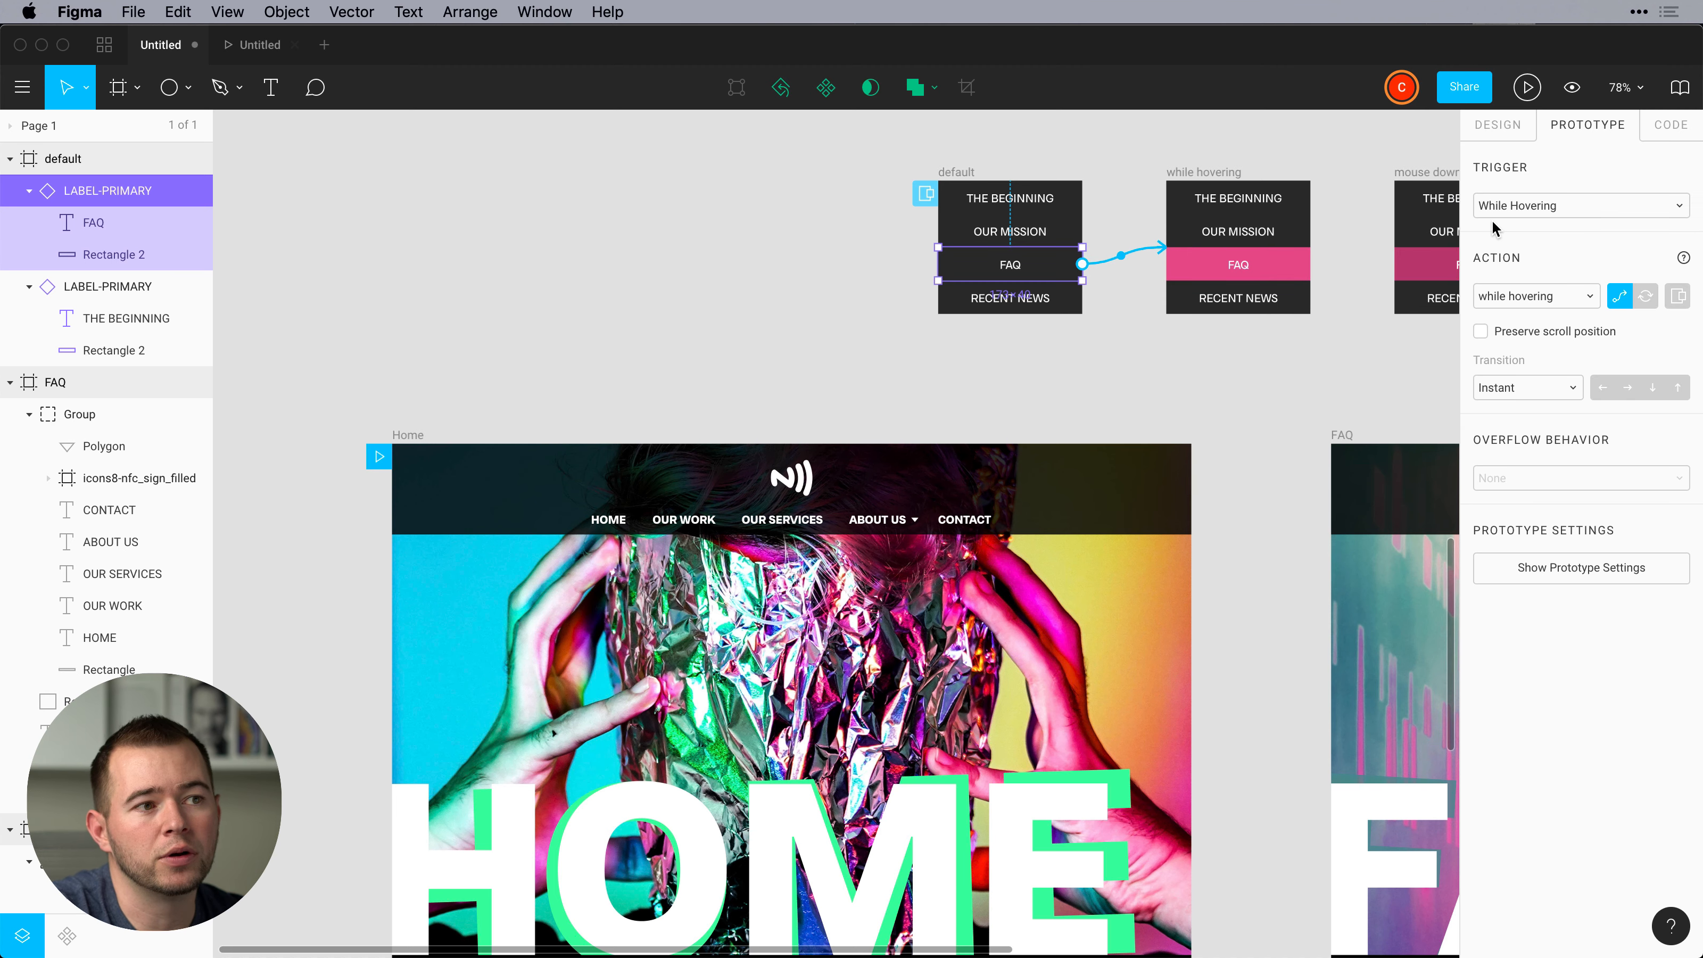
mouse_move(1651, 313)
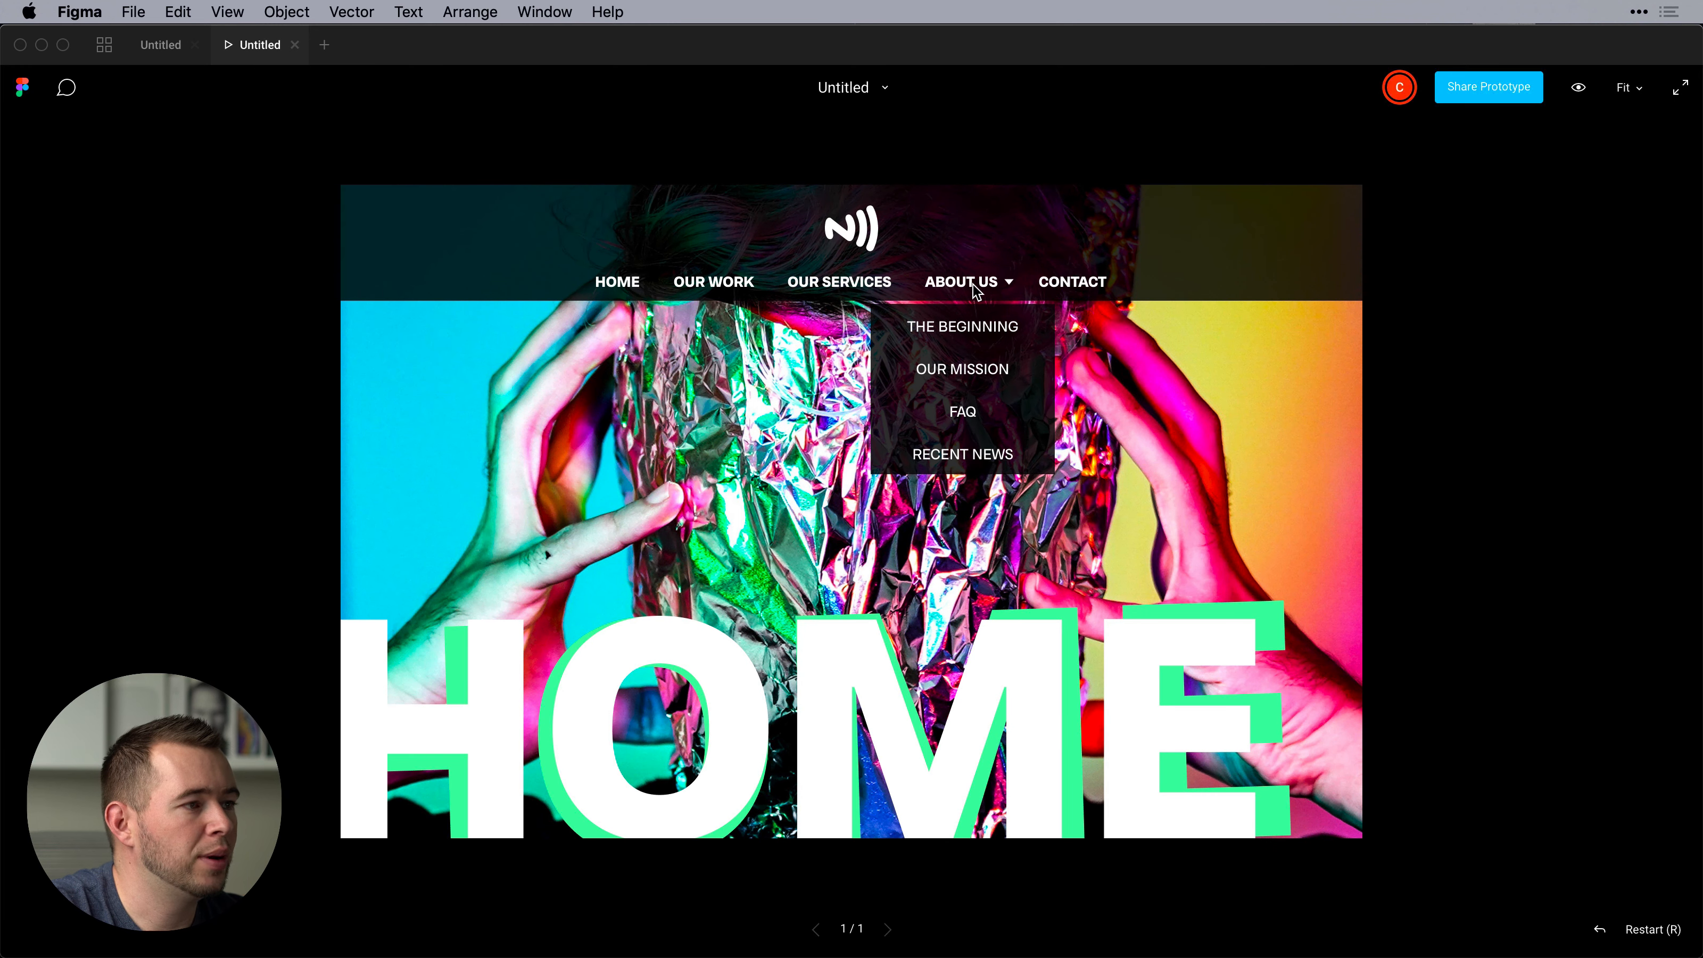
mouse_move(962, 411)
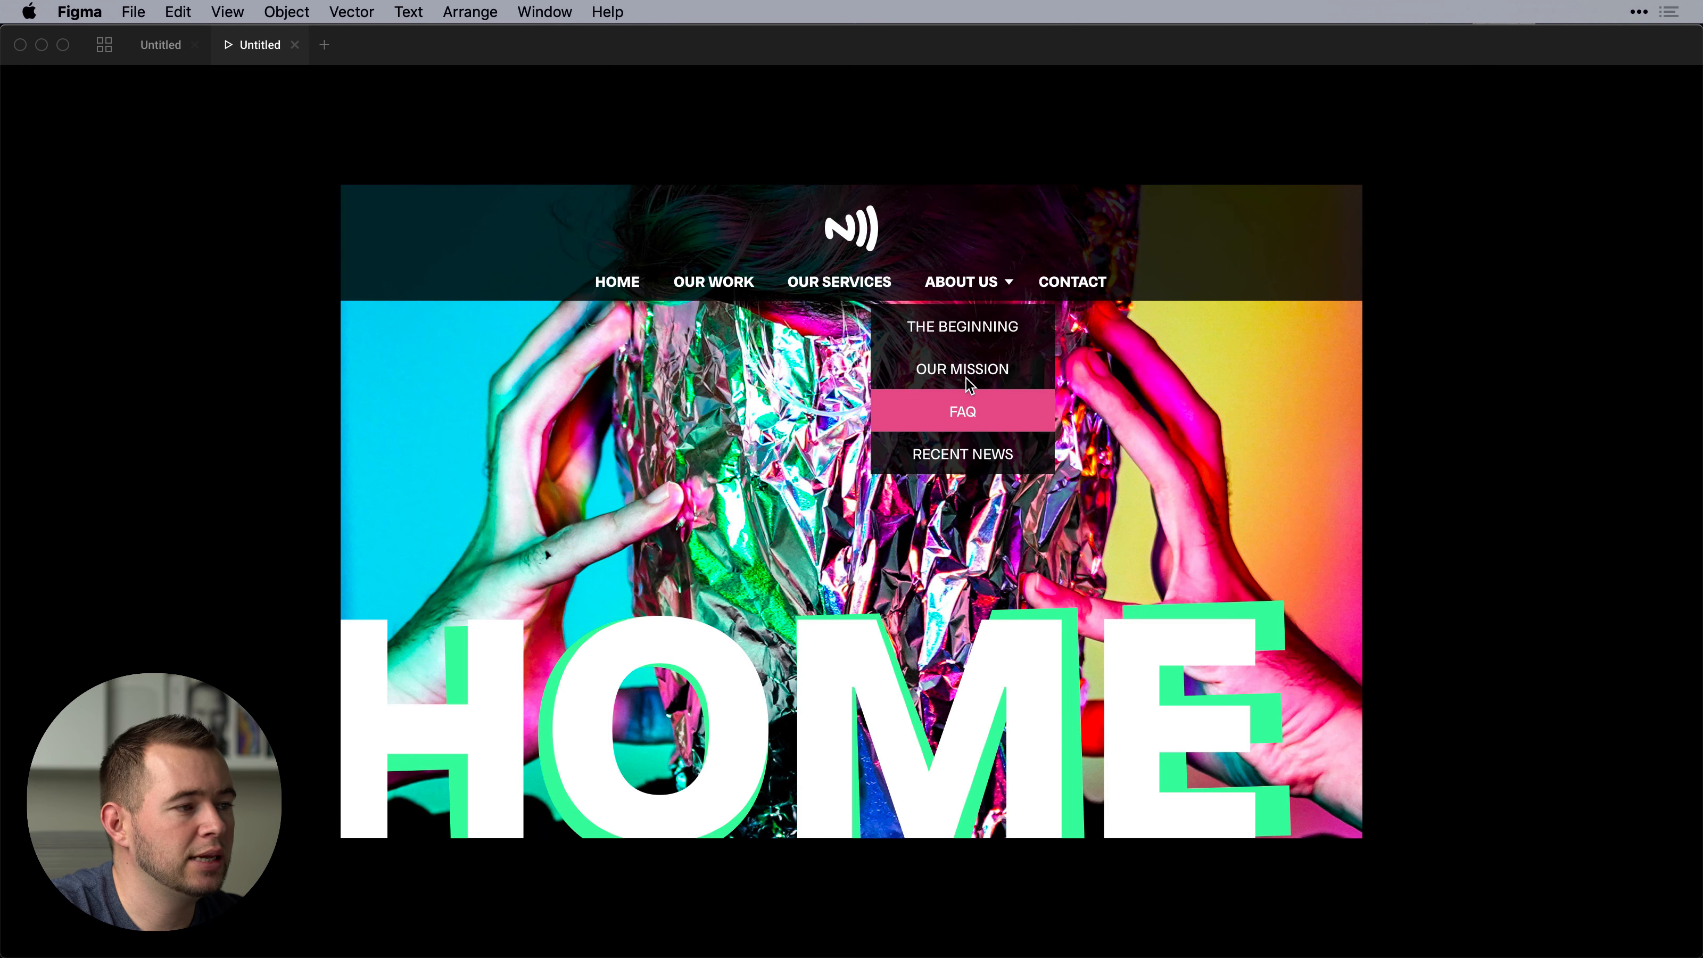
mouse_move(974, 375)
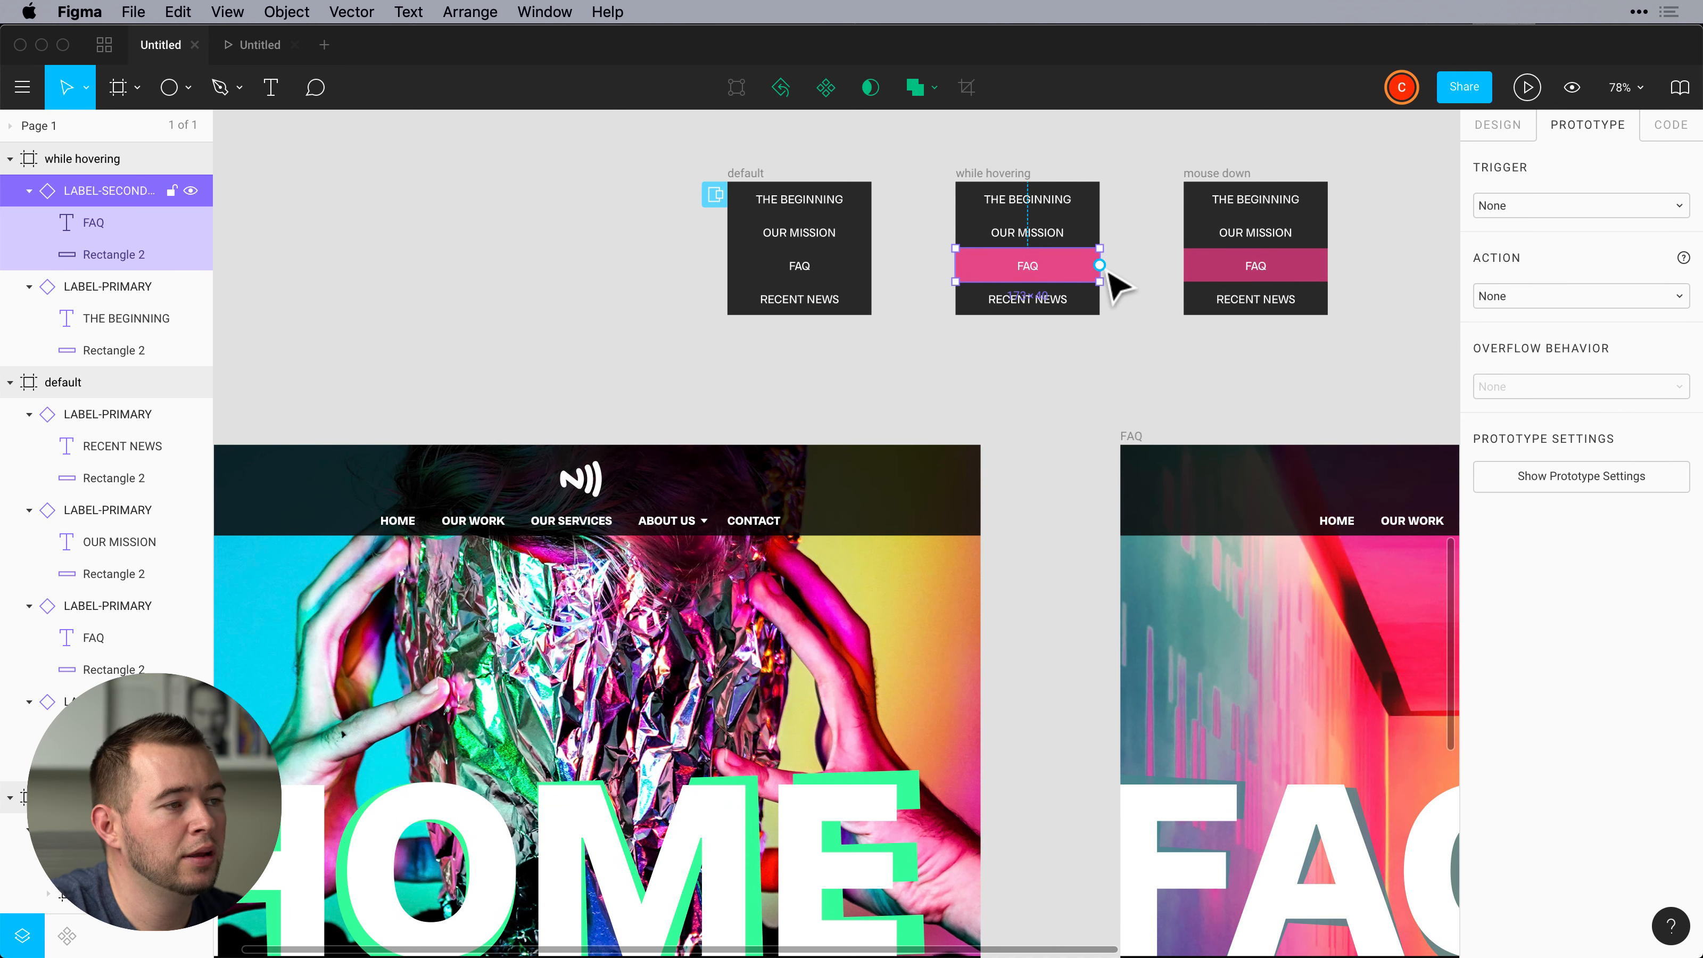
Swap hovered FAQ to the mouse-down variant on press and link pressed FAQ to the FAQ page.
drag(1100, 265, 1255, 265)
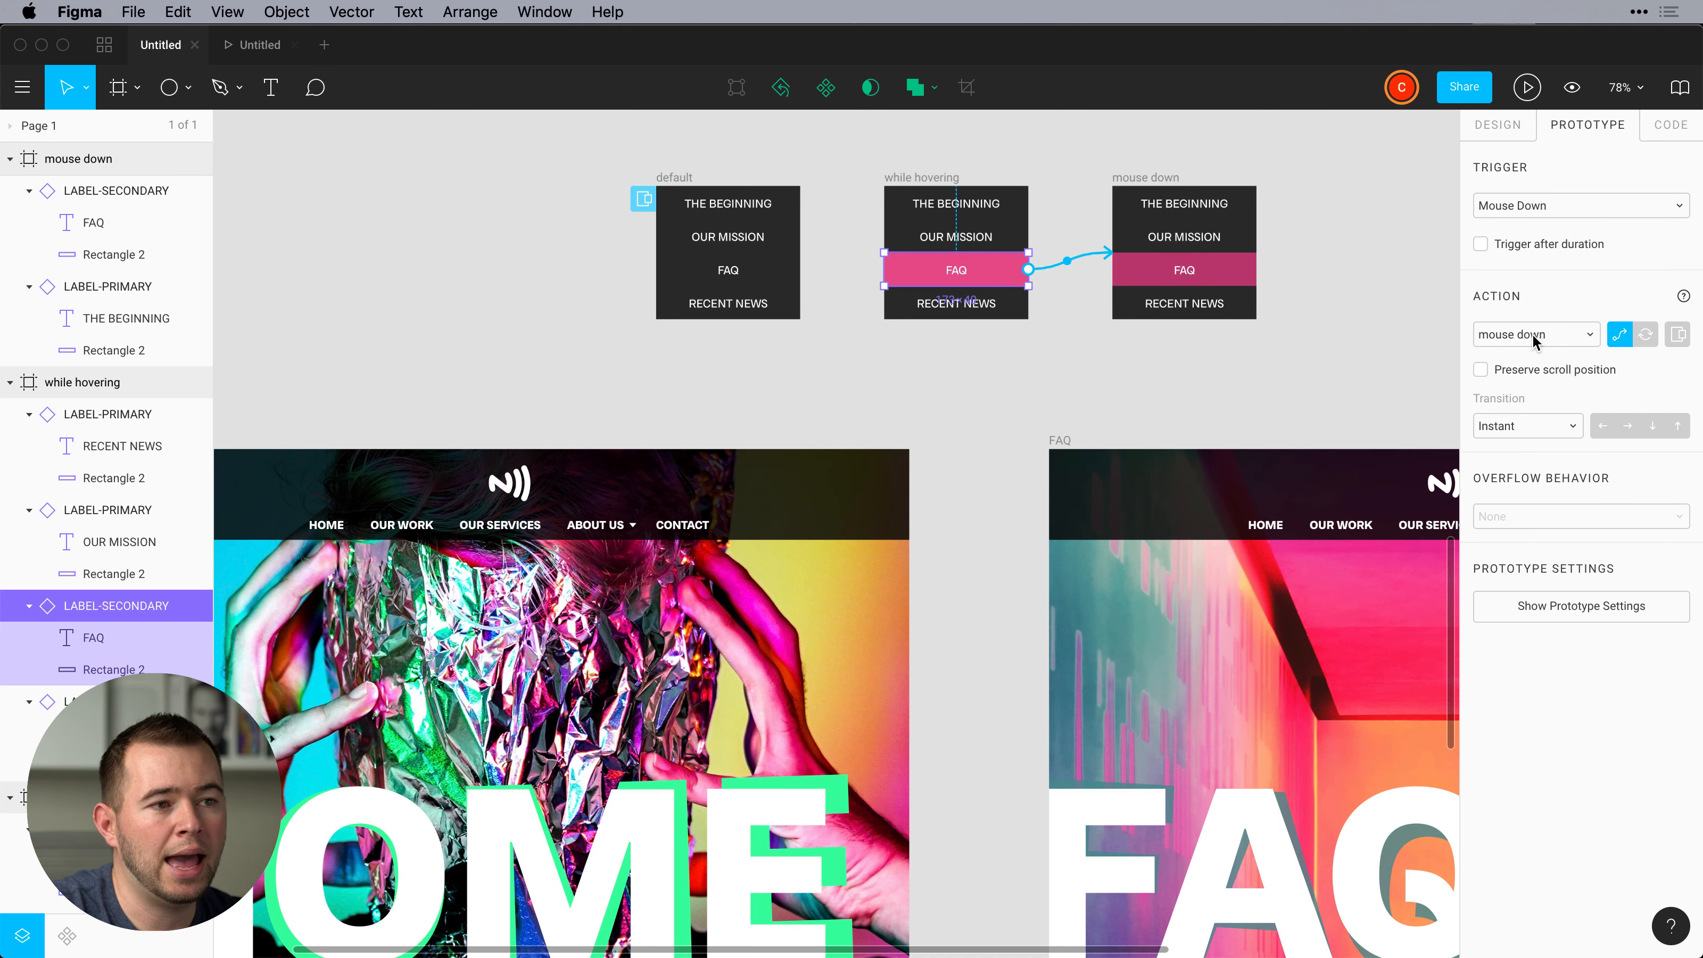
click(1645, 333)
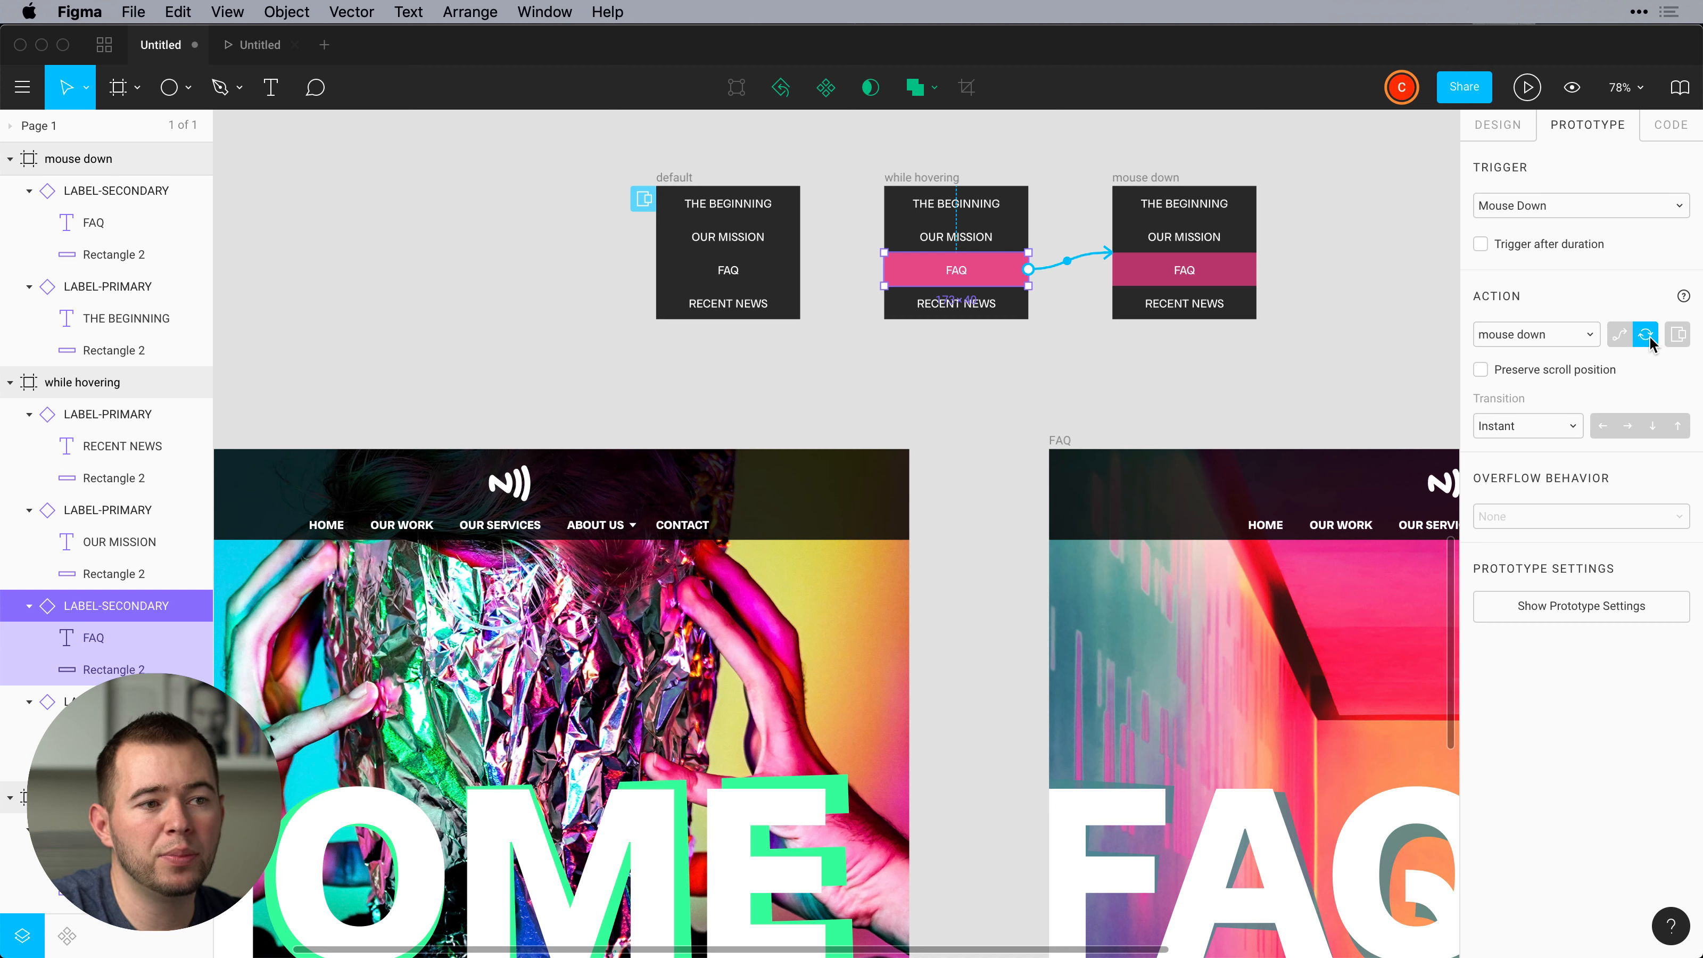
mouse_move(780, 189)
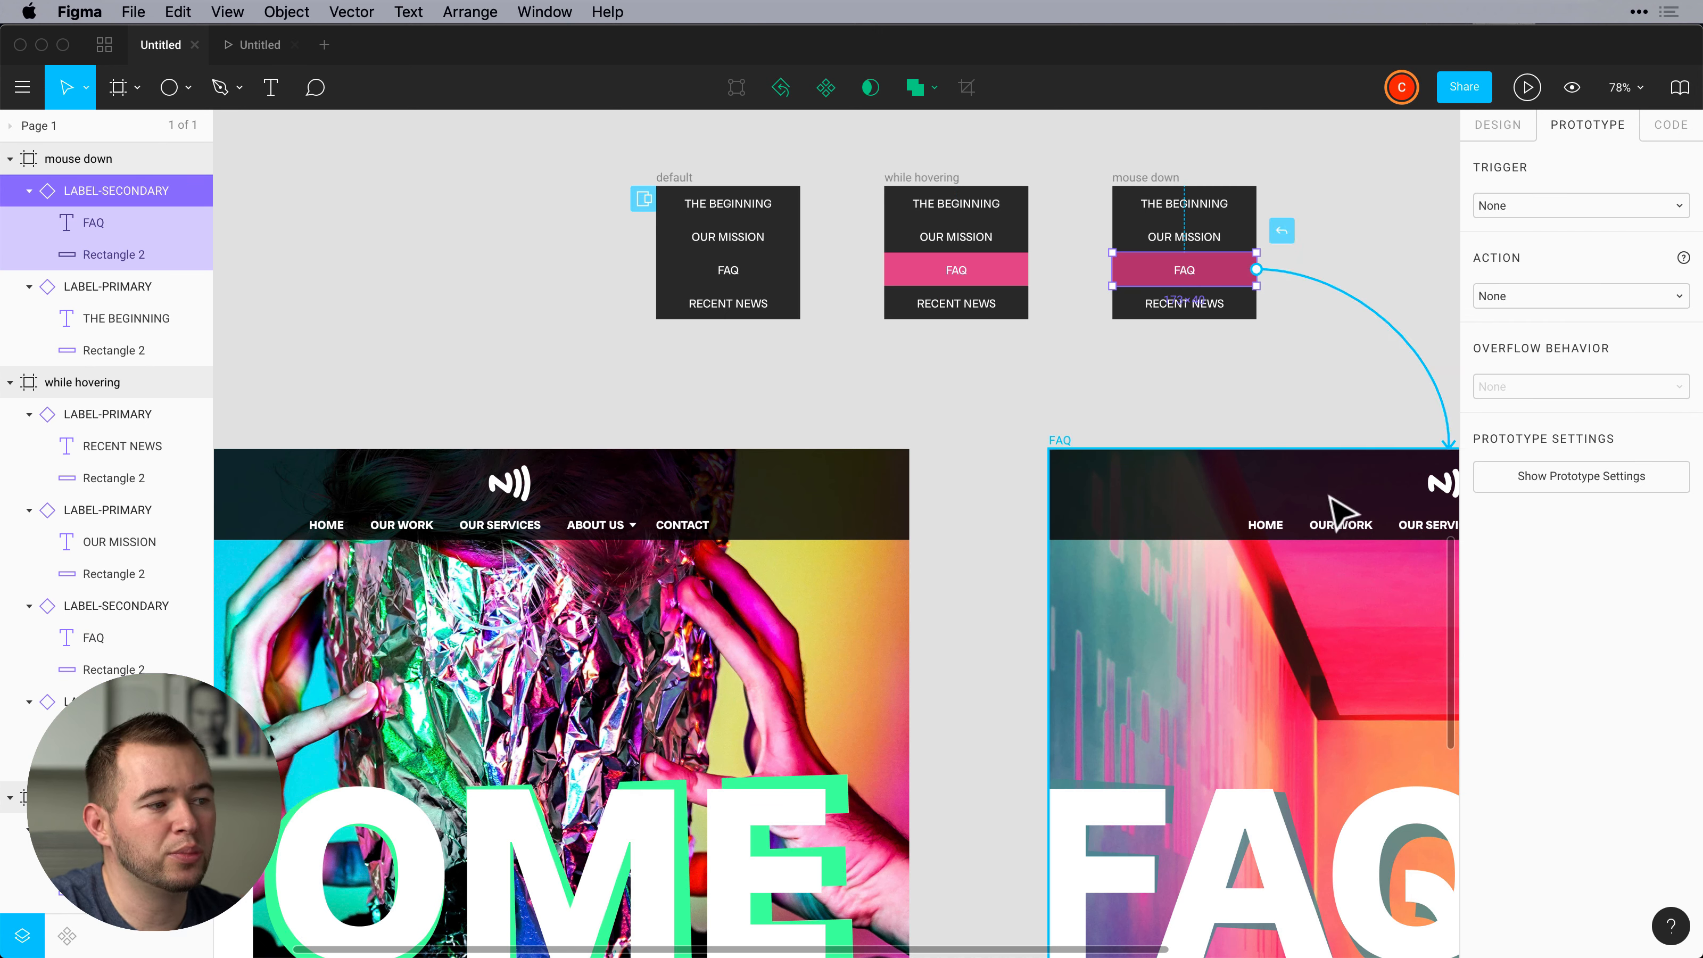
click(1579, 206)
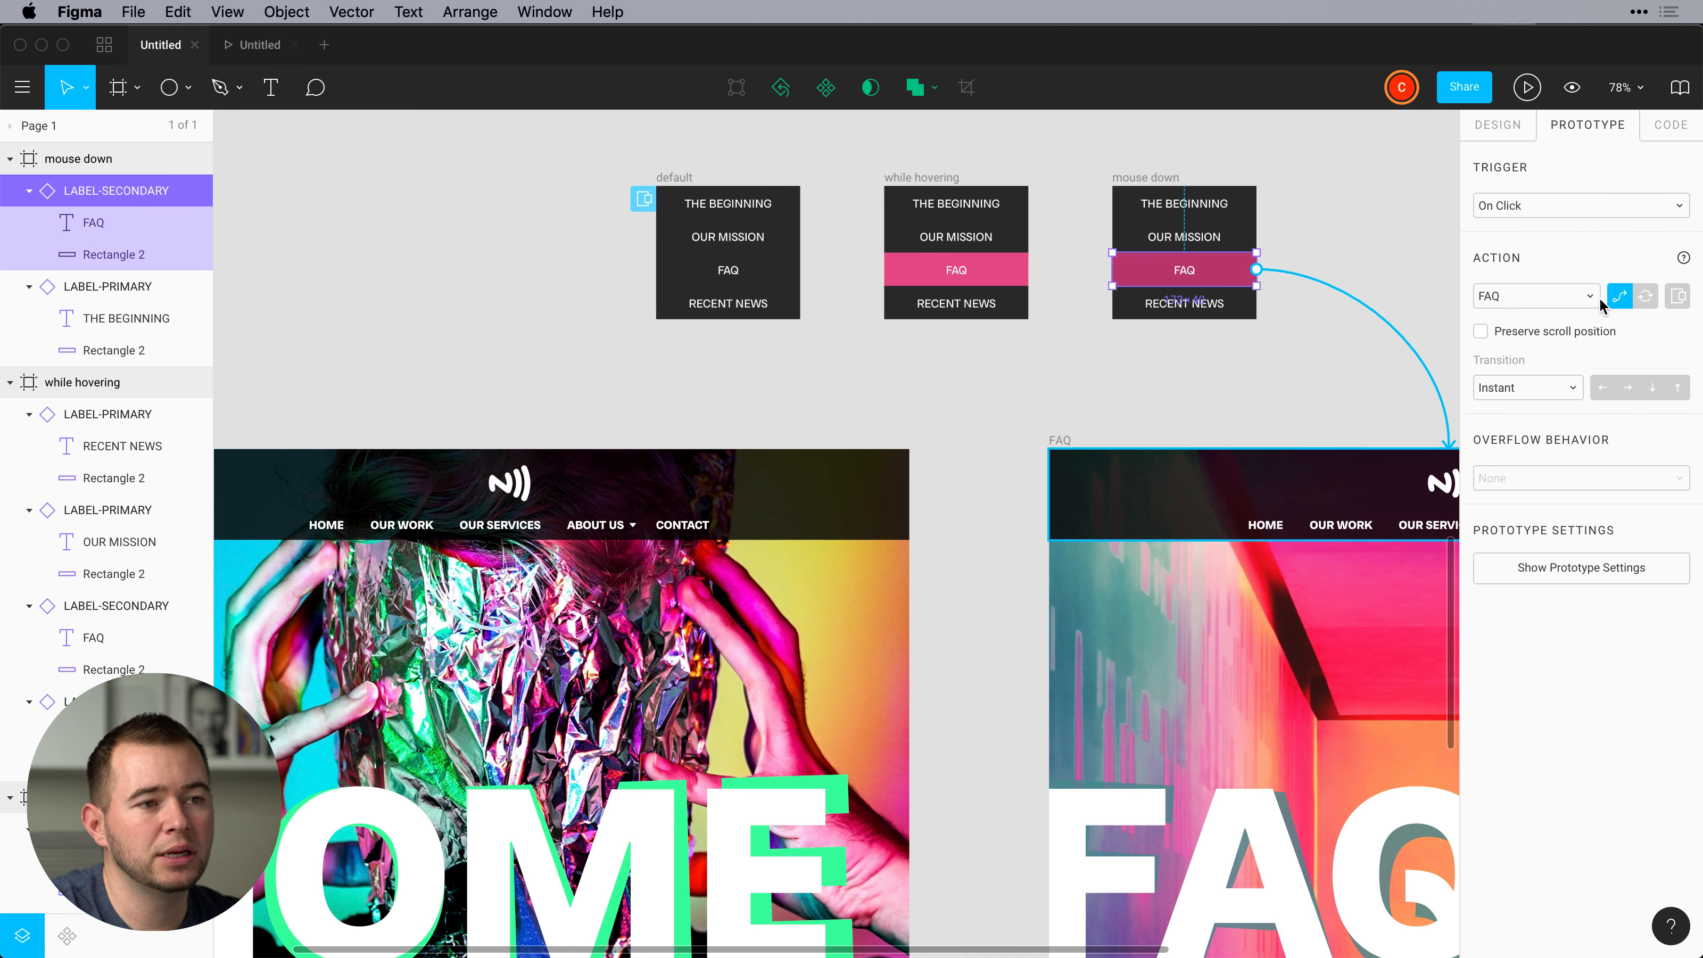
mouse_move(1643, 296)
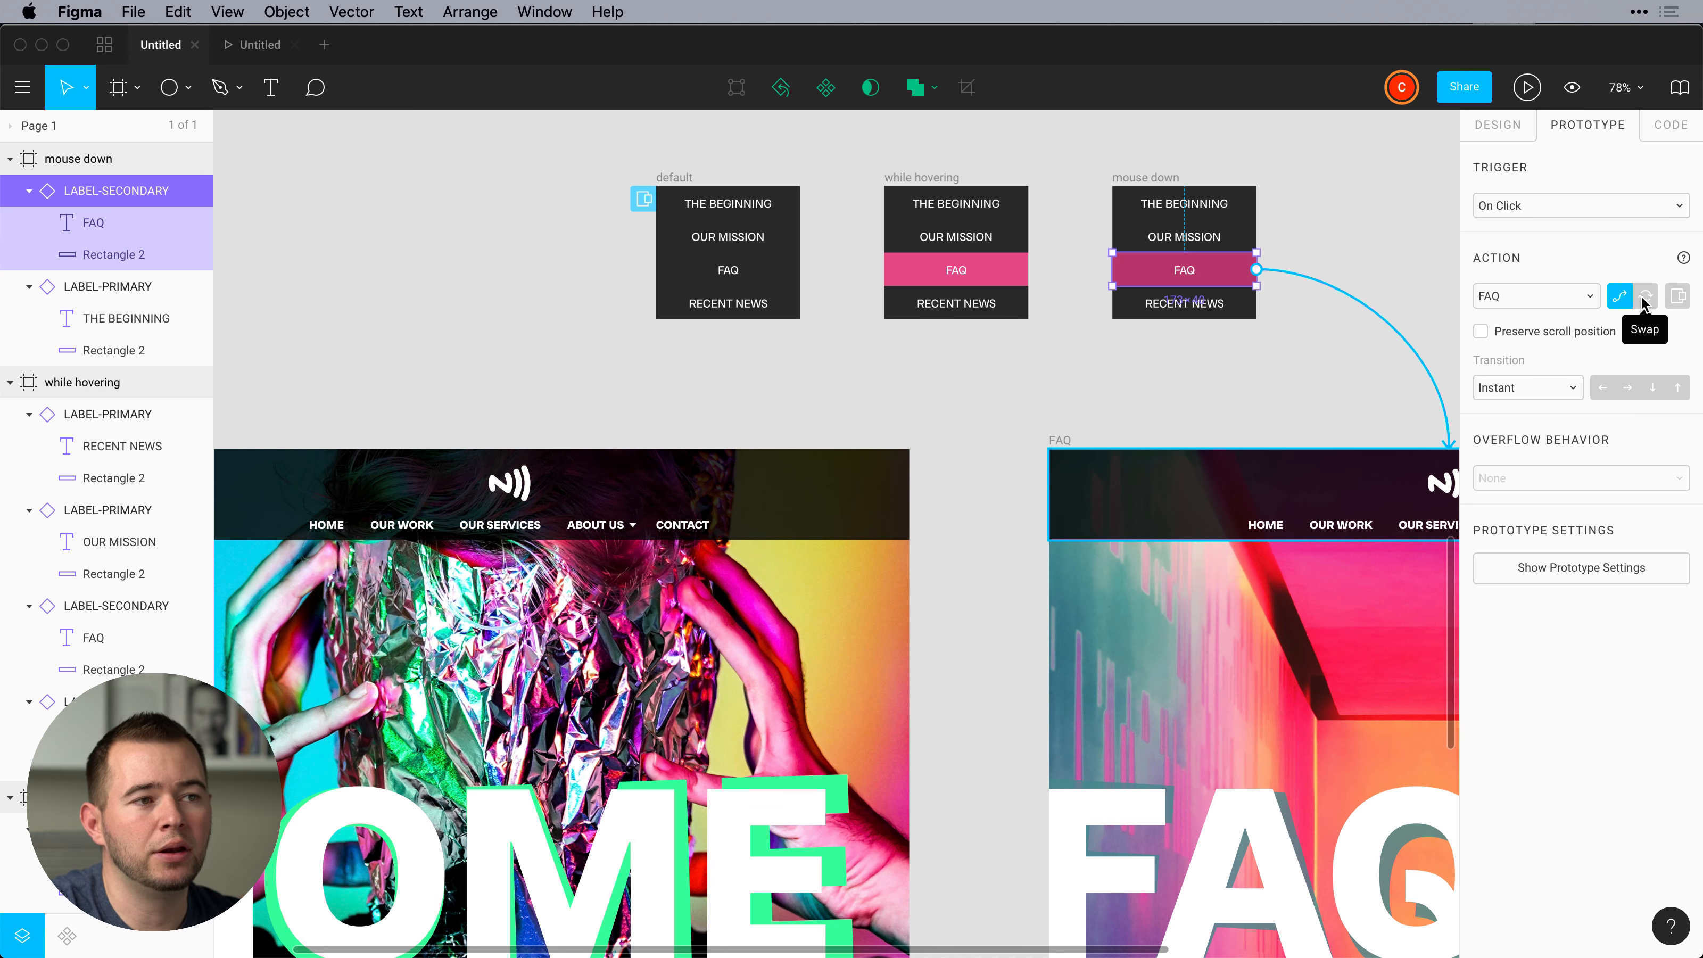
click(1528, 88)
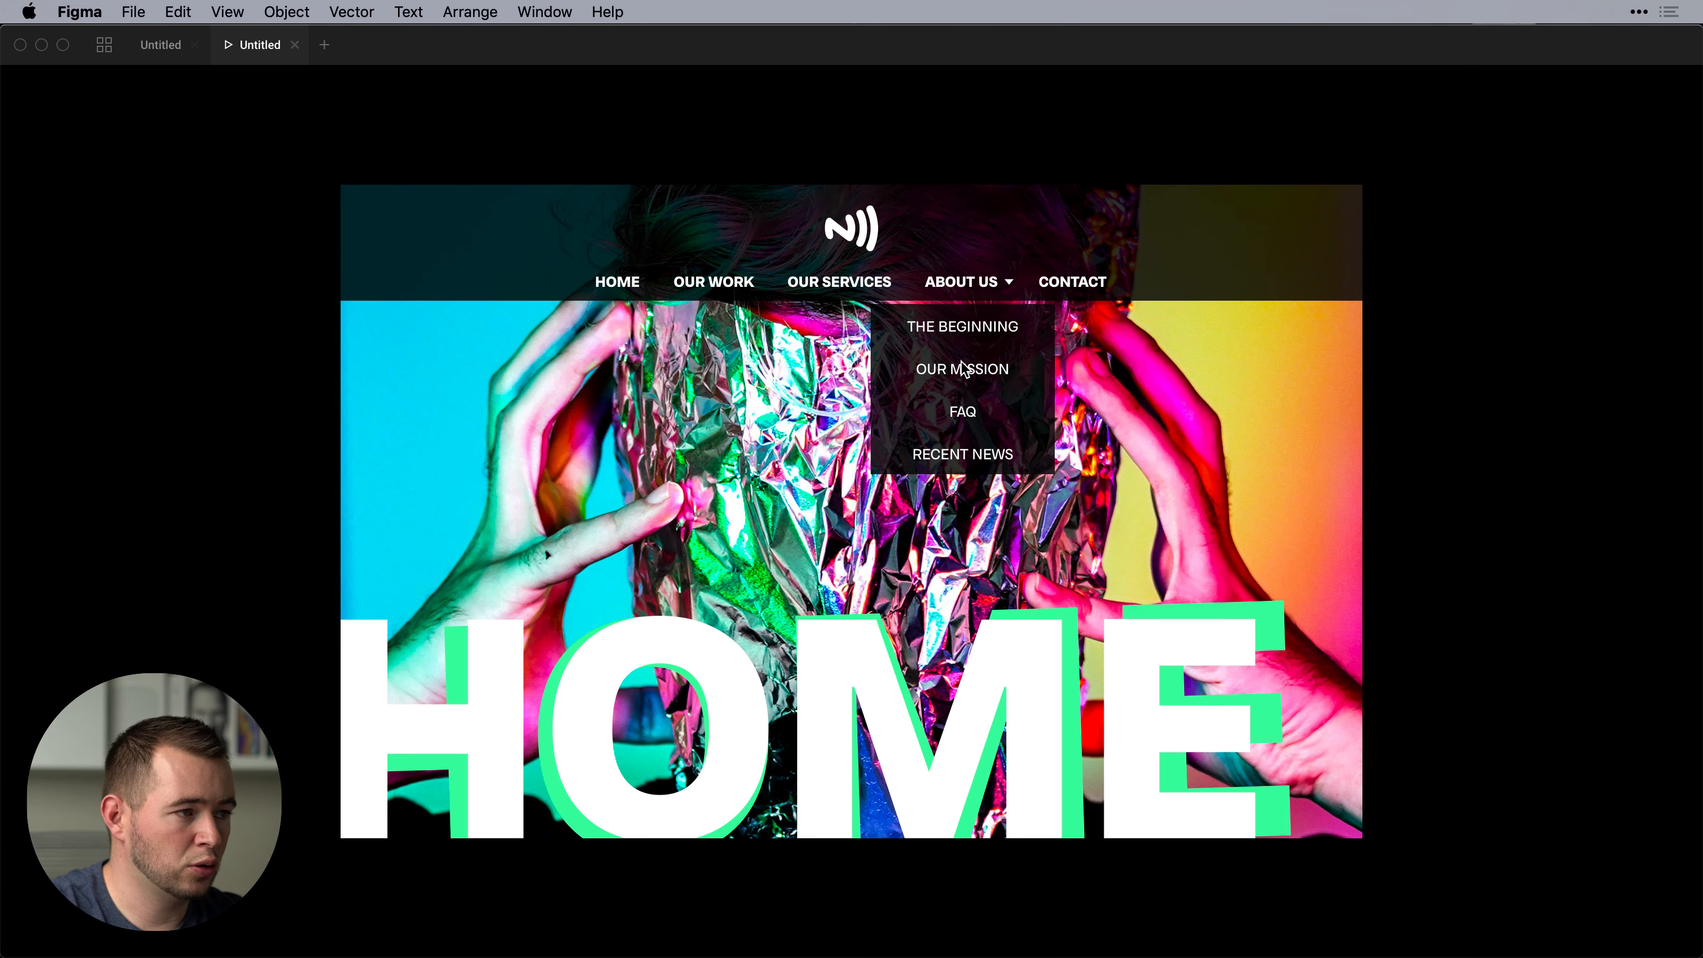
mouse_move(962, 411)
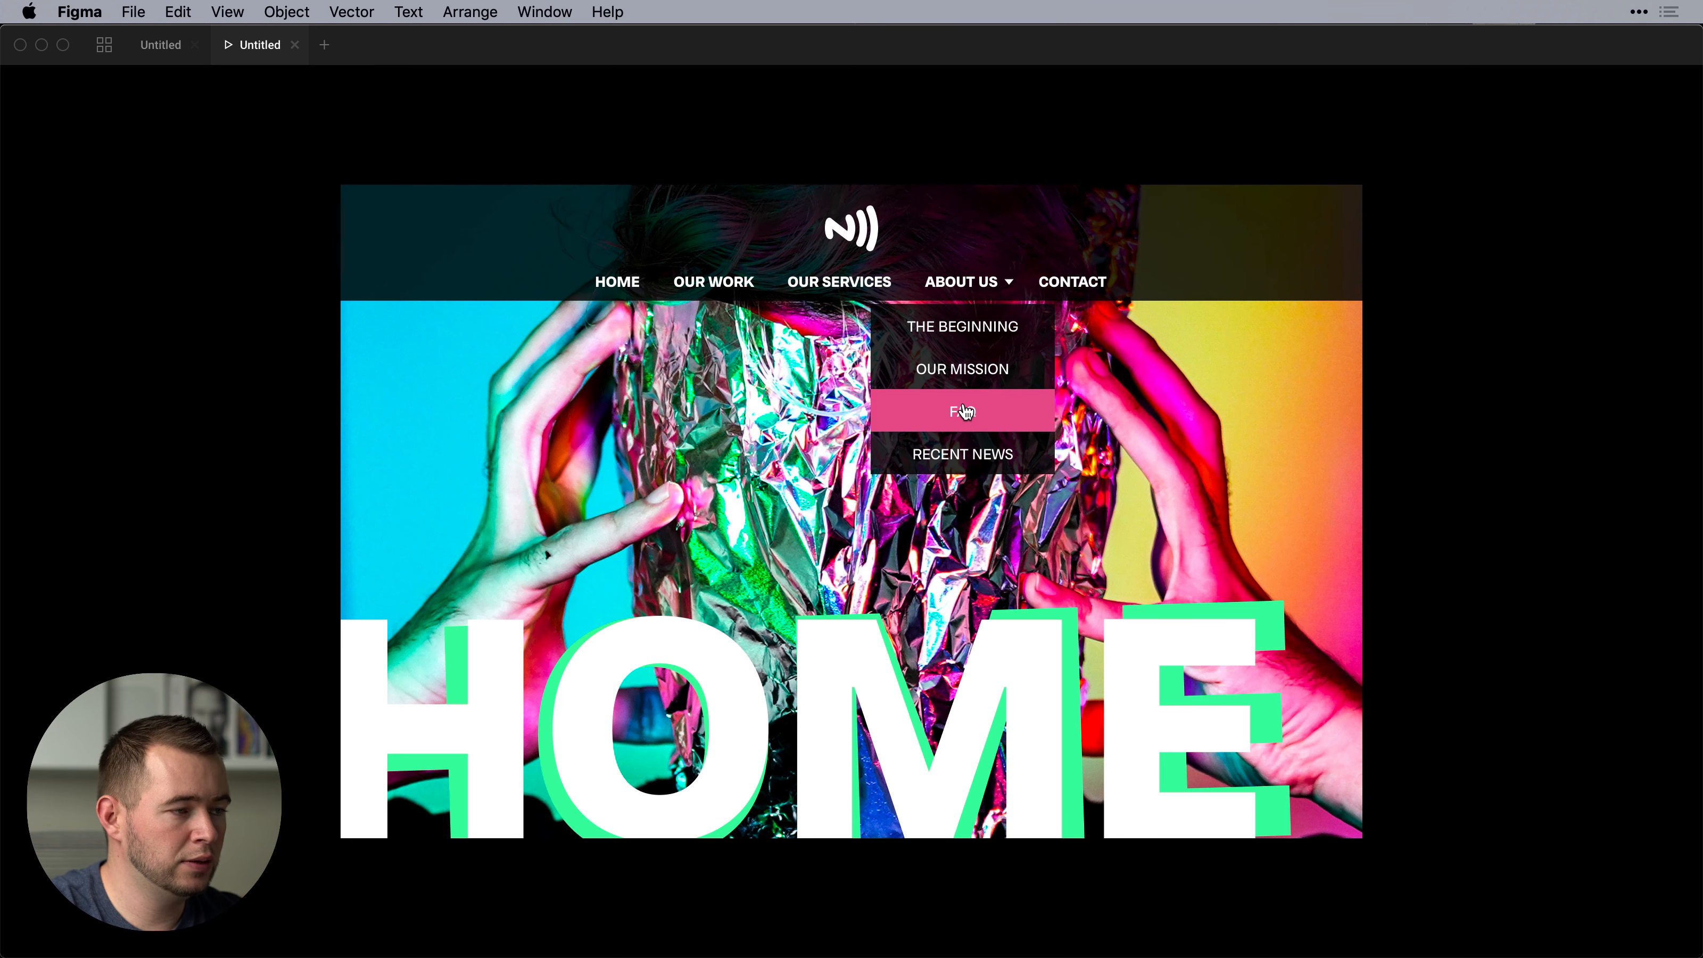
Press FAQ in the About Us dropdown to test navigation to the FAQ page.
click(961, 412)
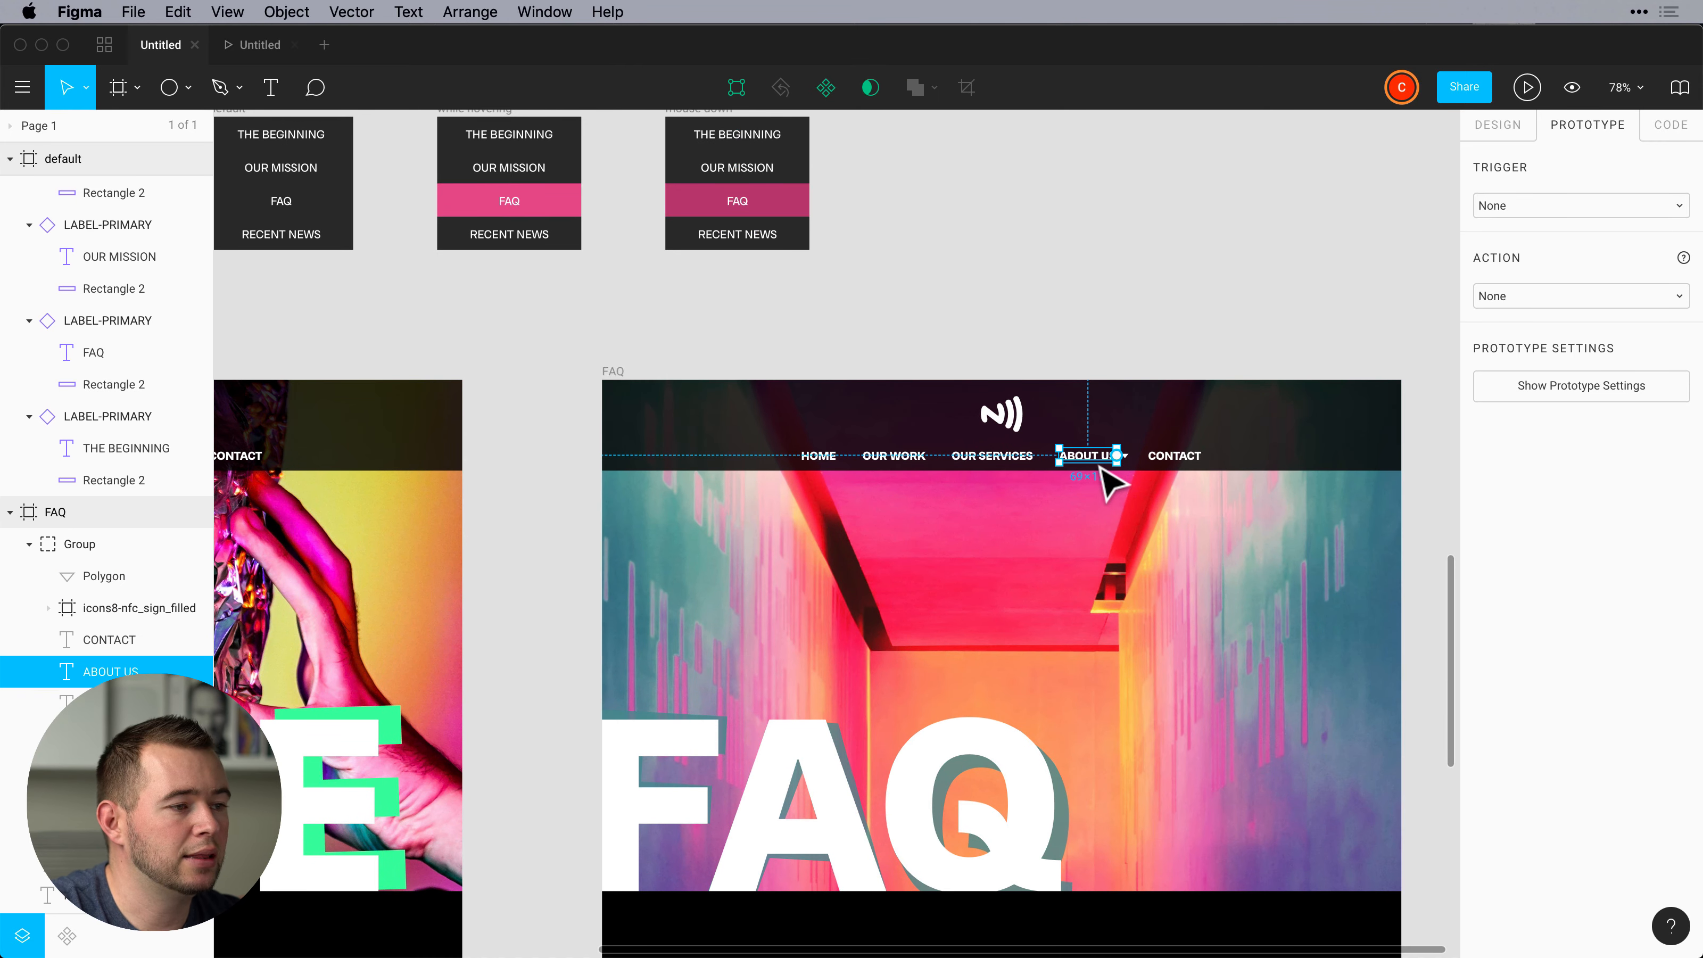
Preview the FAQ page's About Us overlay and its FAQ item after linking it to the default dropdown.
scroll(down, 3)
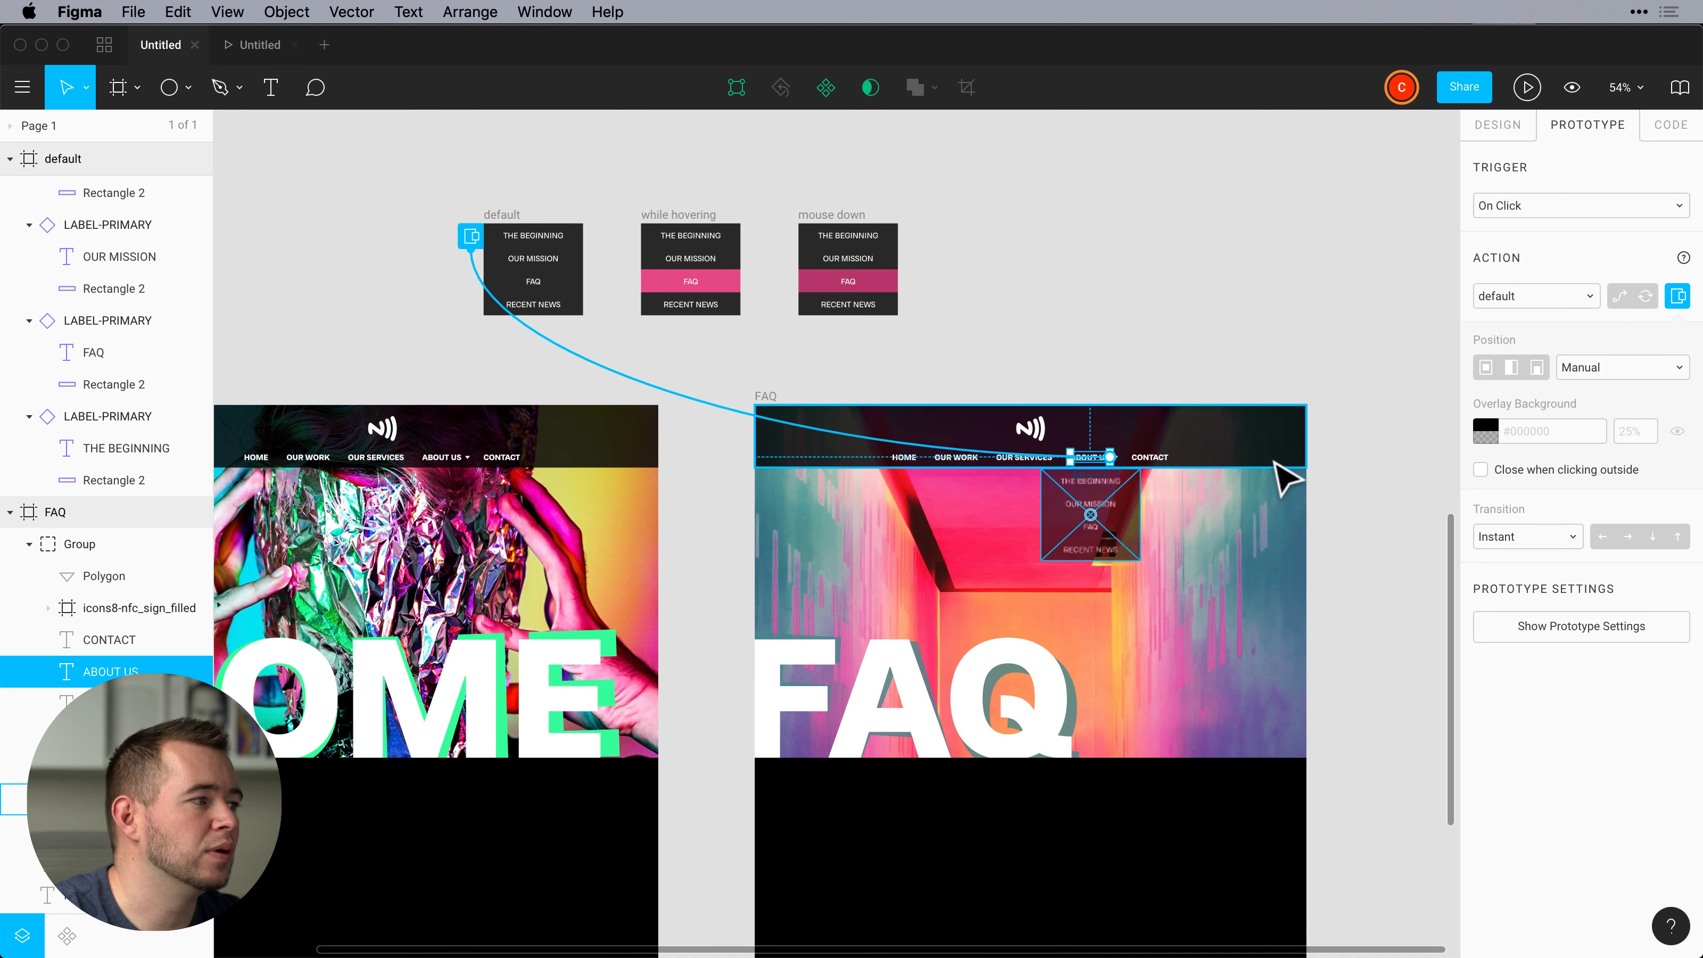
click(1535, 88)
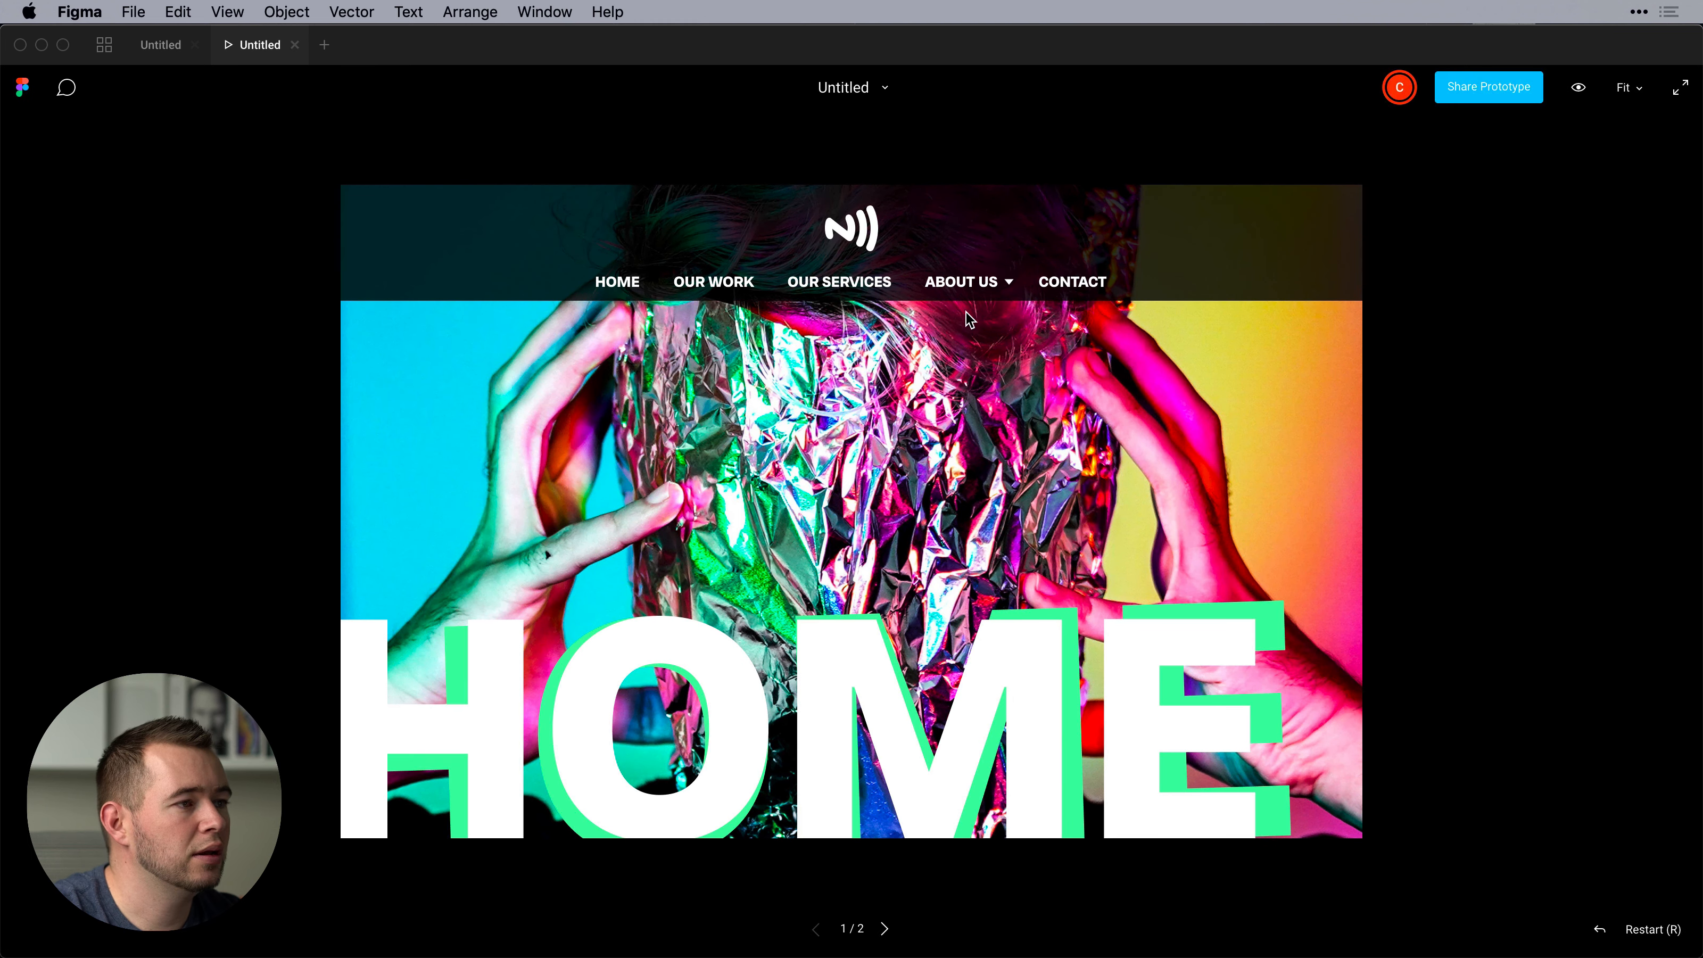
click(960, 281)
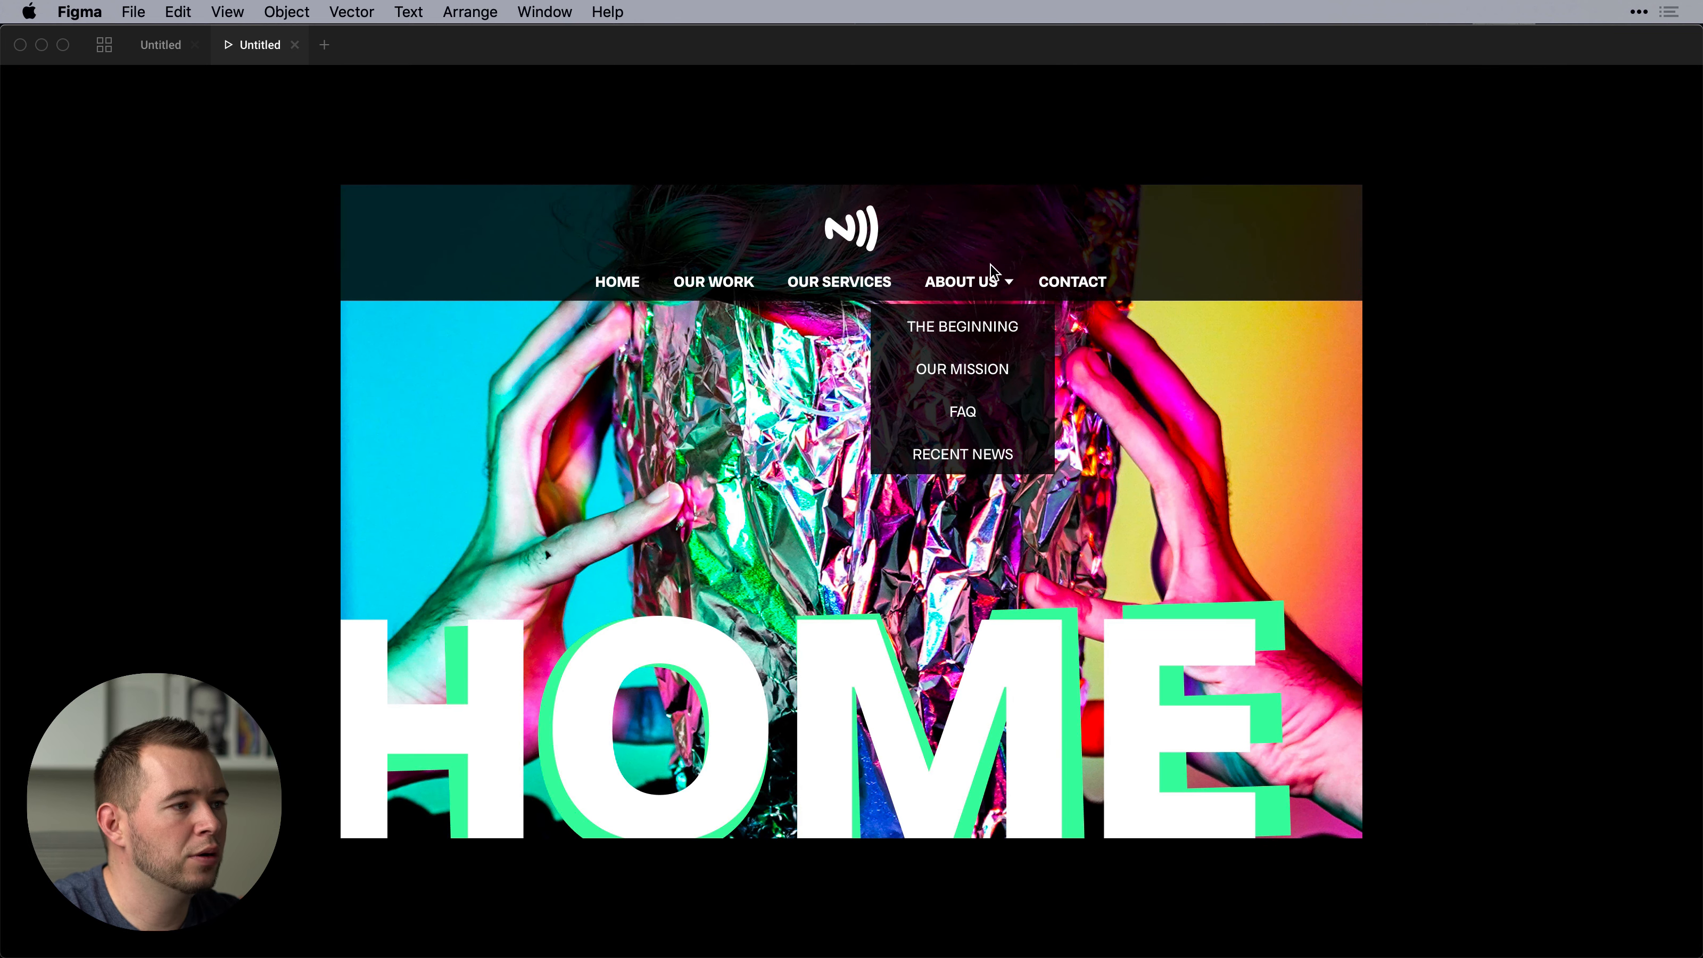
click(960, 411)
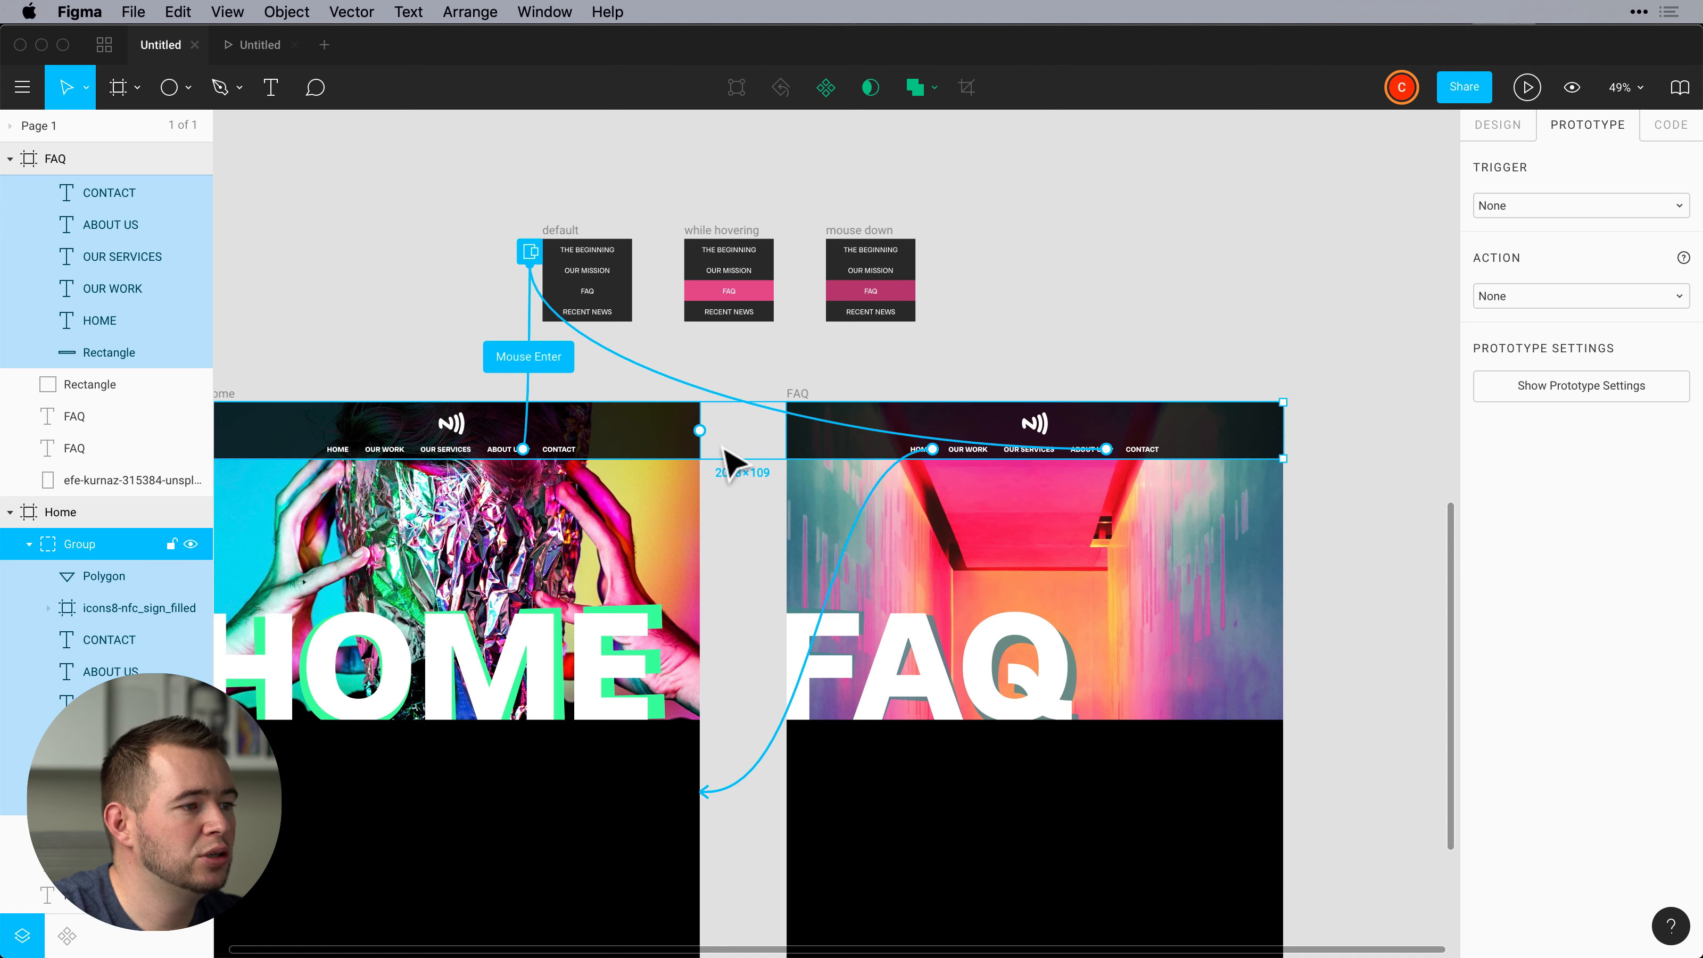
Fix the selected nav bar groups in place when scrolling and launch the prototype preview.
click(1496, 125)
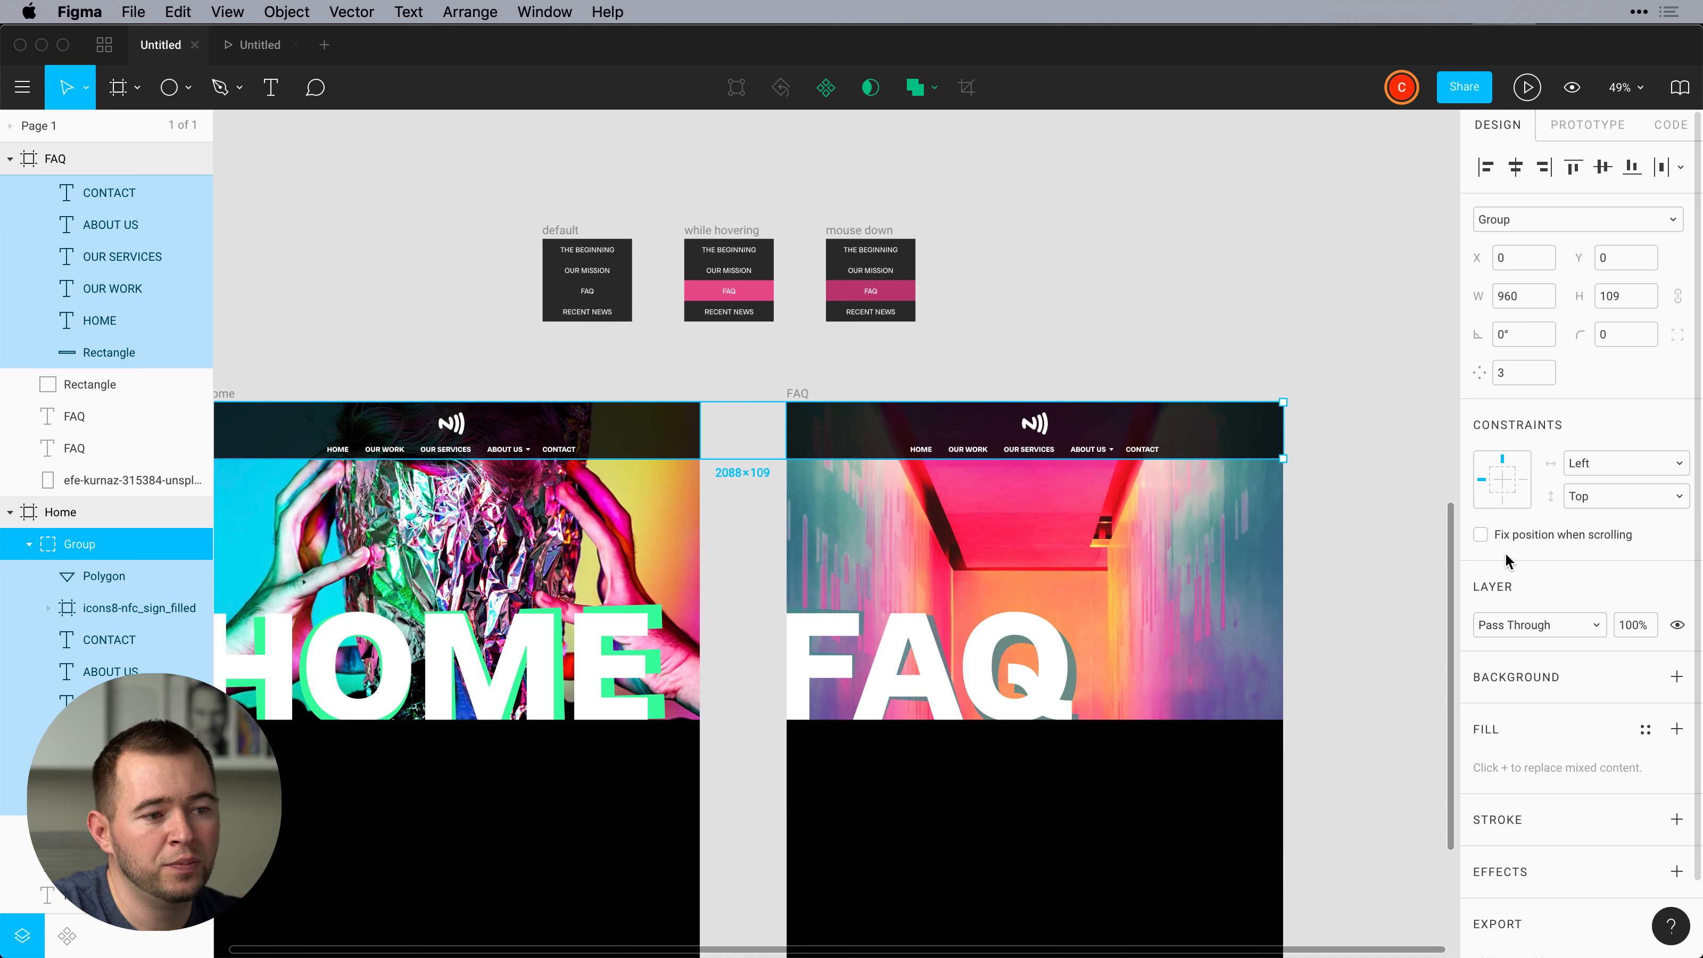
click(1480, 534)
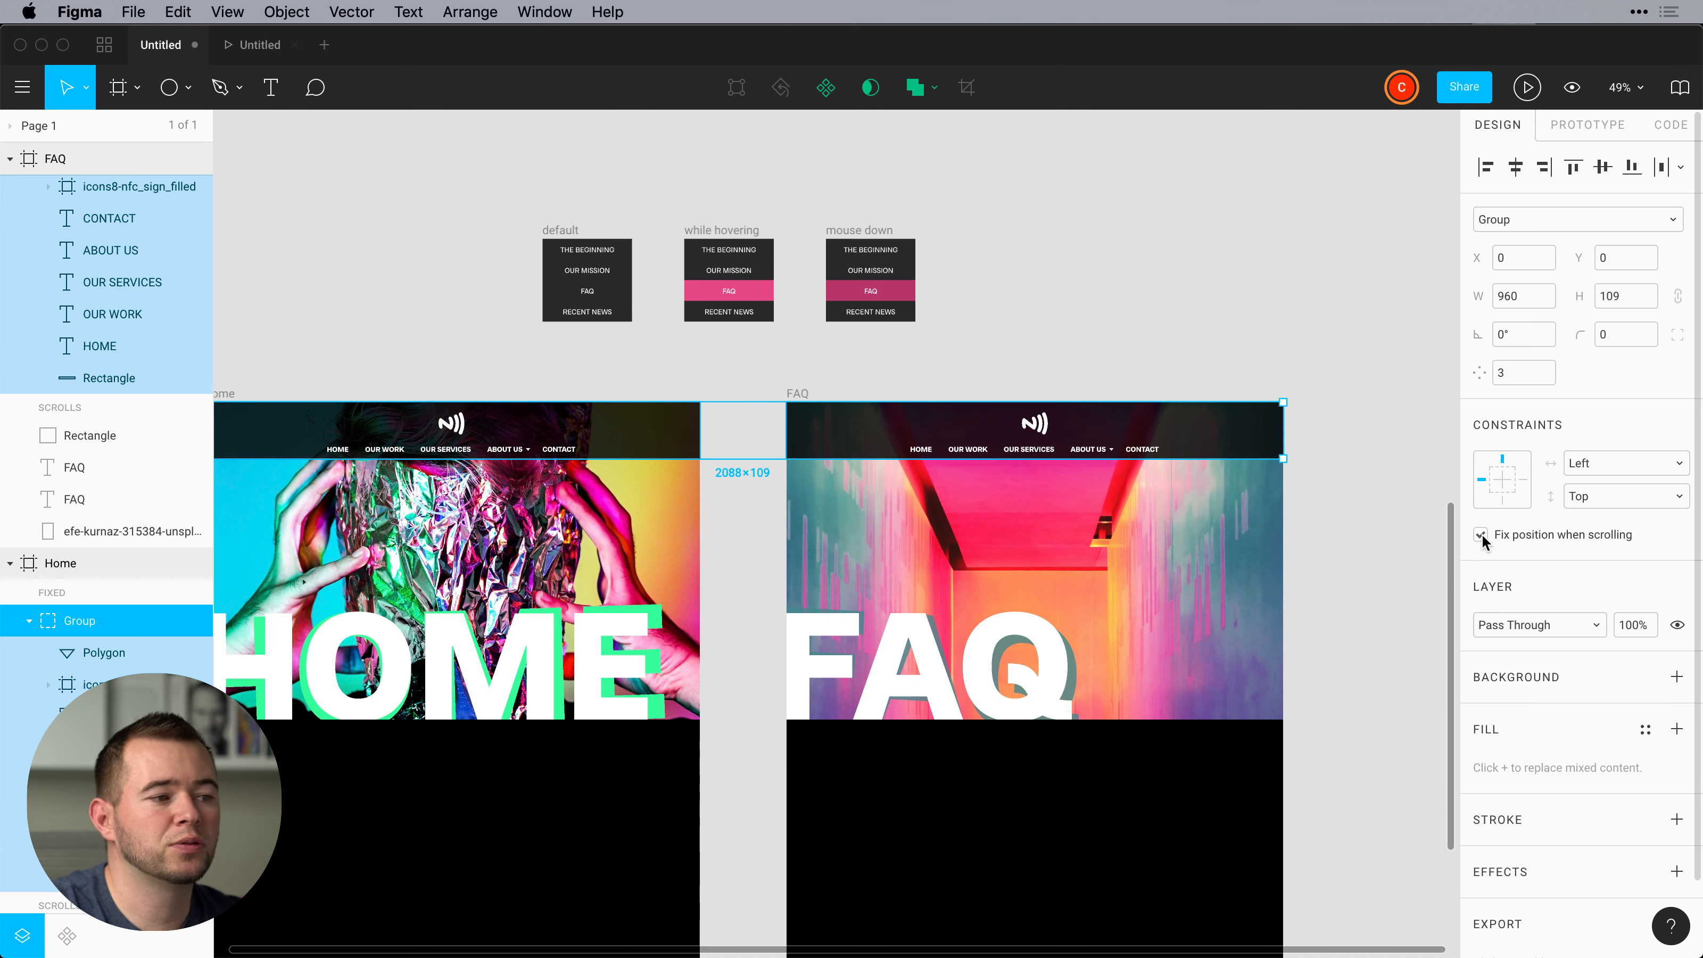
click(1529, 87)
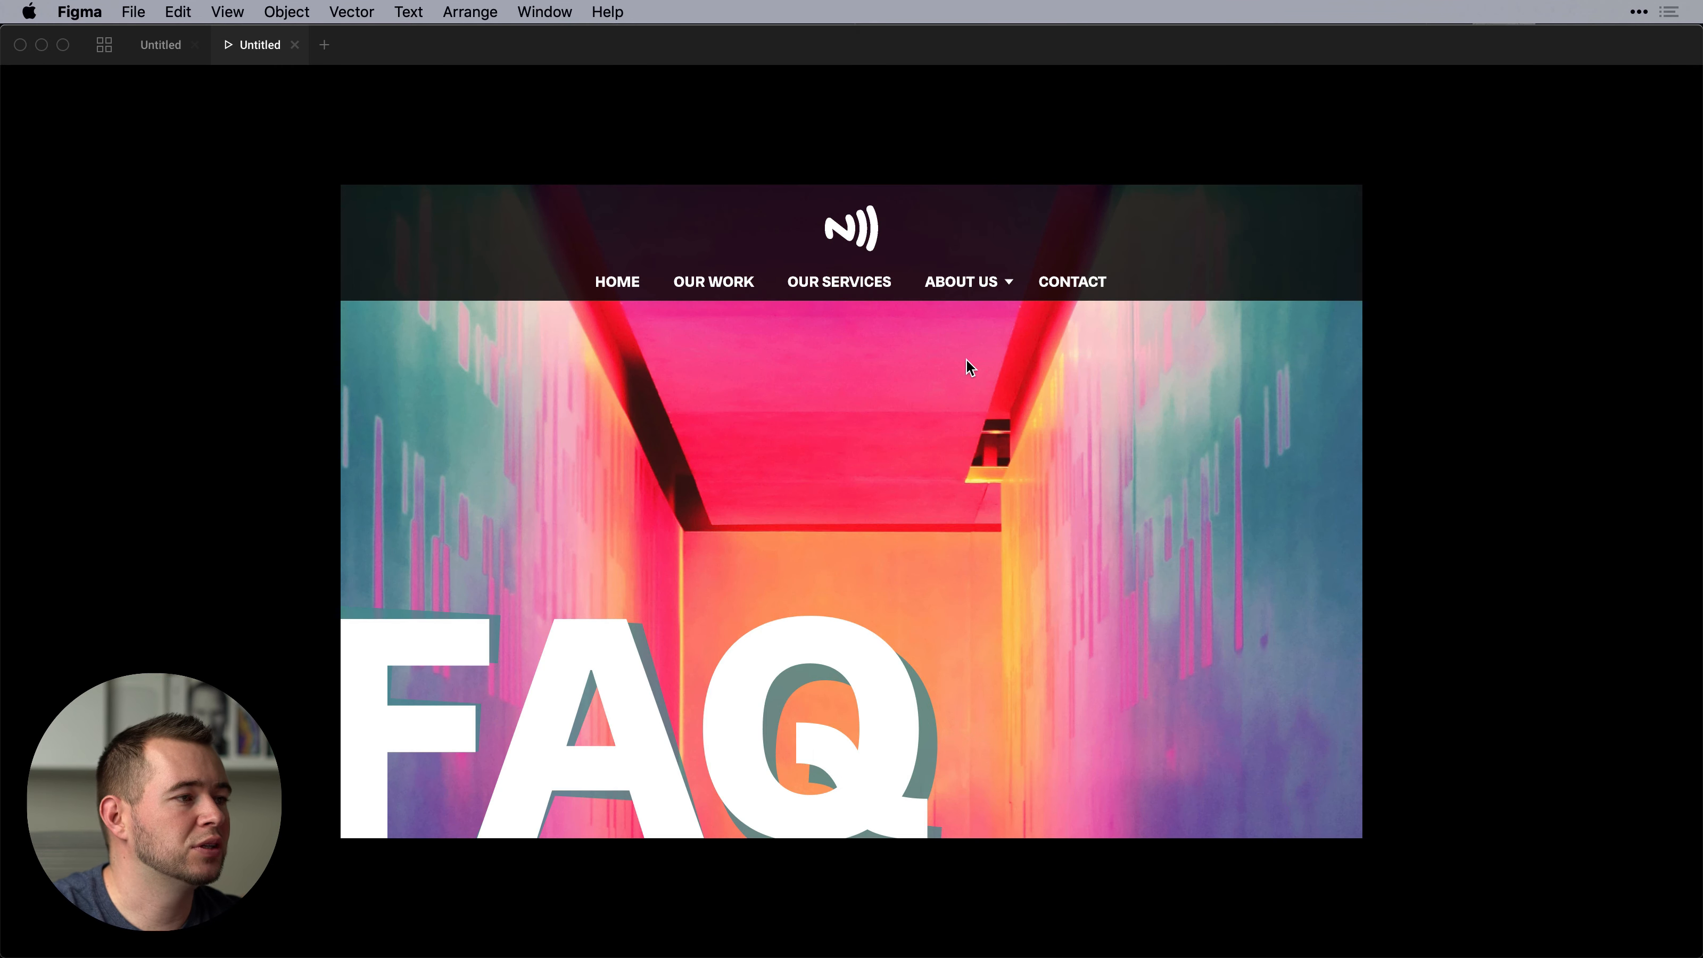
Navigate via the About Us dropdown to FAQ, return Home, and reopen the dropdown over the scrolled page.
click(961, 281)
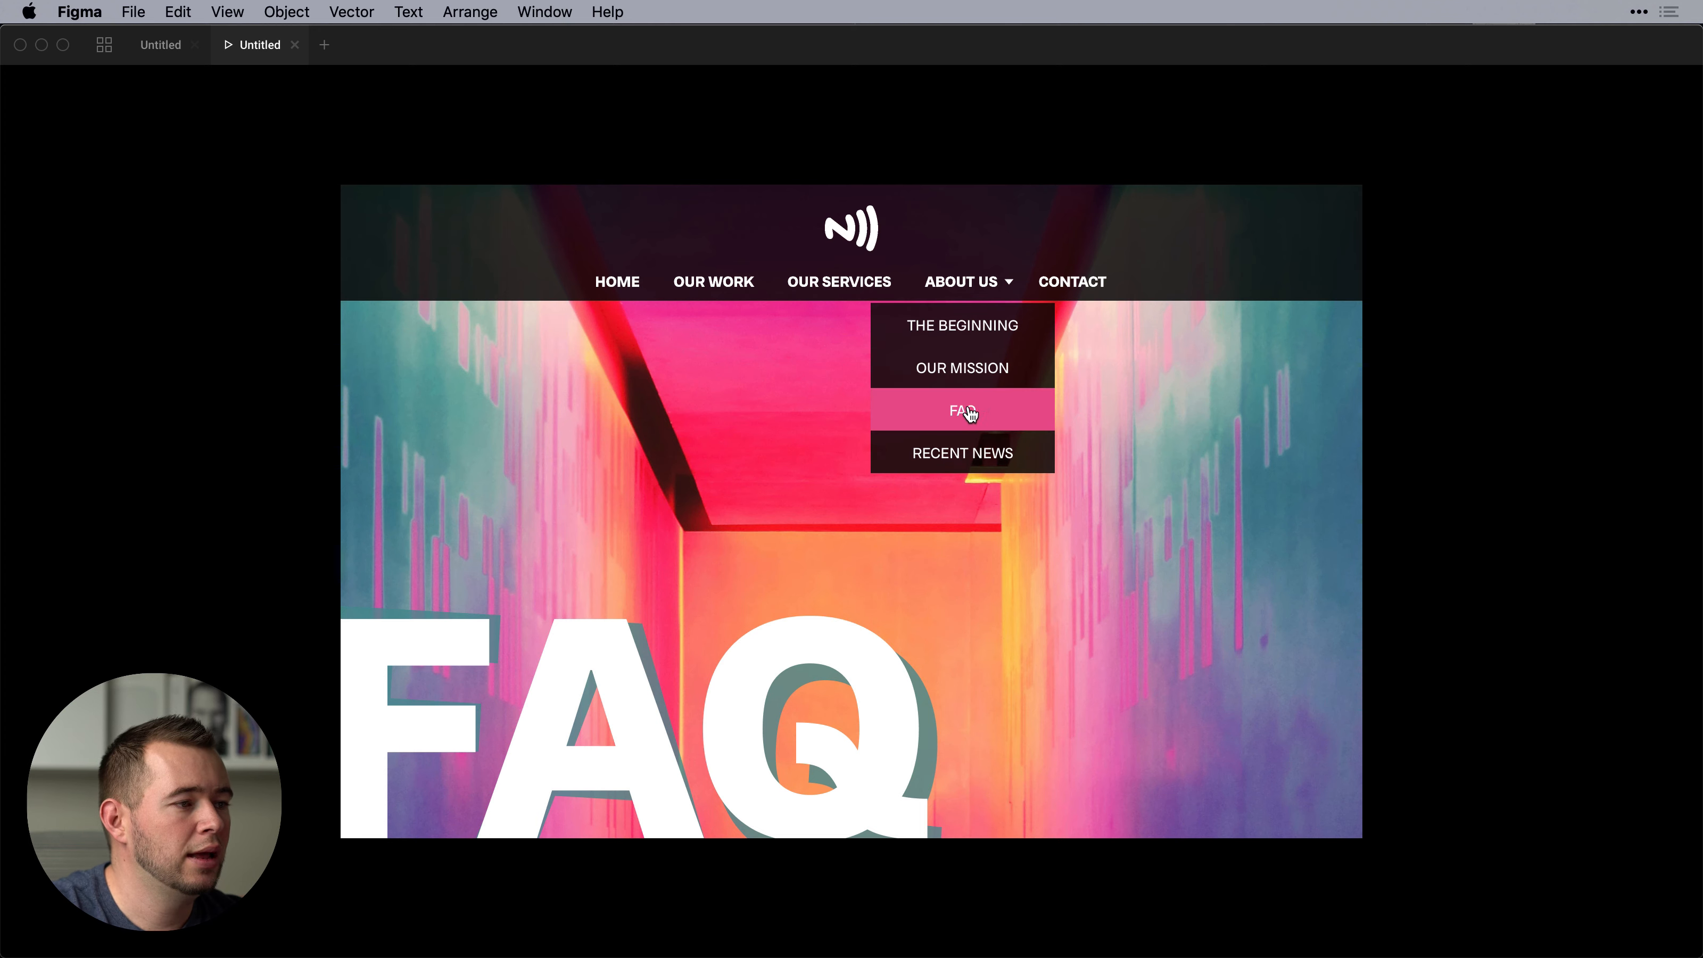
click(617, 281)
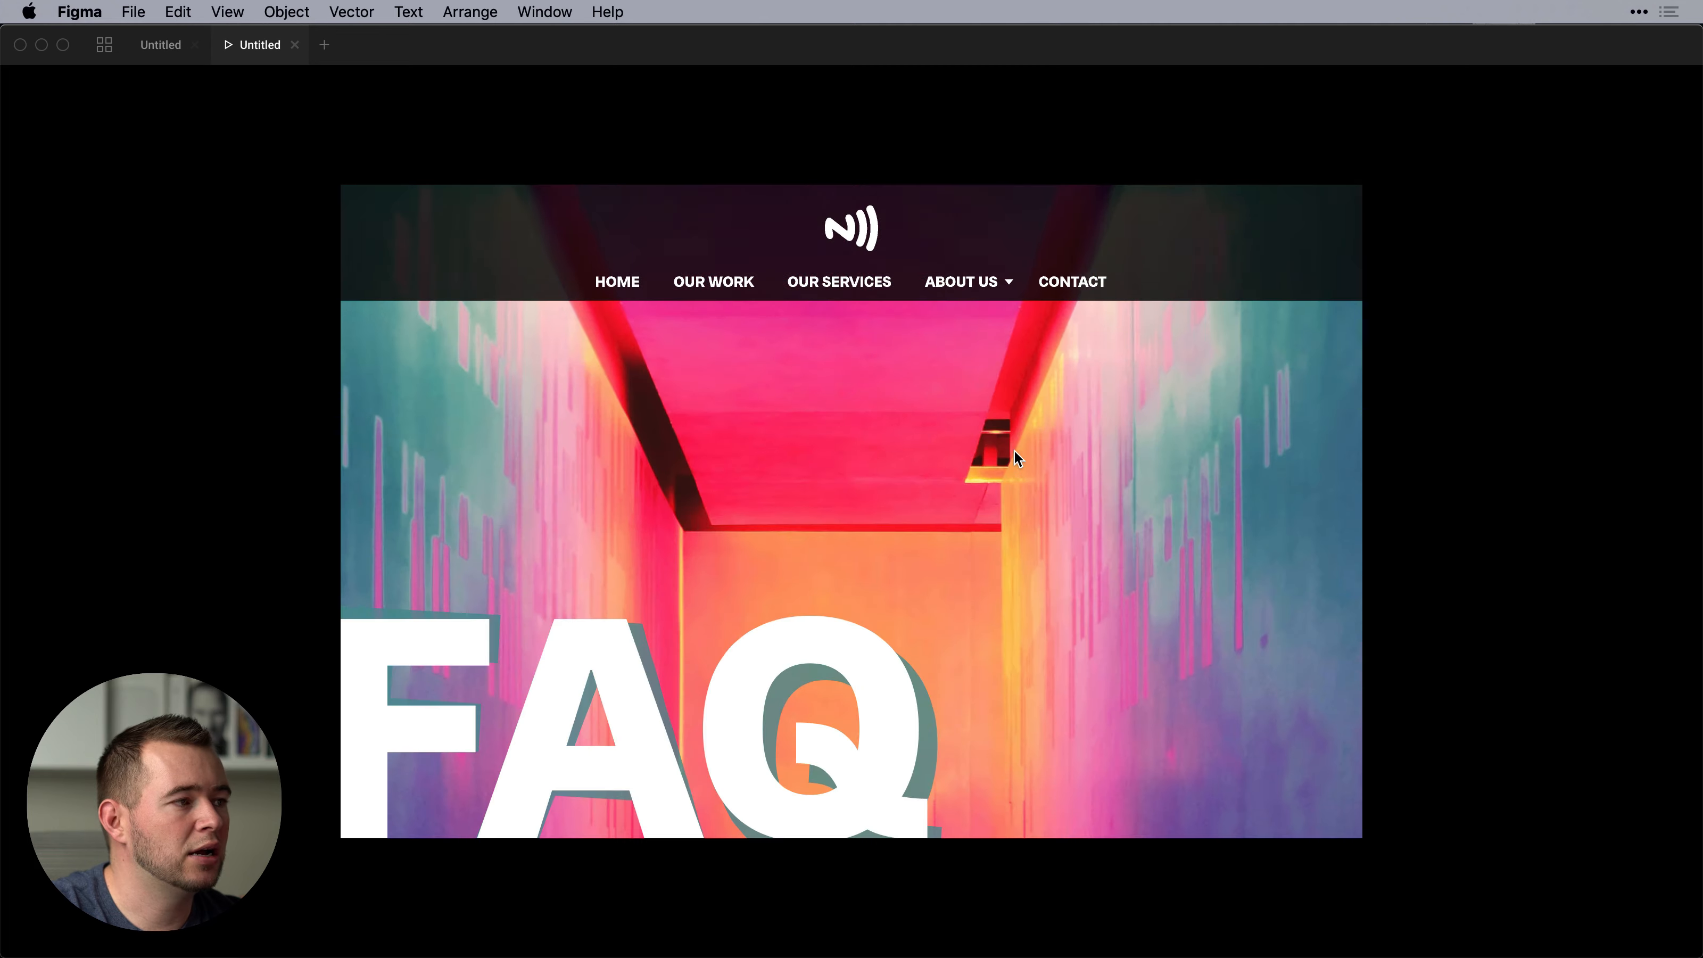
click(617, 281)
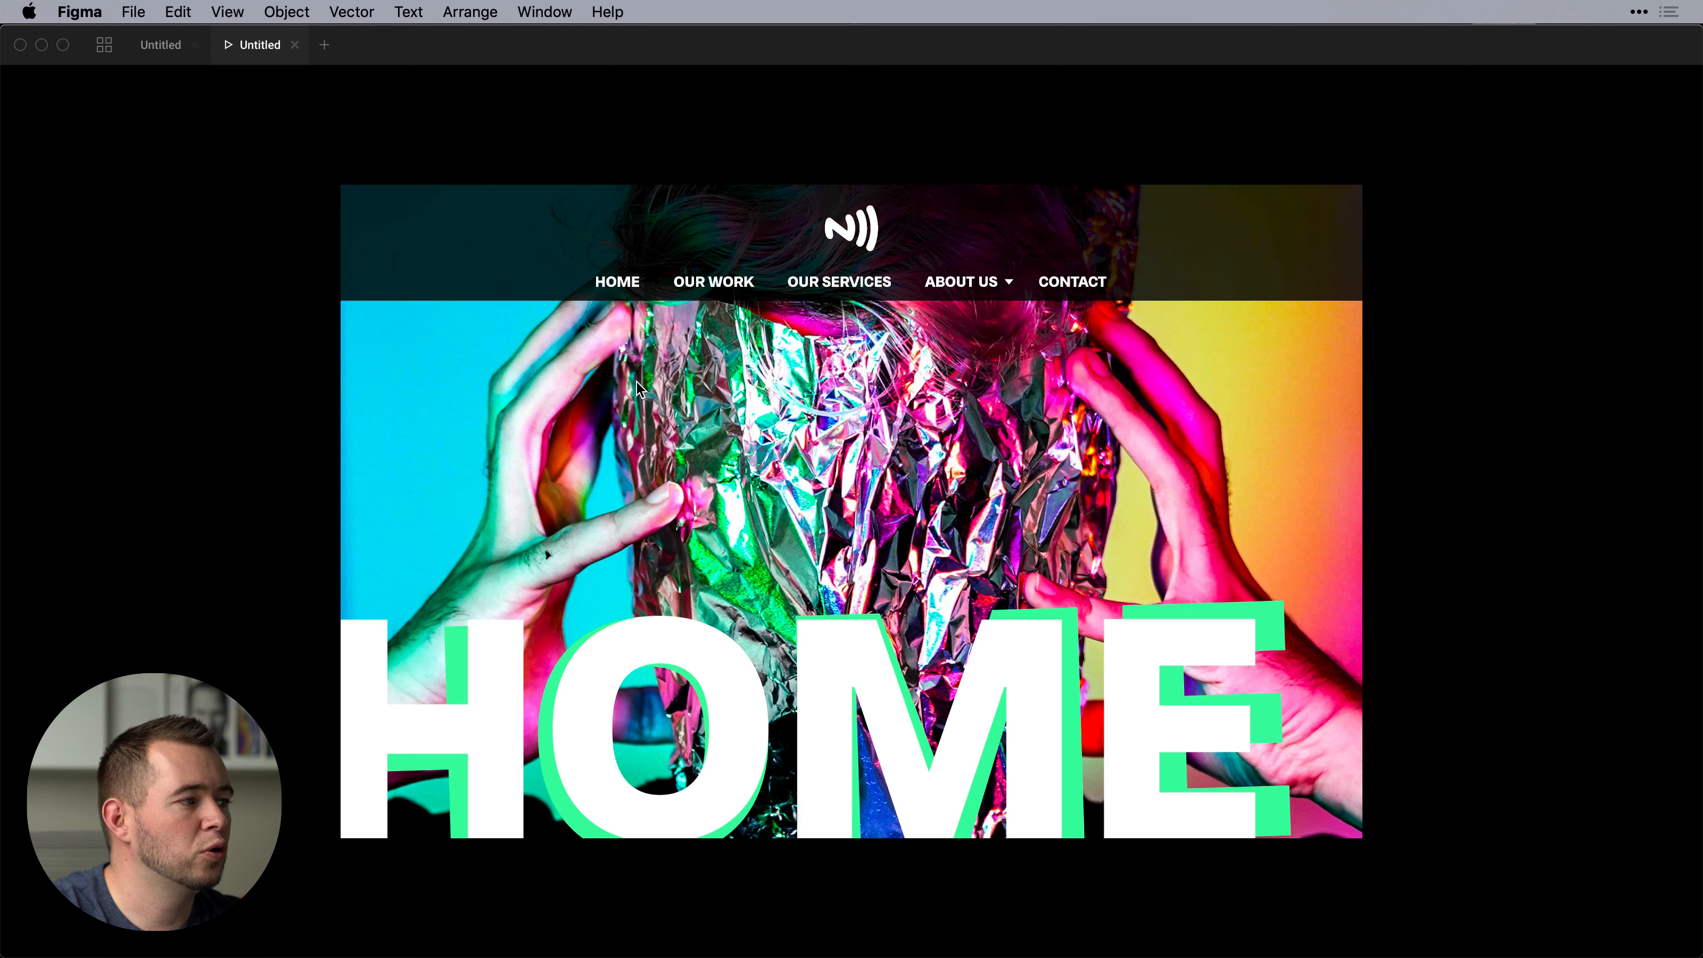
click(961, 281)
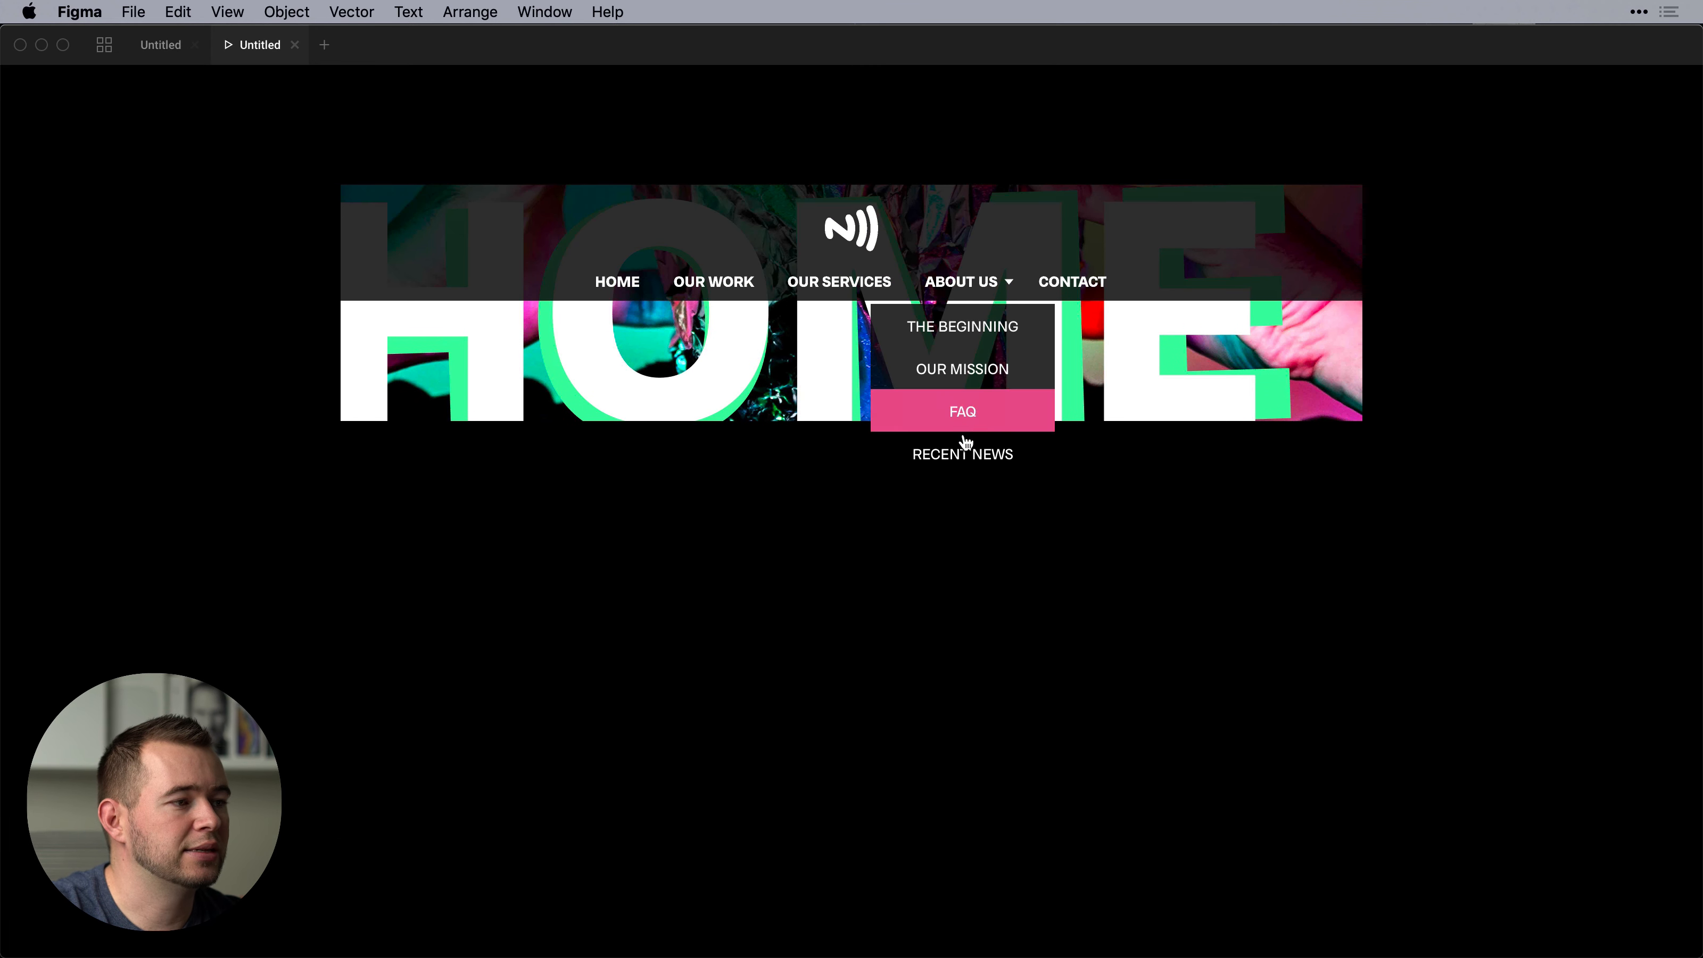